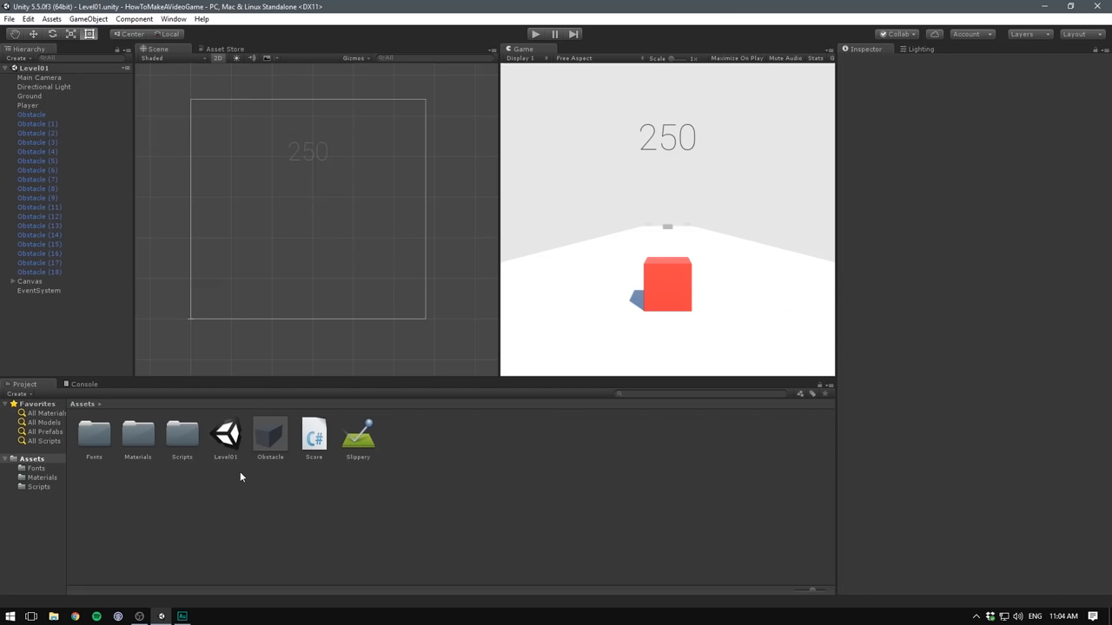
File the Score script into Scripts and select Player to inspect its components
{"action": "left_click", "coordinate": [313, 438]}
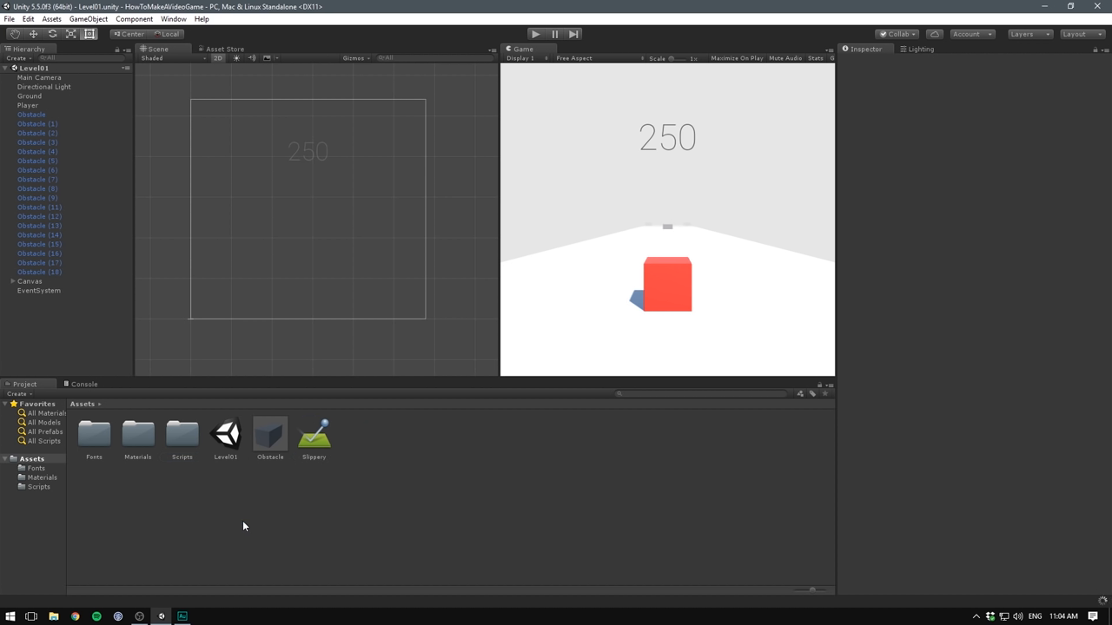
{"action": "mouse_move", "coordinate": [194, 365]}
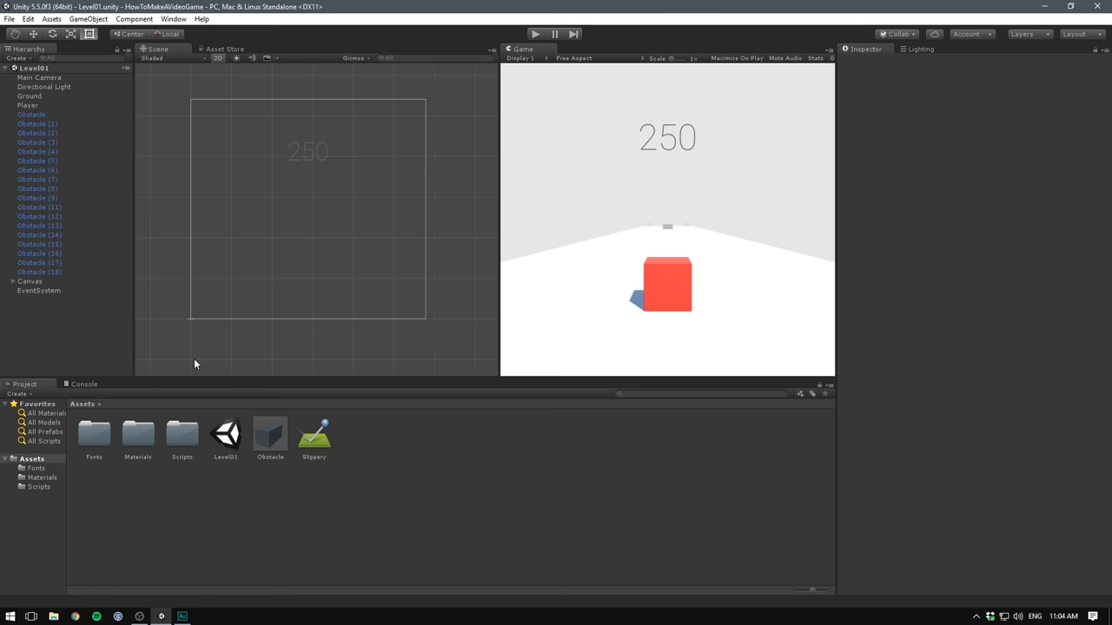
{"action": "mouse_move", "coordinate": [13, 84]}
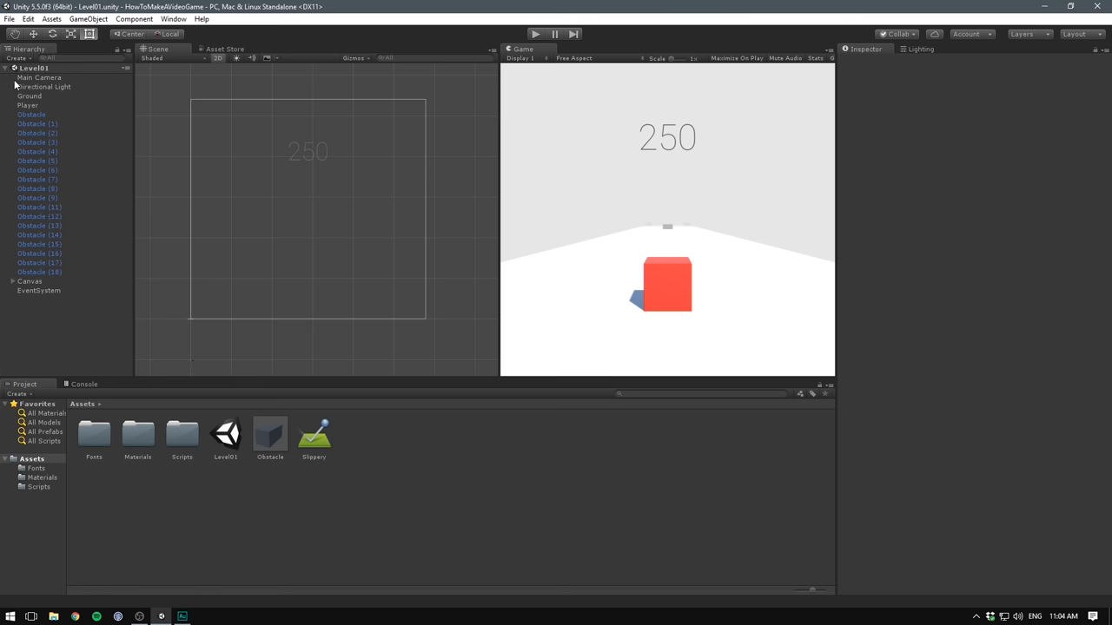
{"action": "left_click", "coordinate": [28, 105]}
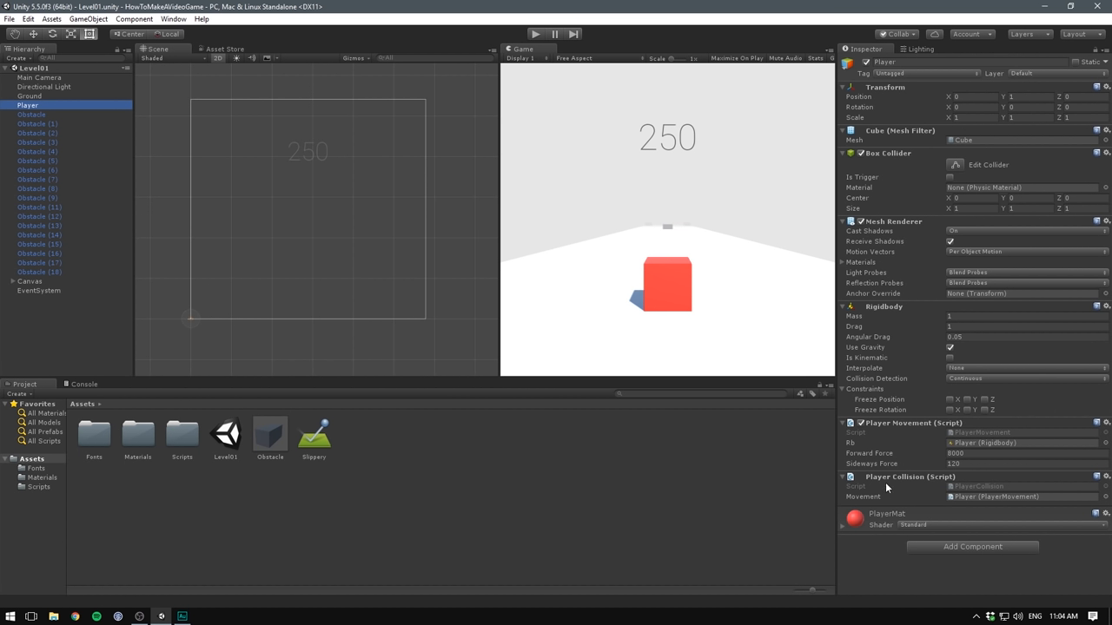
{"action": "mouse_move", "coordinate": [904, 500]}
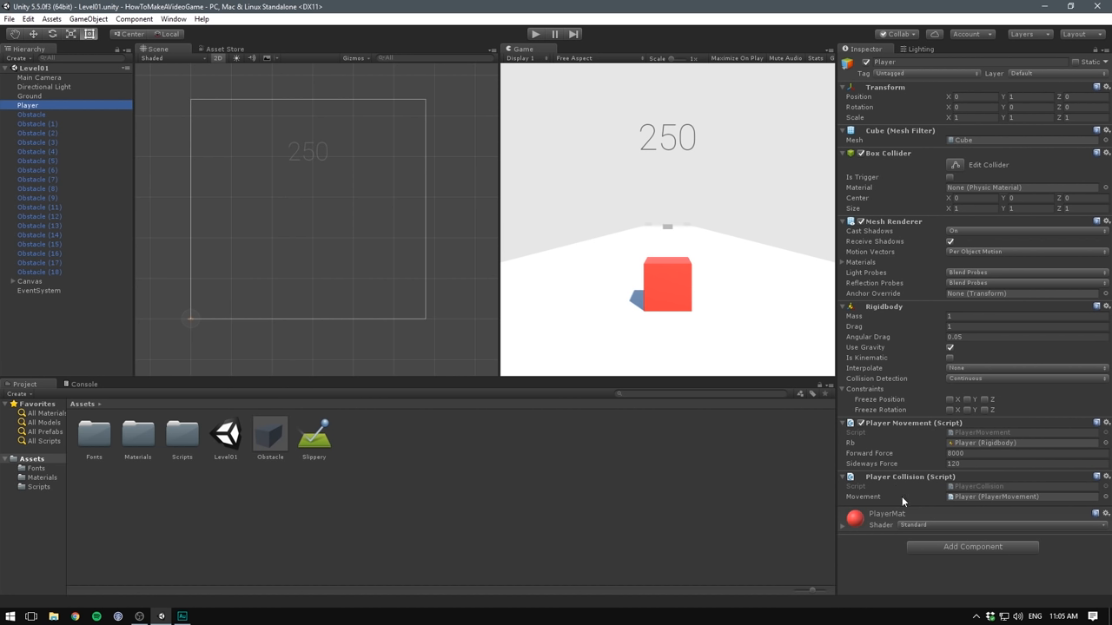
{"action": "mouse_move", "coordinate": [954, 423]}
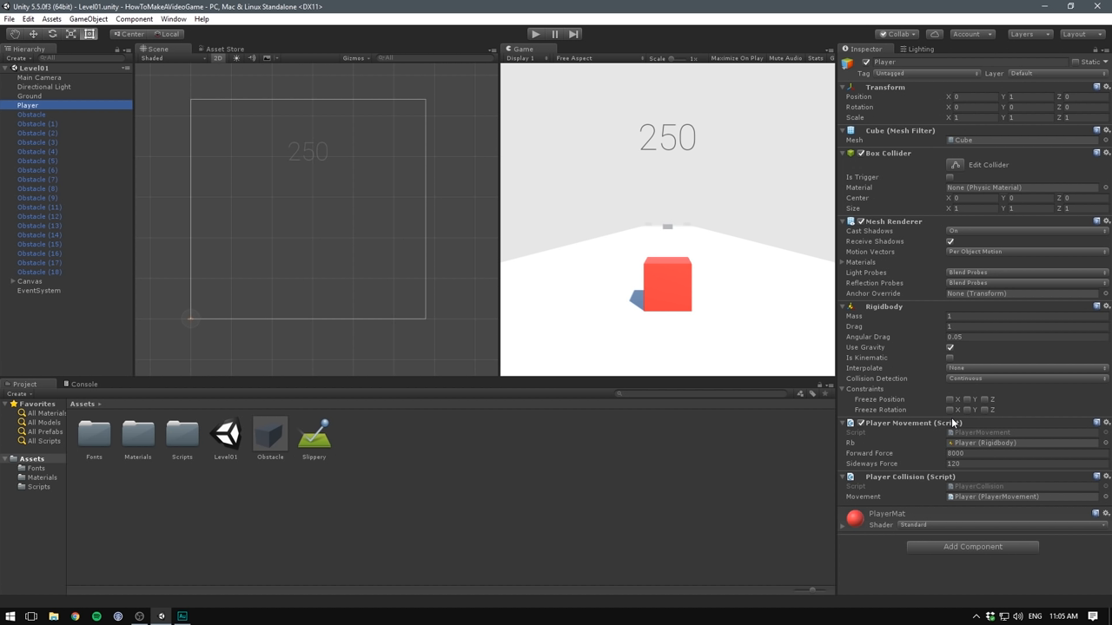
Add an empty GameManager object with a new GameManager script attached
{"action": "right_click", "coordinate": [76, 334]}
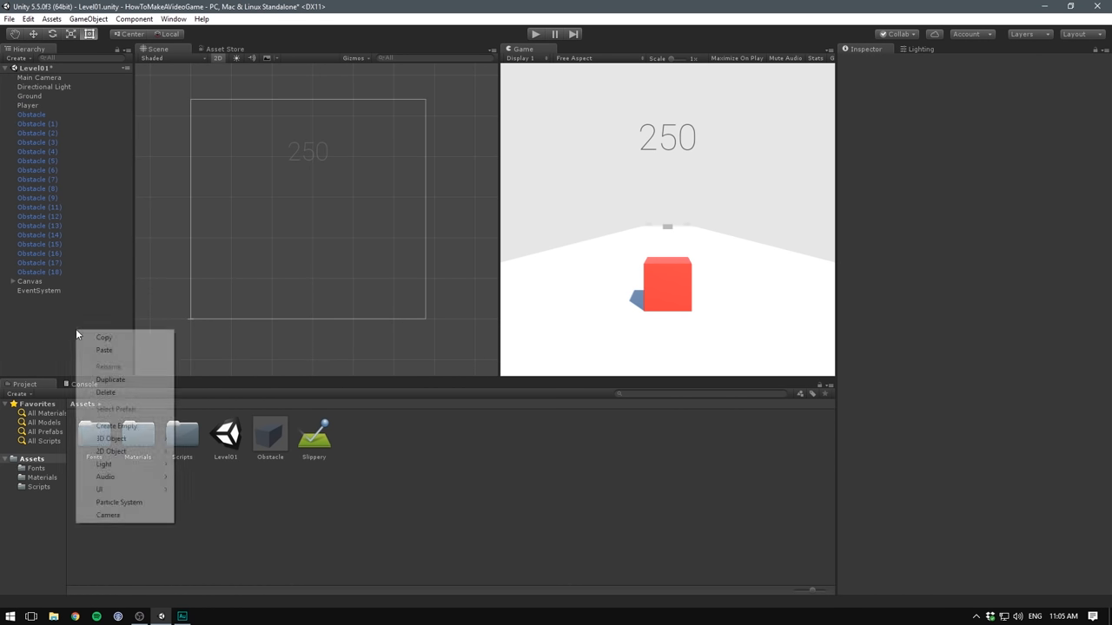
{"action": "left_click", "coordinate": [116, 425]}
{"action": "type", "text": "GameManager"}
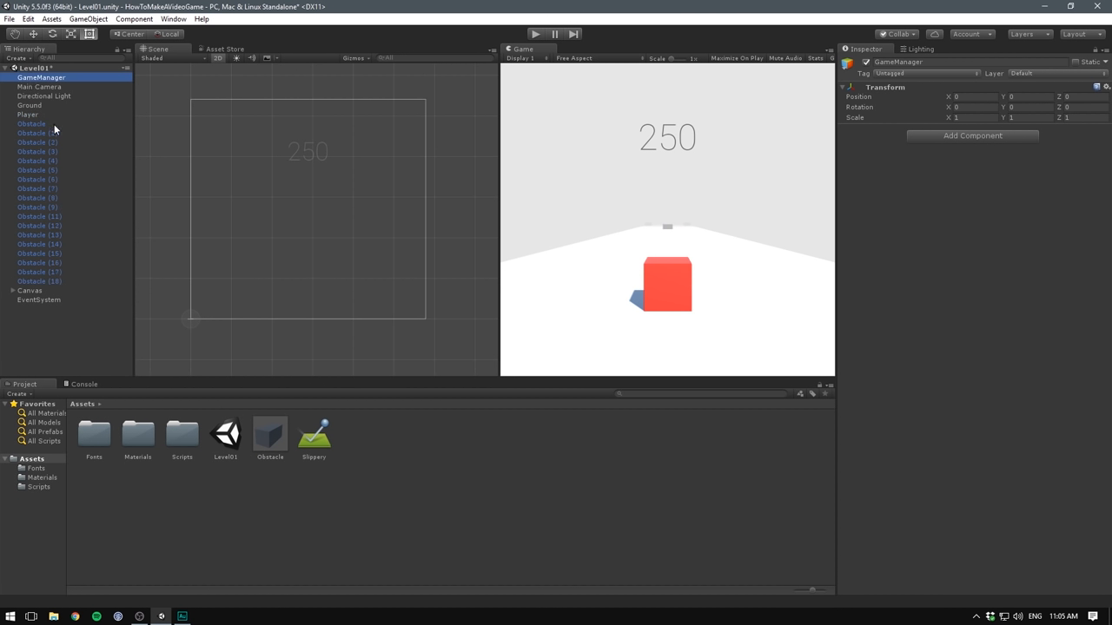
{"action": "left_click", "coordinate": [973, 136]}
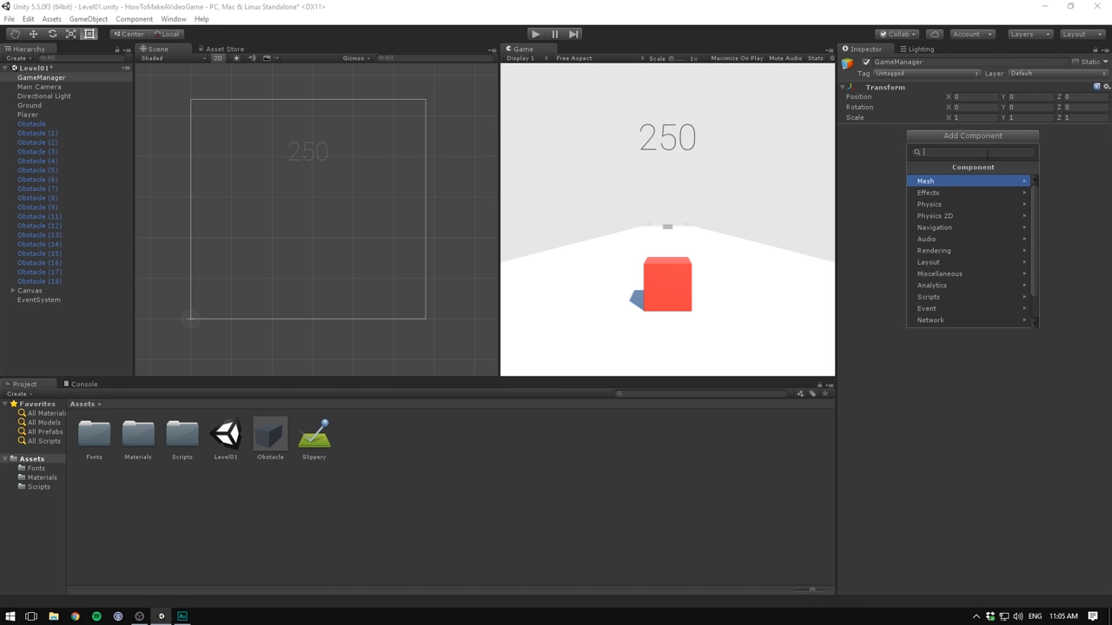
{"action": "type", "text": "GameManager"}
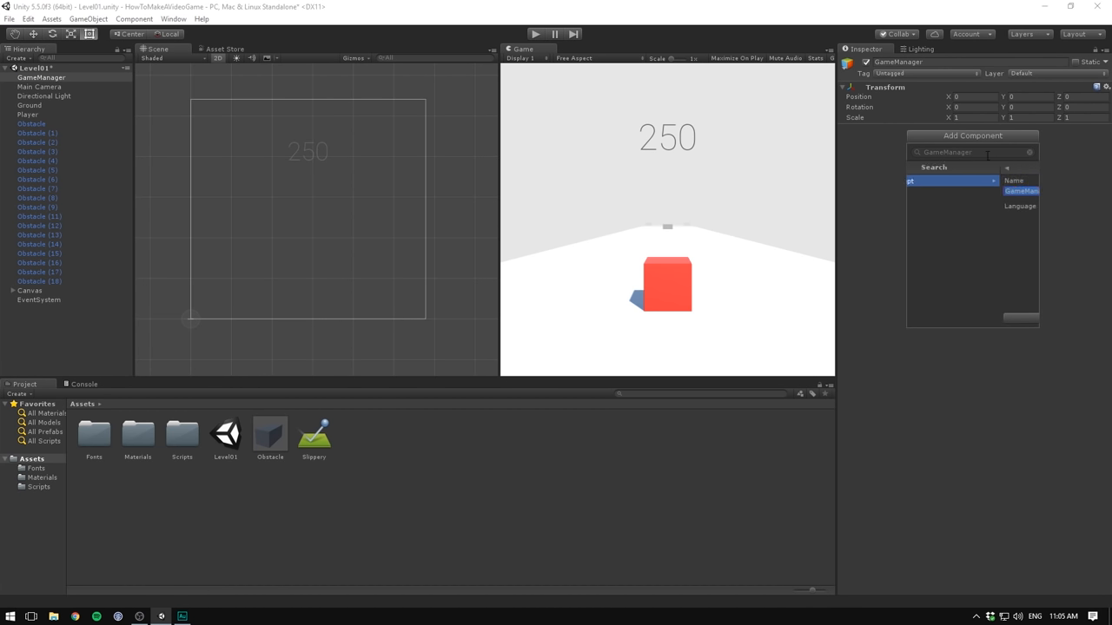
{"action": "left_click", "coordinate": [1022, 189]}
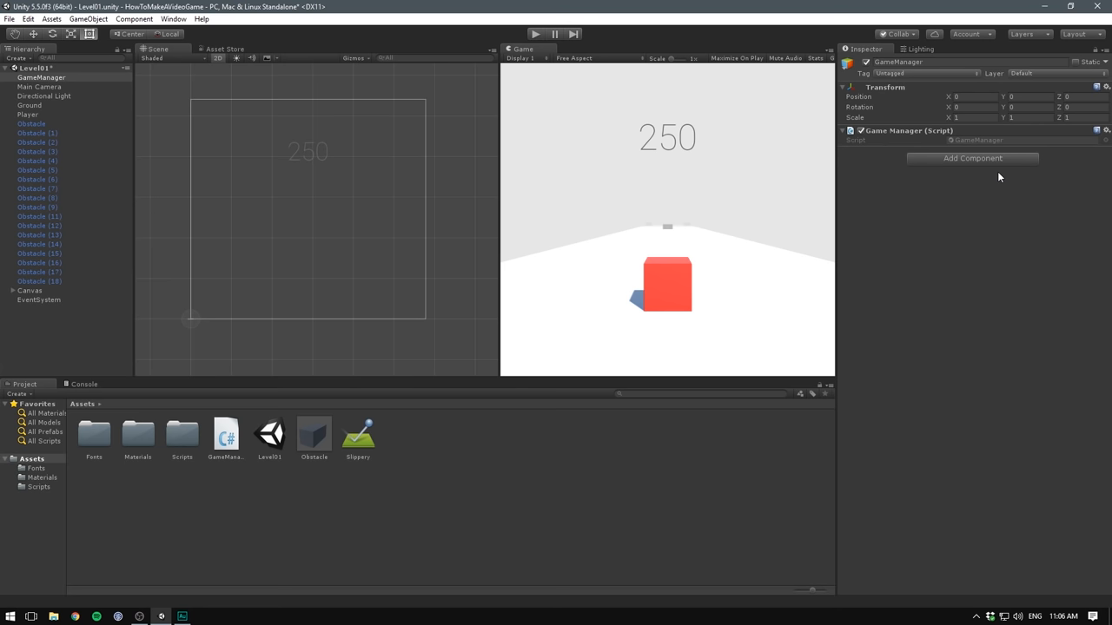
{"action": "mouse_move", "coordinate": [756, 209]}
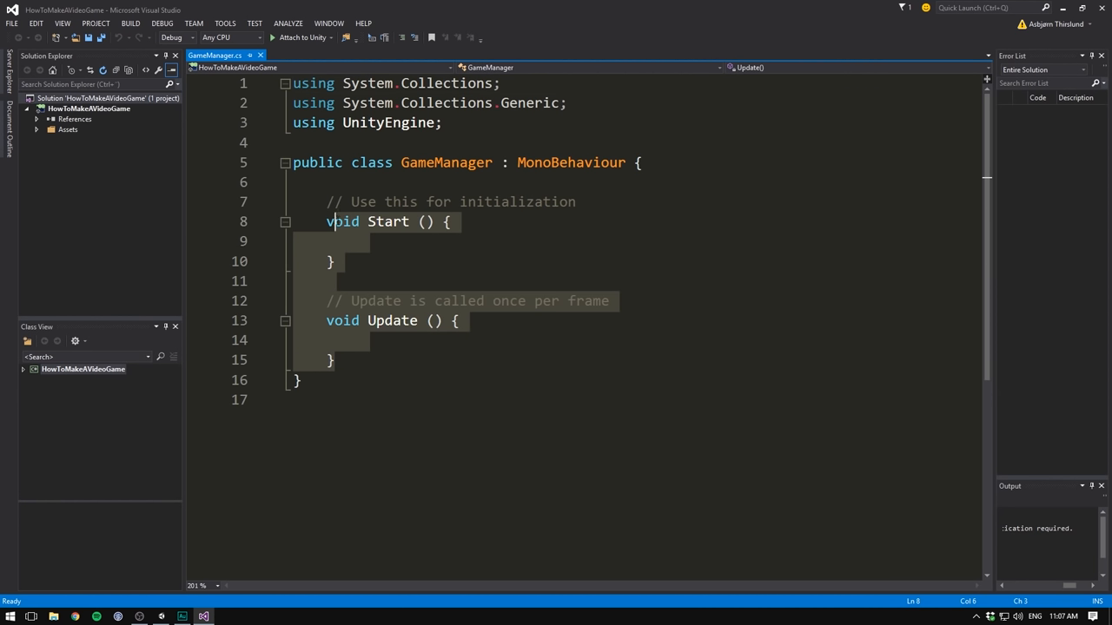
Strip Start/Update and write void EndGame() with Debug.Log("GAME OVER")
{"action": "key", "text": "Delete"}
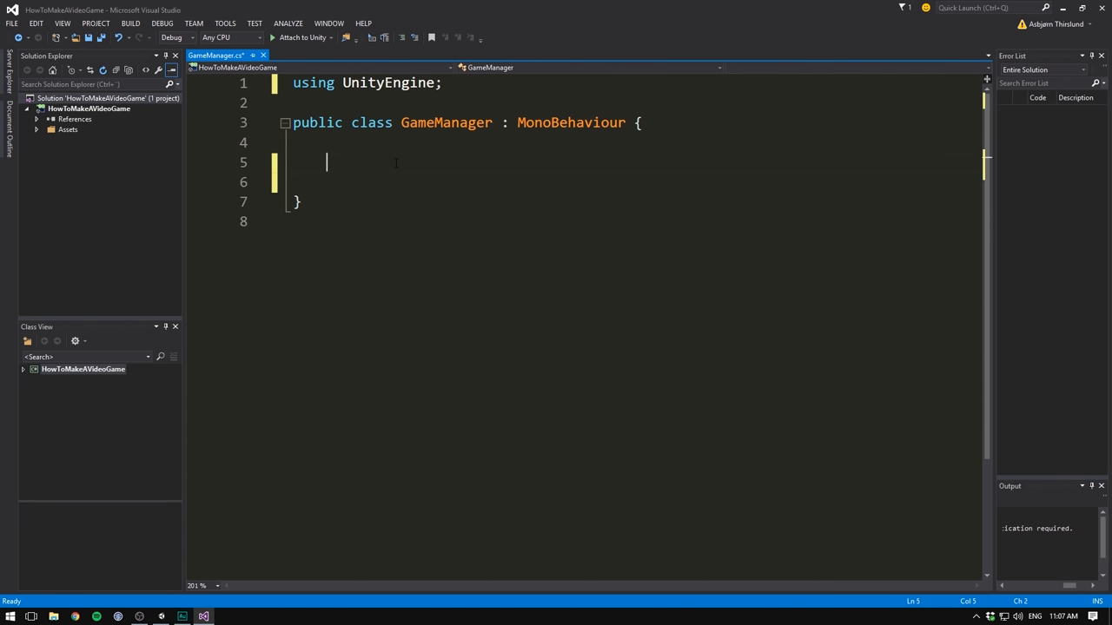
{"action": "type", "text": "void"}
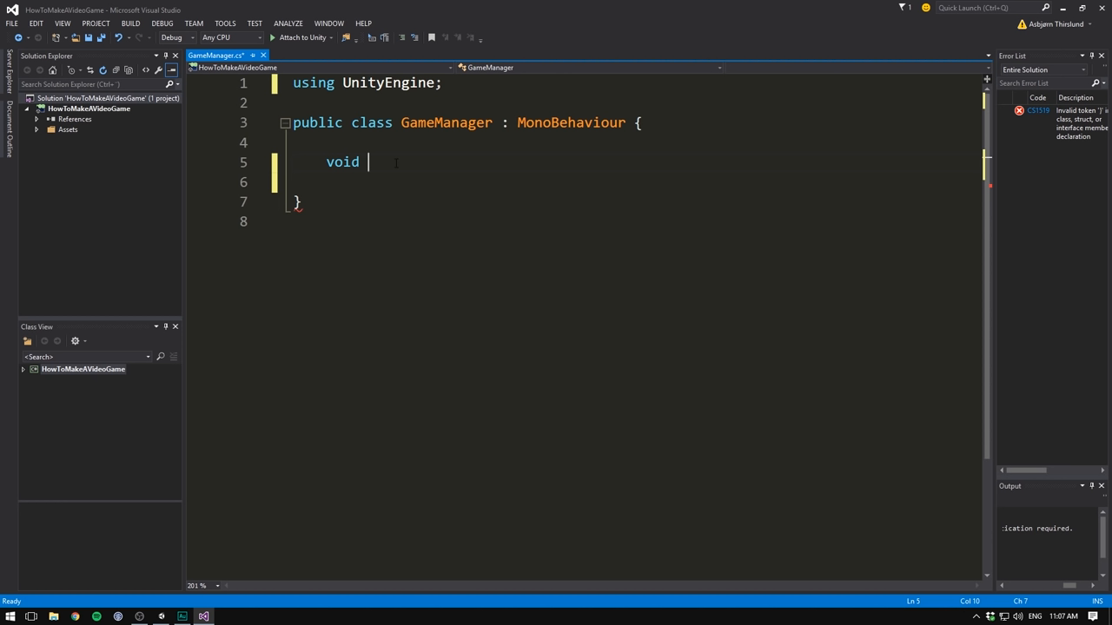
{"action": "type", "text": "EndGame"}
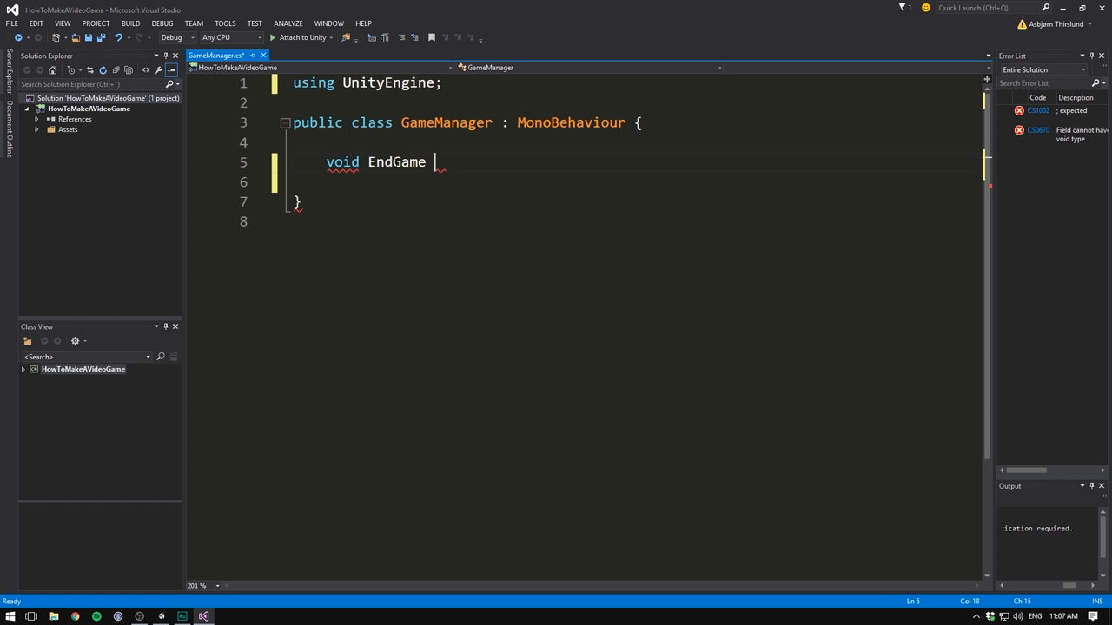
{"action": "type", "text": "()"}
{"action": "type", "text": "{"}
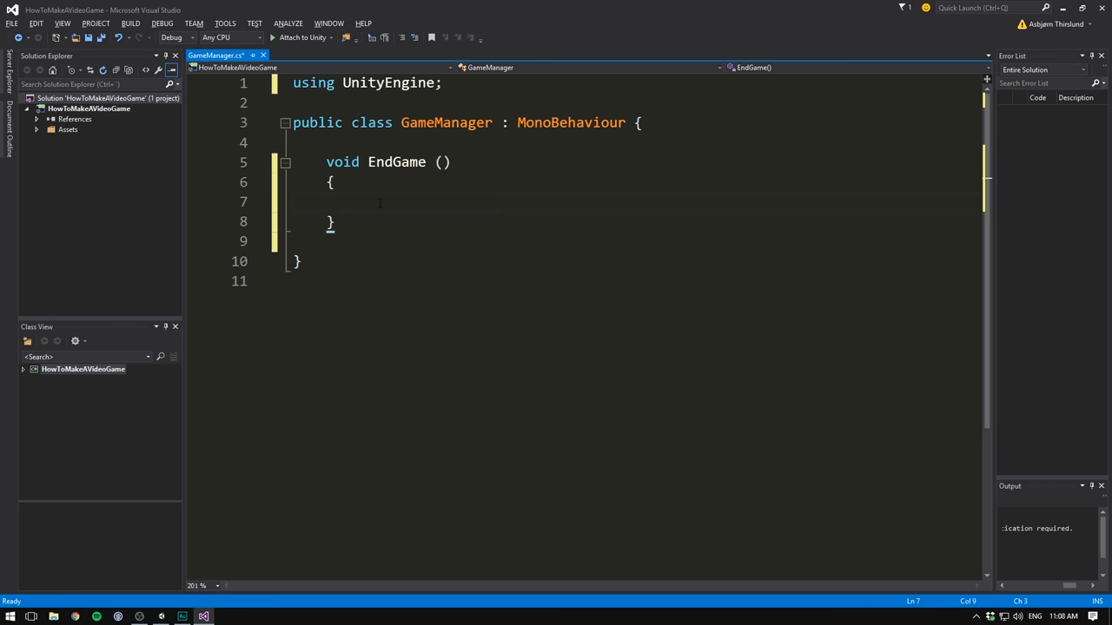
{"action": "type", "text": "Debug.Log"}
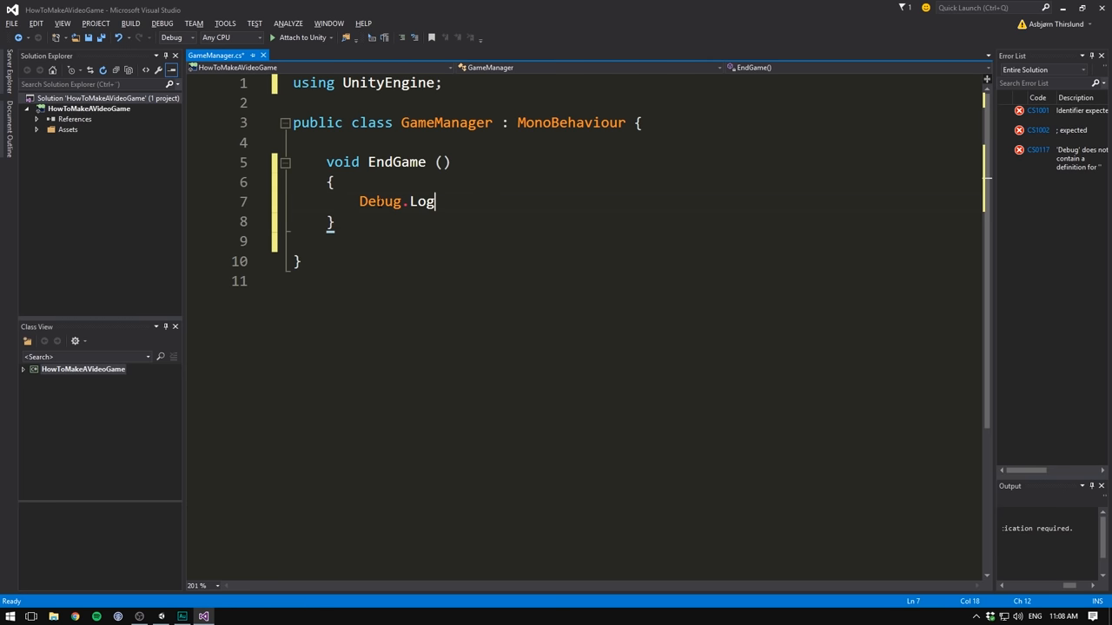
{"action": "type", "text": "(\"GAME OVER\""}
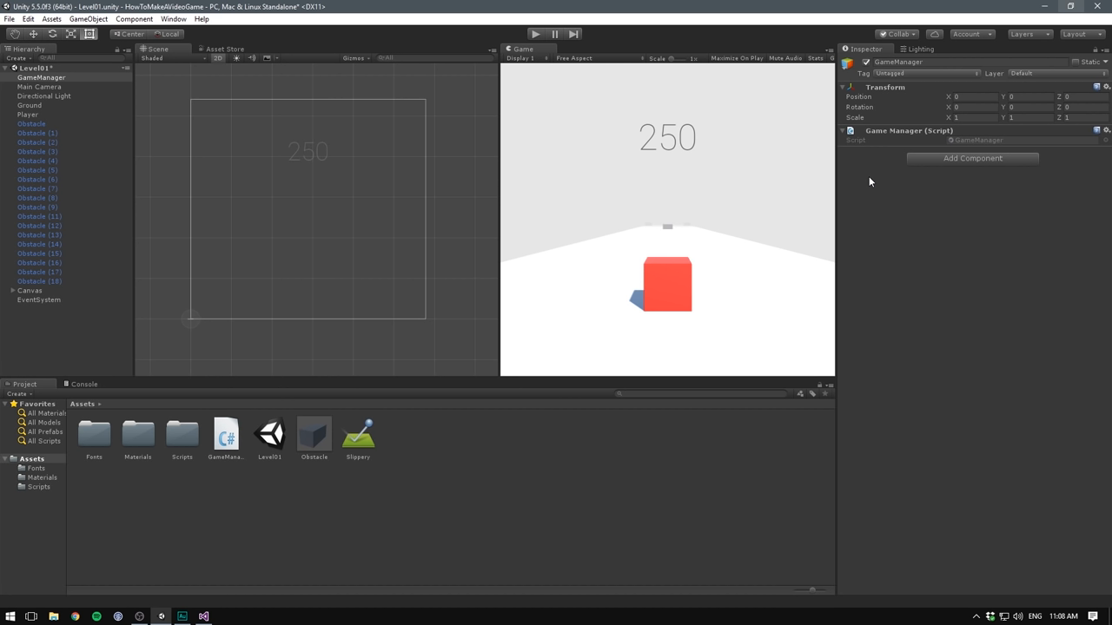
{"action": "mouse_move", "coordinate": [893, 195]}
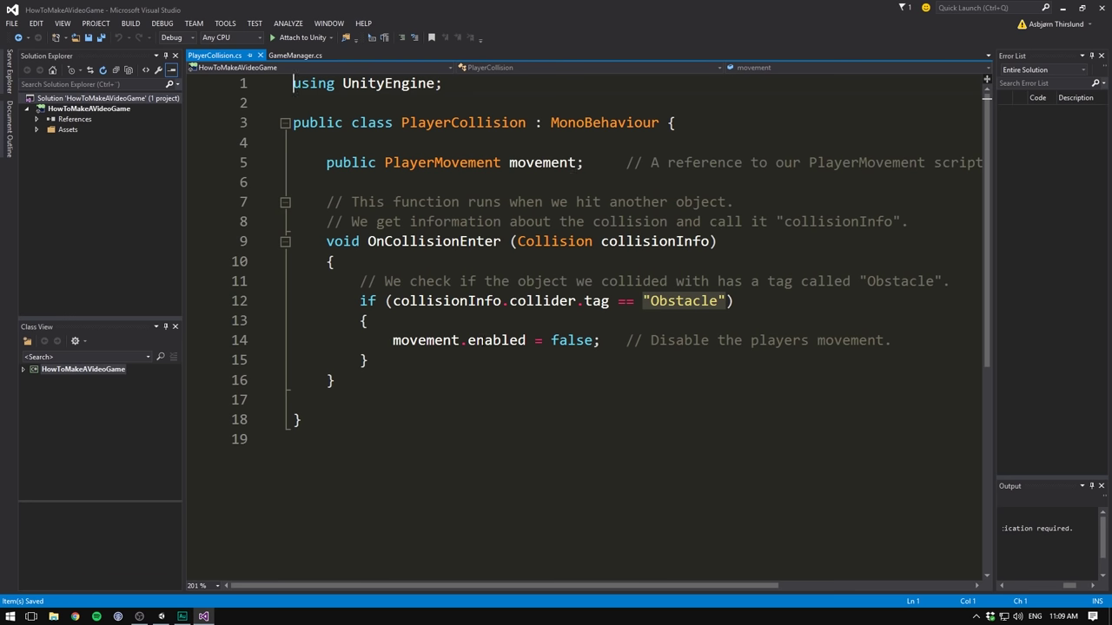
{"action": "mouse_move", "coordinate": [496, 339]}
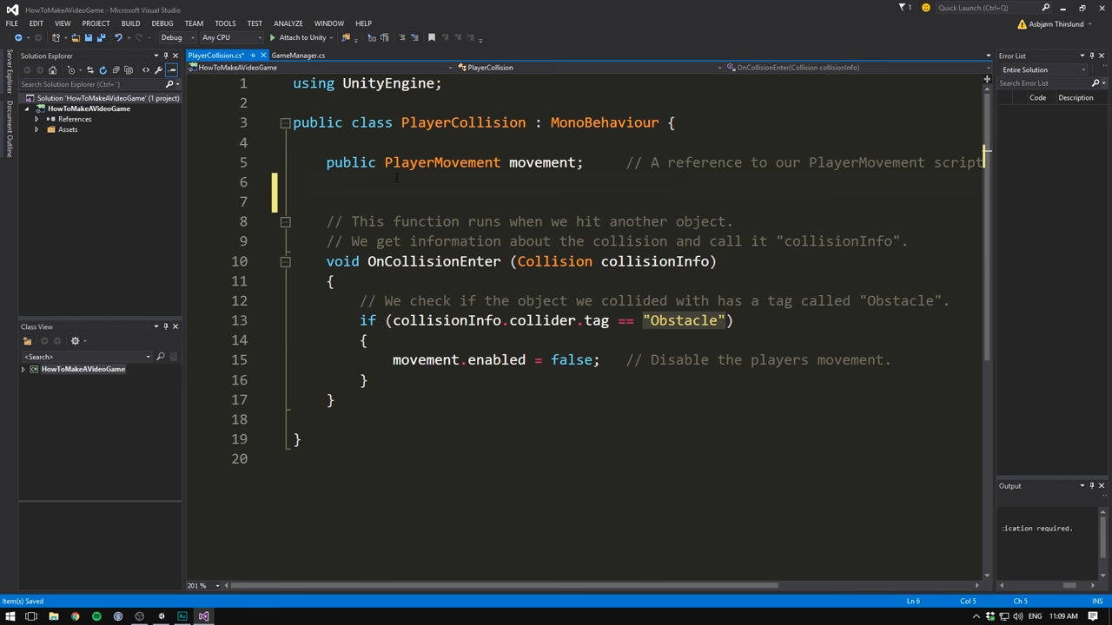
Declare public GameManager gameManager; in PlayerCollision
{"action": "type", "text": "public"}
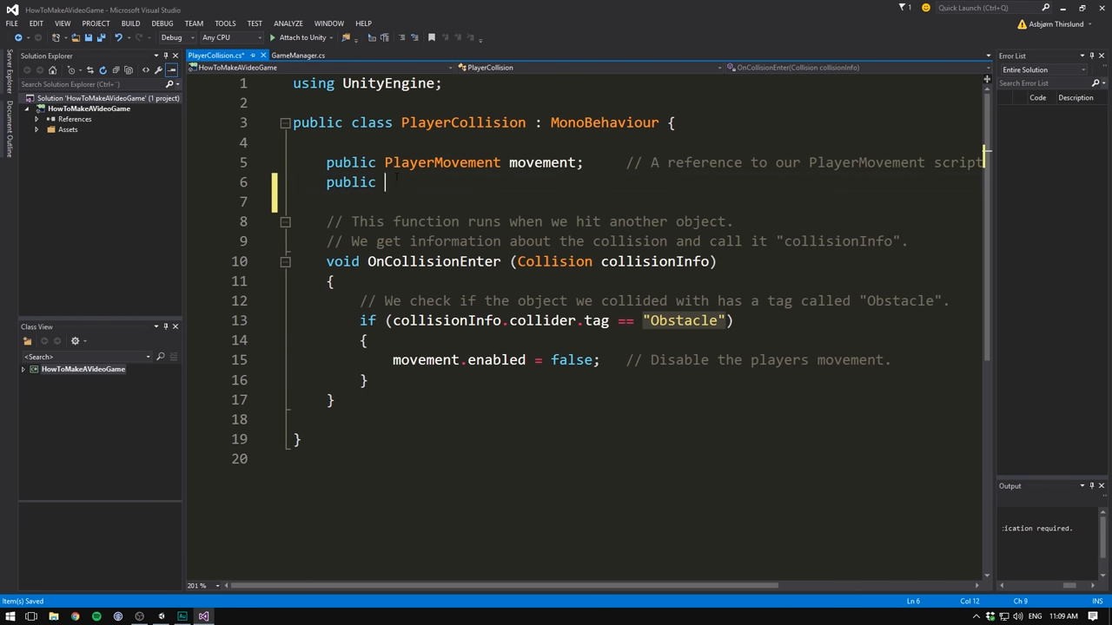
{"action": "type", "text": "GameManager gameMa"}
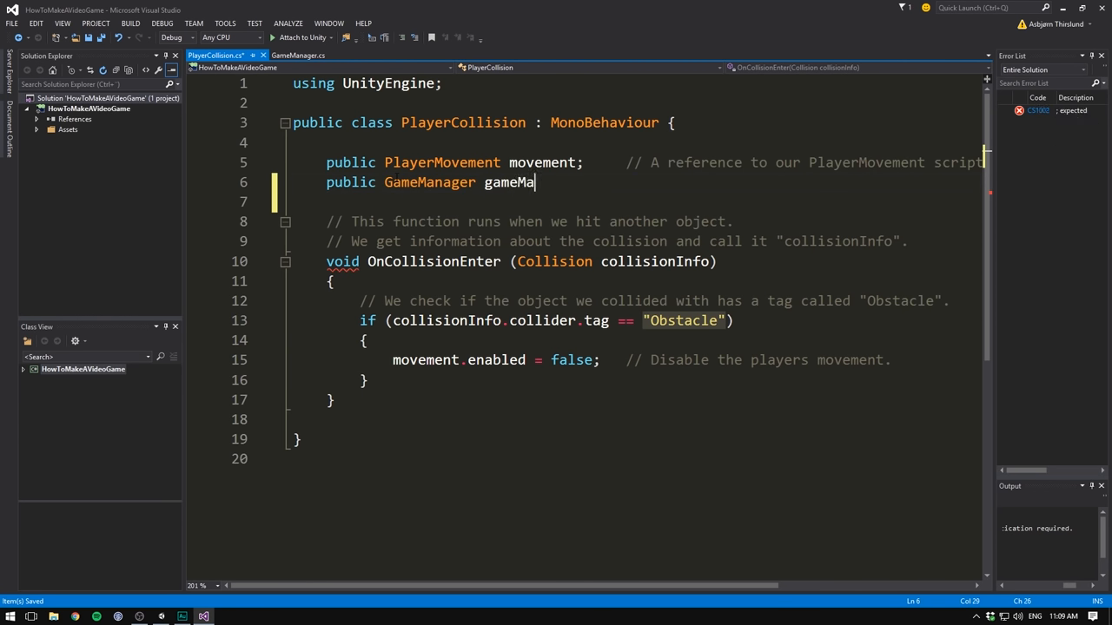
{"action": "type", "text": "nager;"}
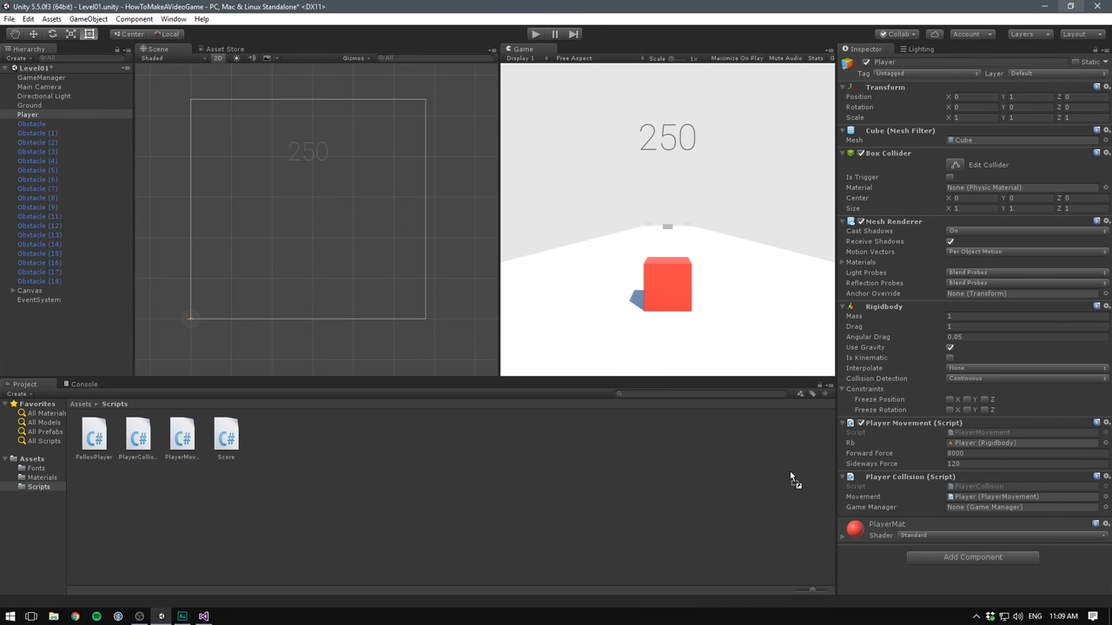
Assign GameManager to Player Collision's slot and return to the Assets root for the prefab
{"action": "left_click", "coordinate": [999, 507]}
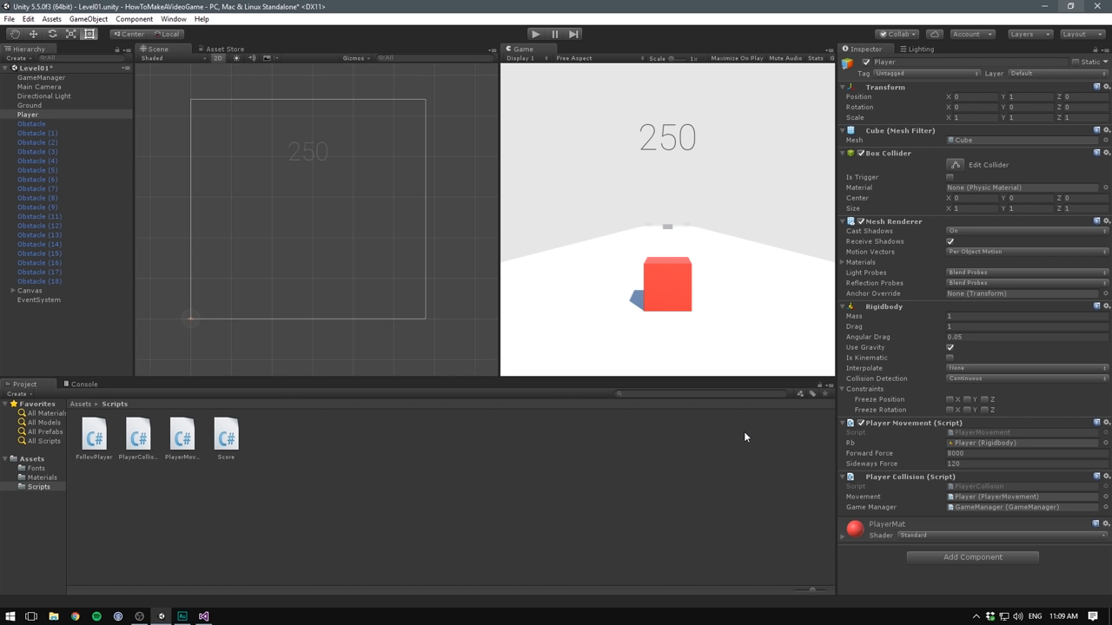
{"action": "mouse_move", "coordinate": [955, 497]}
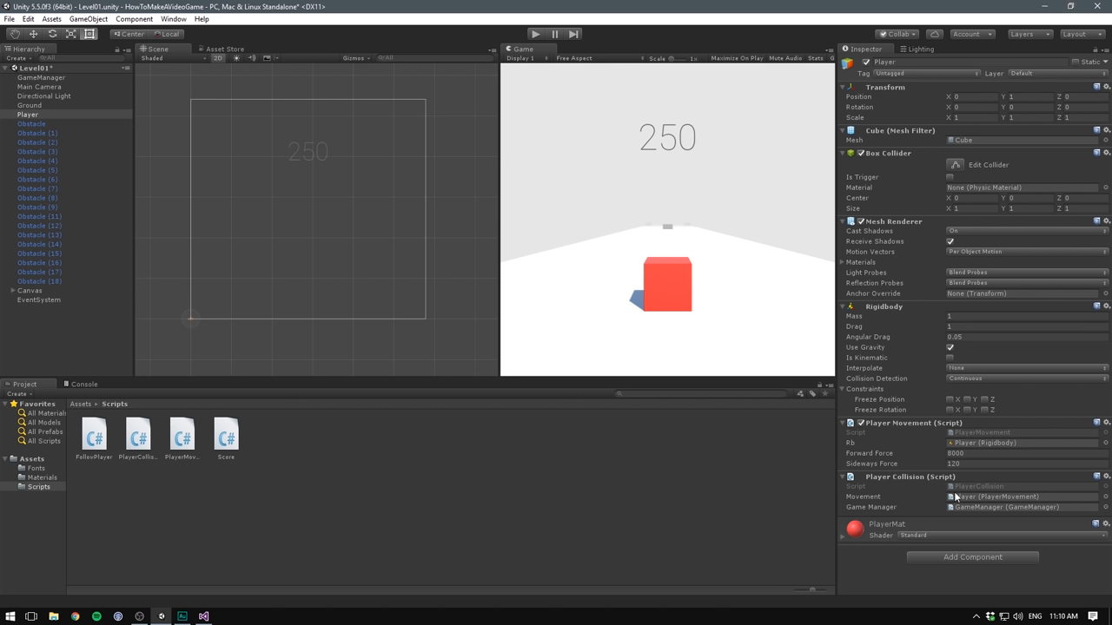
{"action": "mouse_move", "coordinate": [959, 511]}
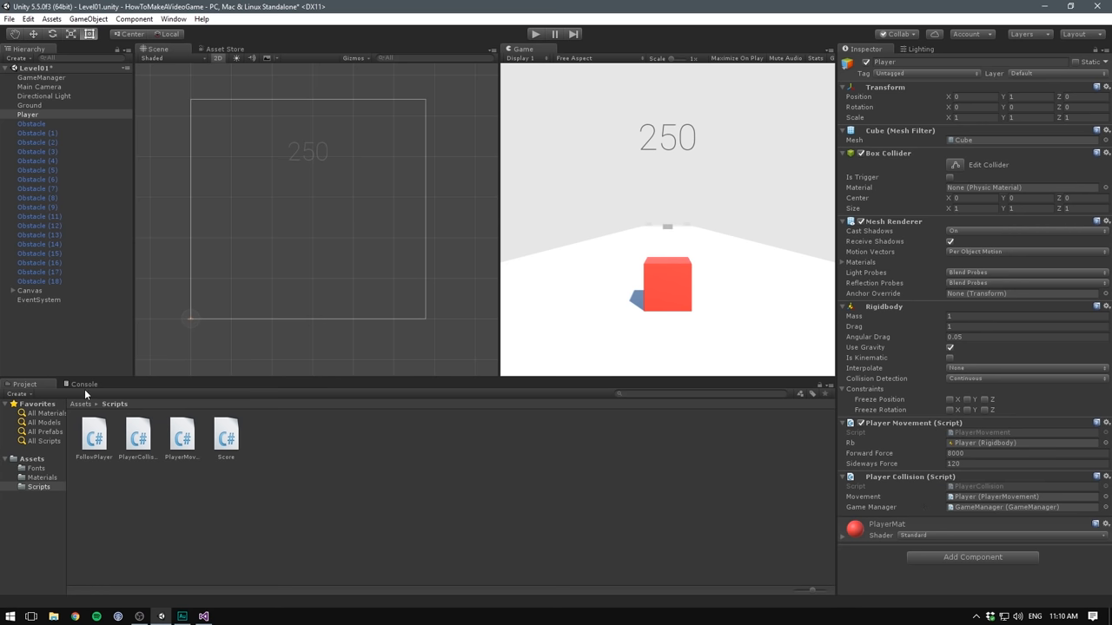
{"action": "left_click", "coordinate": [80, 403]}
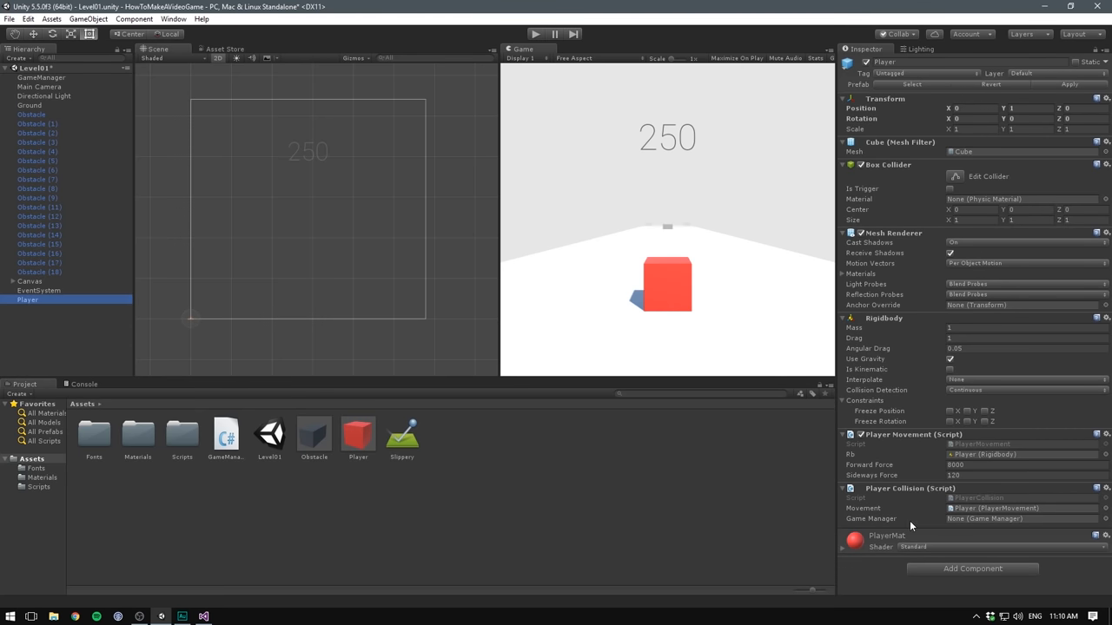
{"action": "mouse_move", "coordinate": [1008, 528]}
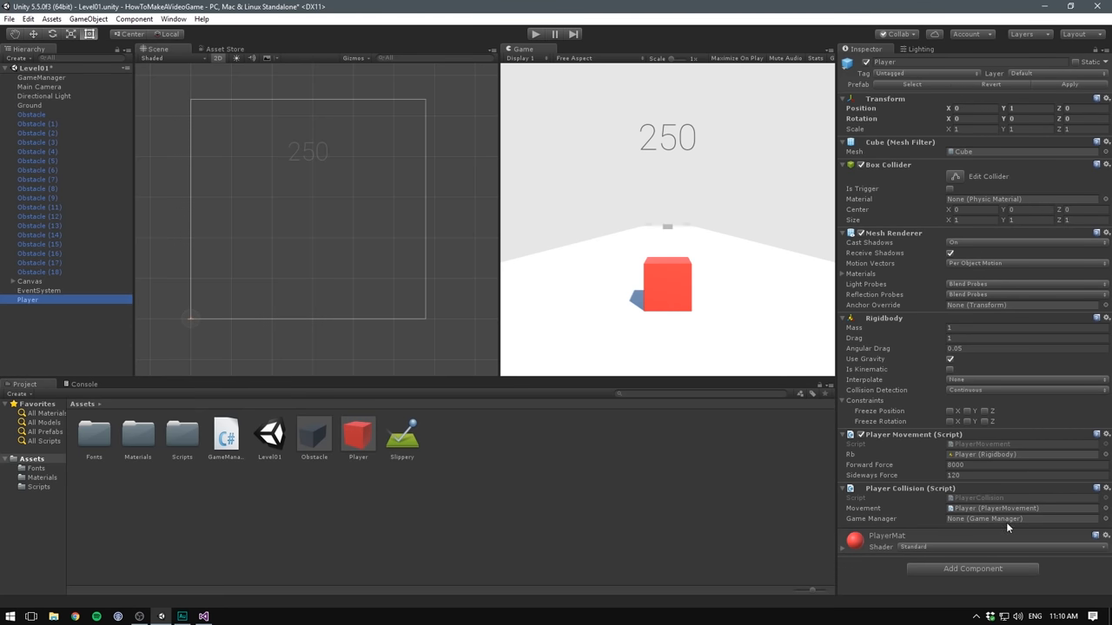
{"action": "mouse_move", "coordinate": [229, 401]}
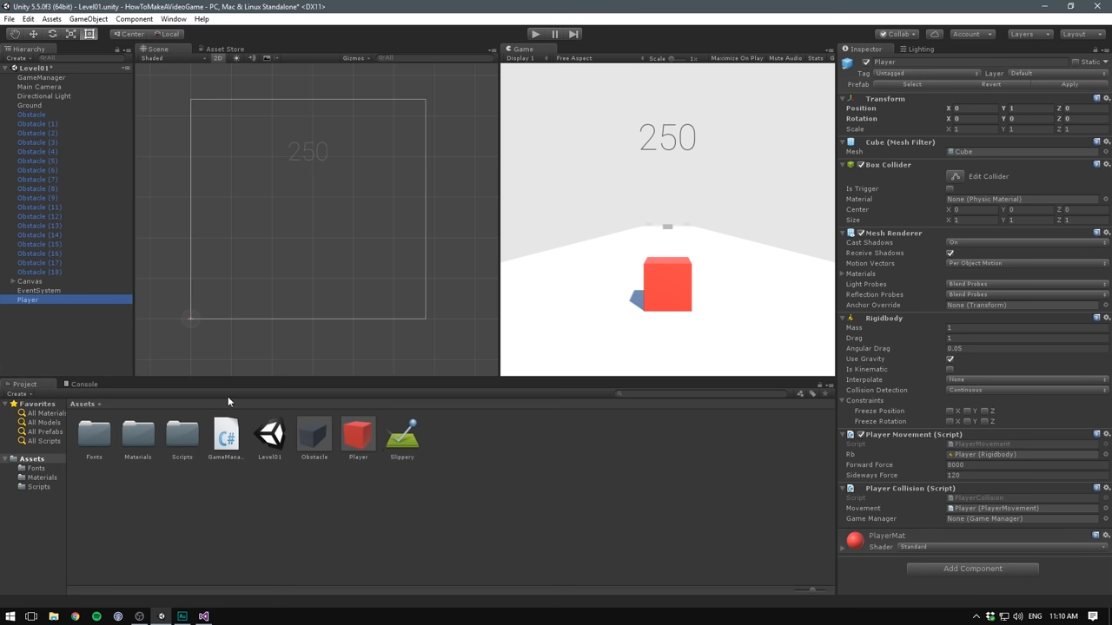
{"action": "mouse_move", "coordinate": [719, 451]}
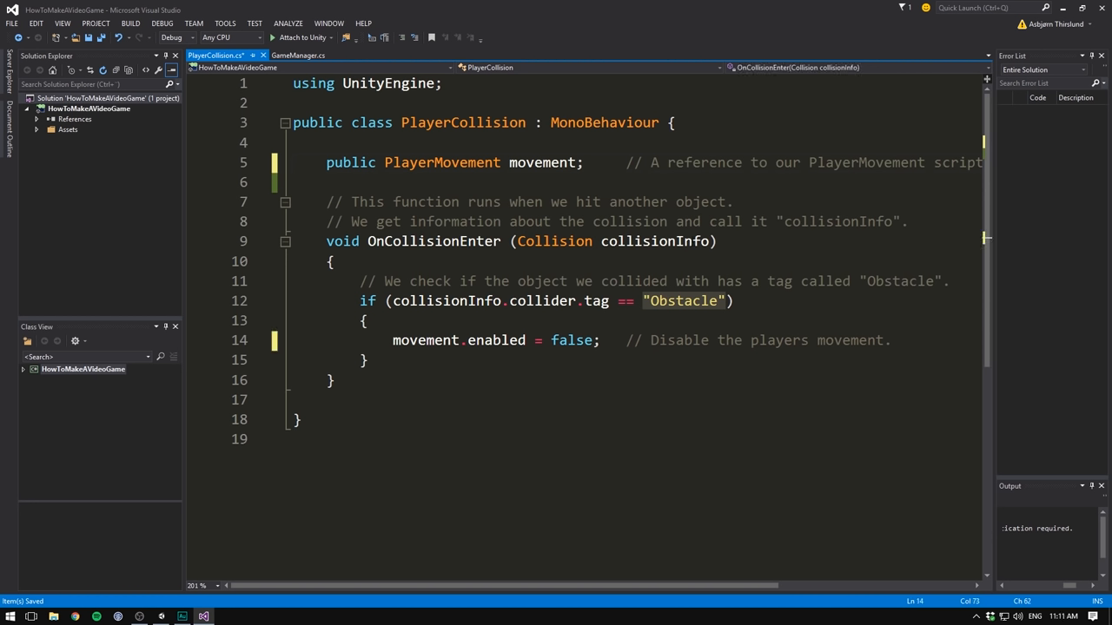
Begin a FindObjectOfType<GameManager>() line below the movement-disabling statement
{"action": "key", "text": "enter"}
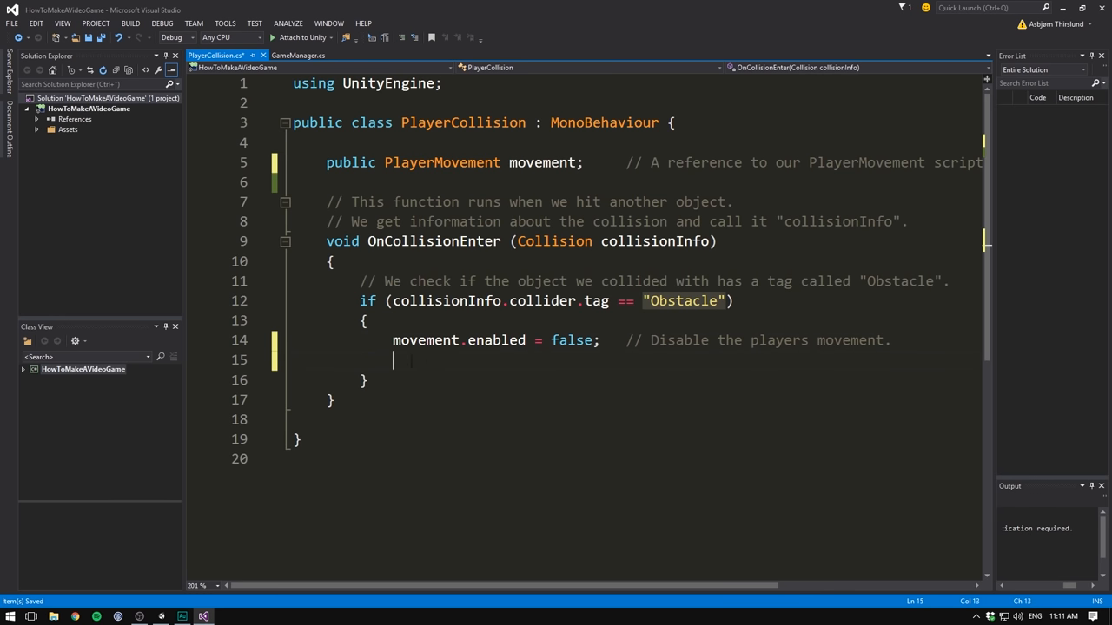
{"action": "type", "text": "FindObjectOfType<>"}
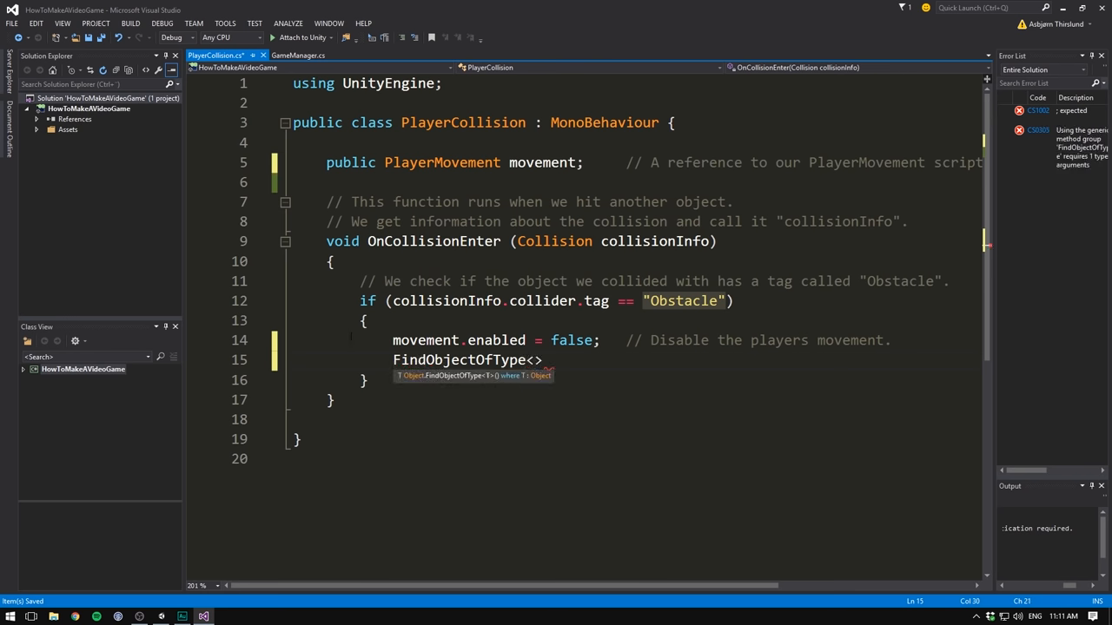
{"action": "type", "text": "GameManager"}
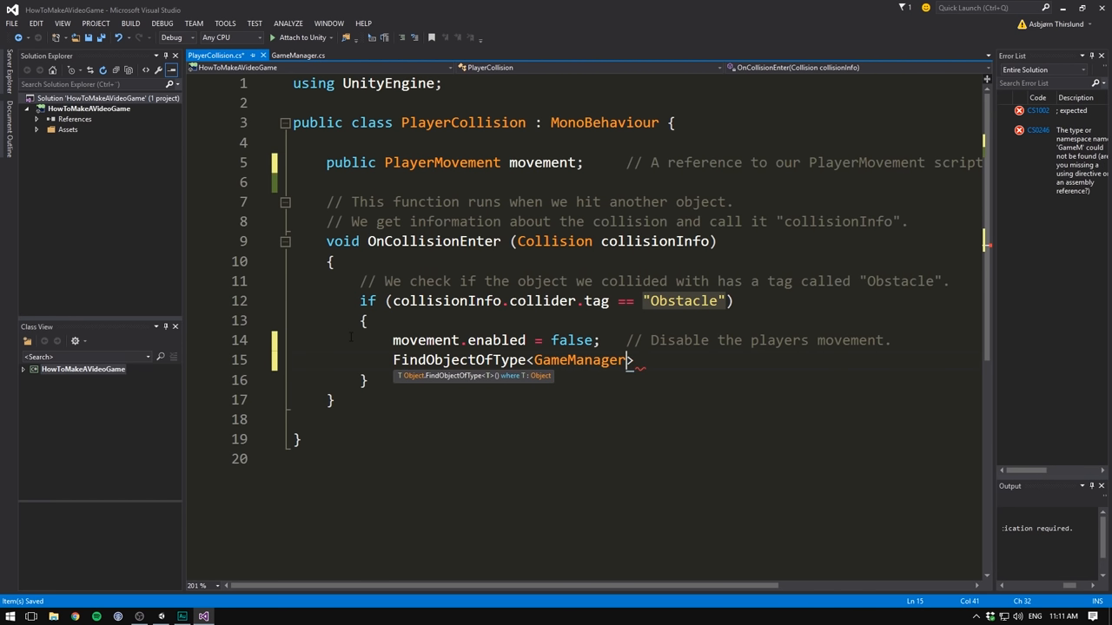
{"action": "type", "text": "()"}
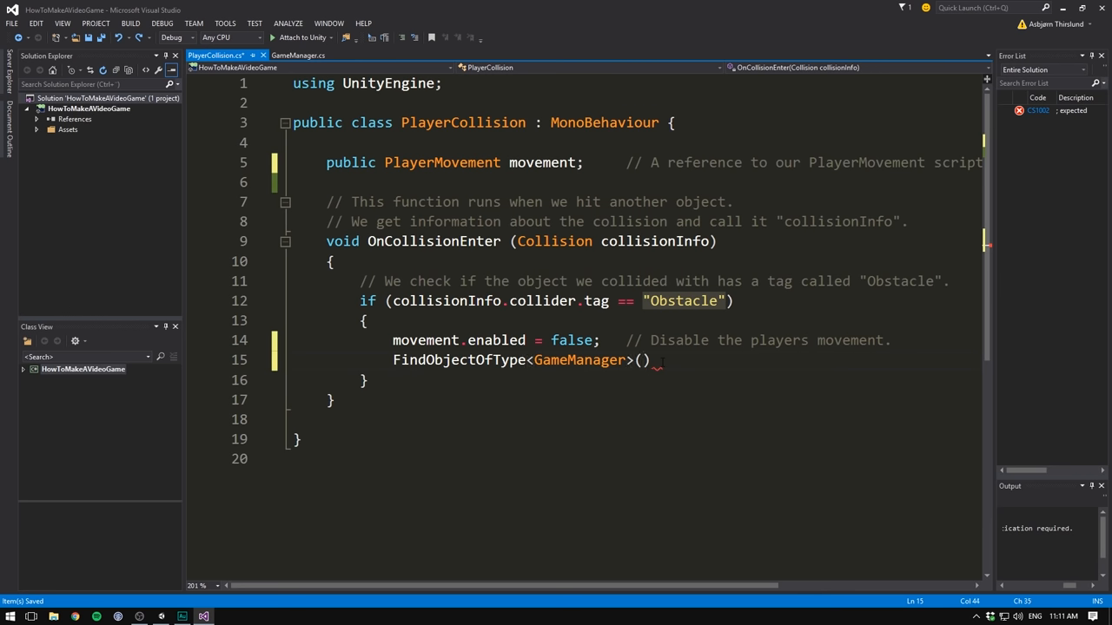
{"action": "type", "text": "GetComponent"}
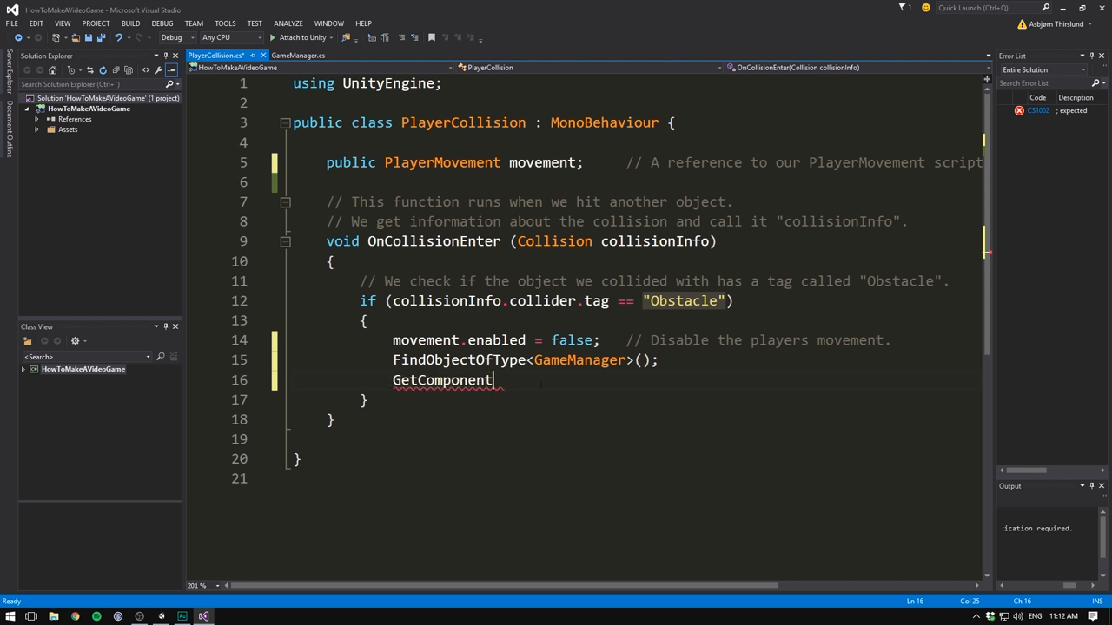
{"action": "type", "text": "<"}
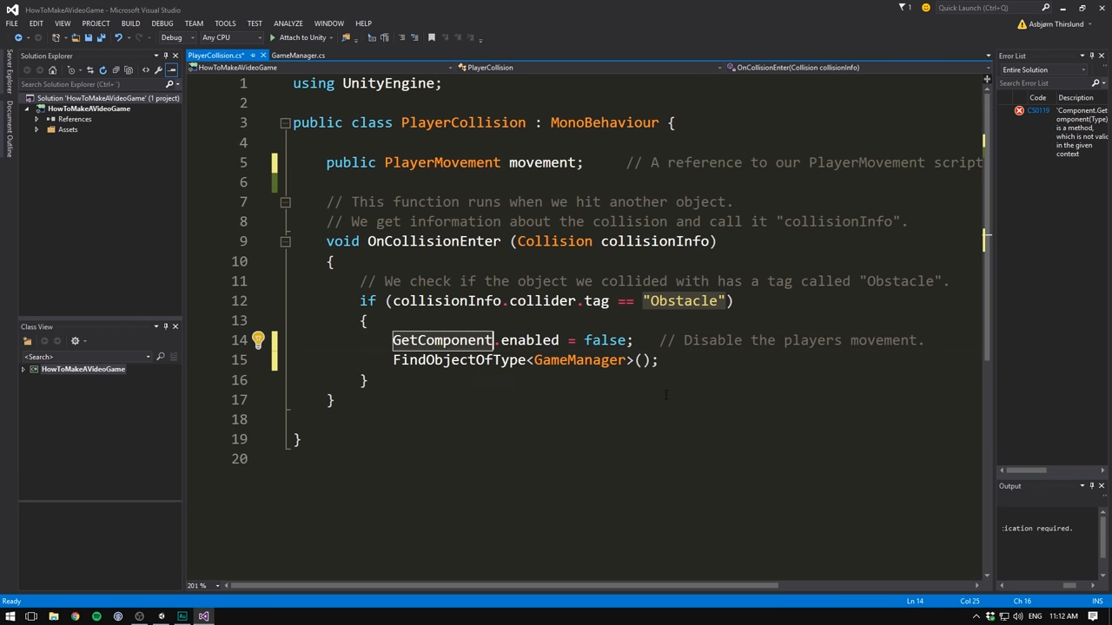
Continue the generic call and start appending .EndG to it
{"action": "type", "text": "<PlayerMovement>"}
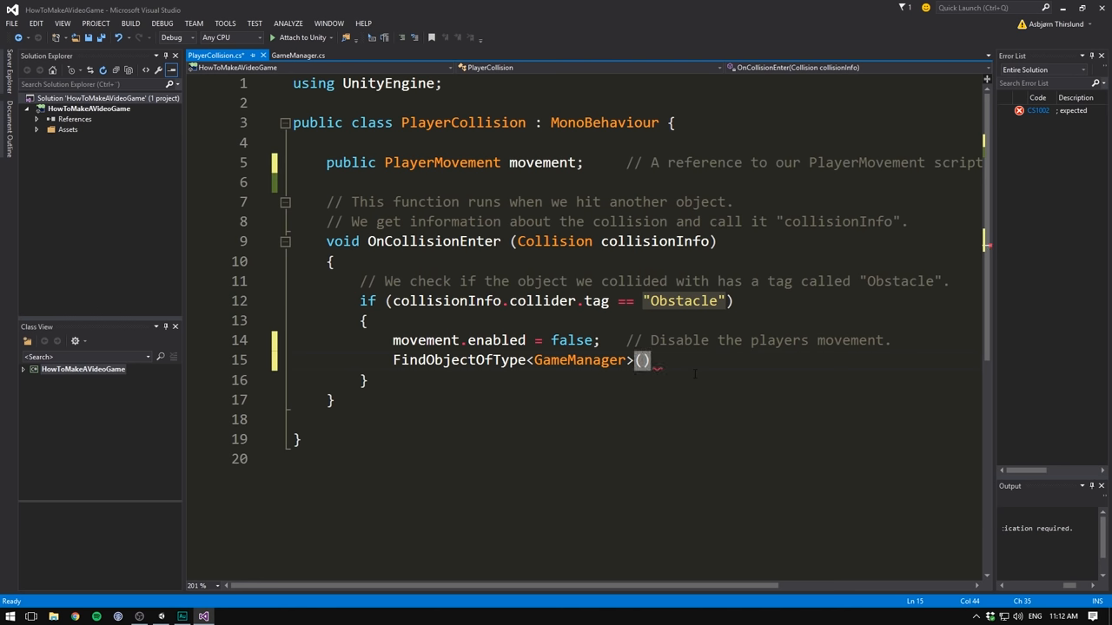
{"action": "type", "text": "."}
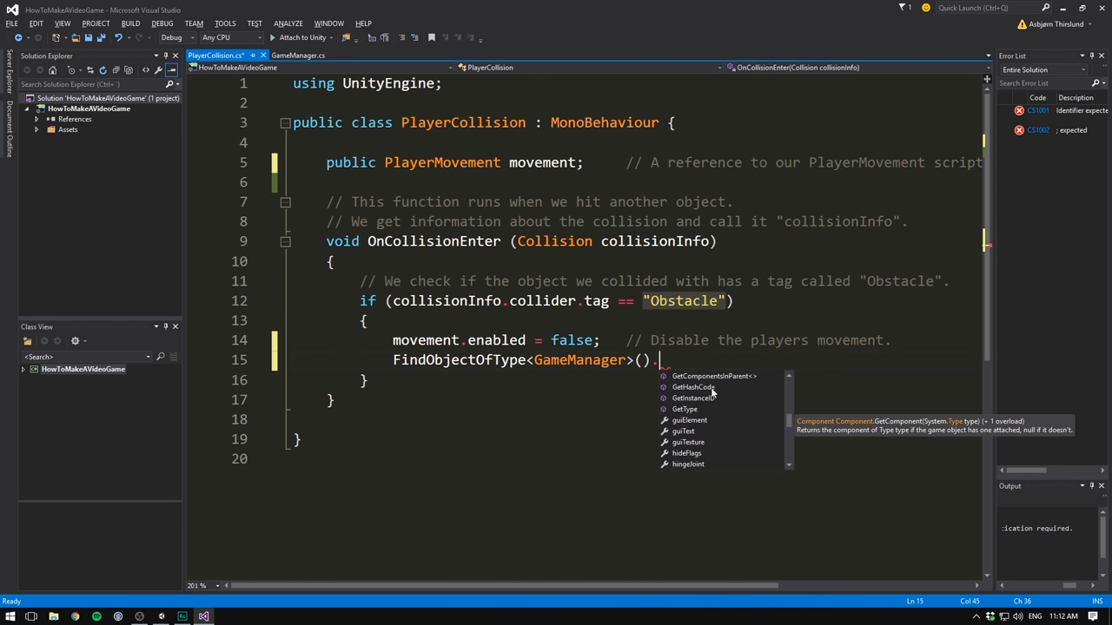
{"action": "scroll", "scroll_direction": "down", "scroll_amount": 3}
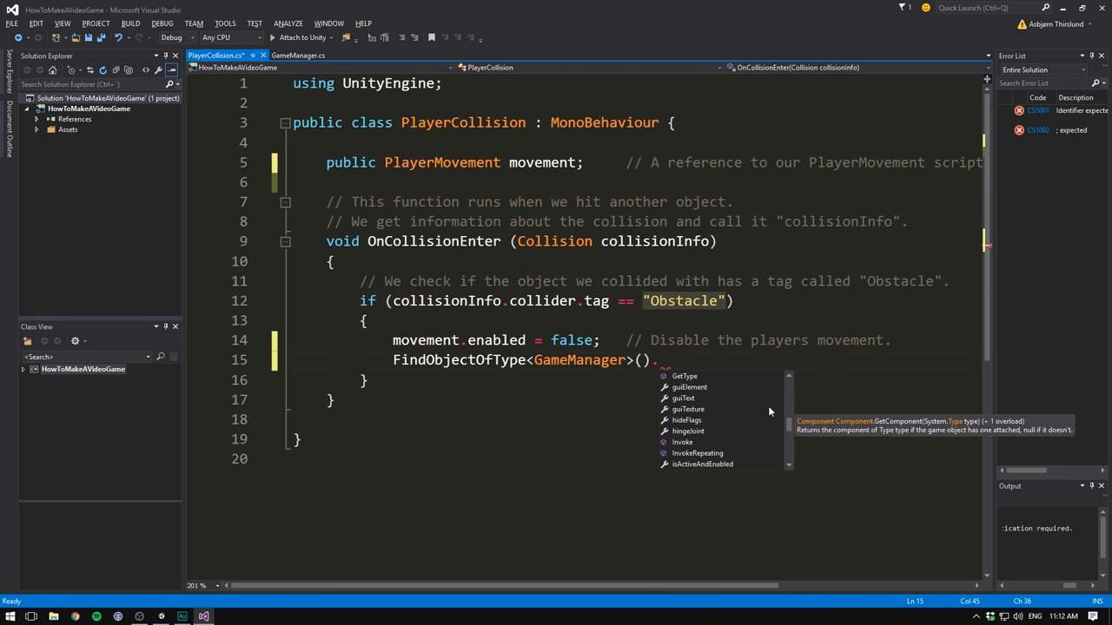
{"action": "type", "text": ".EndG"}
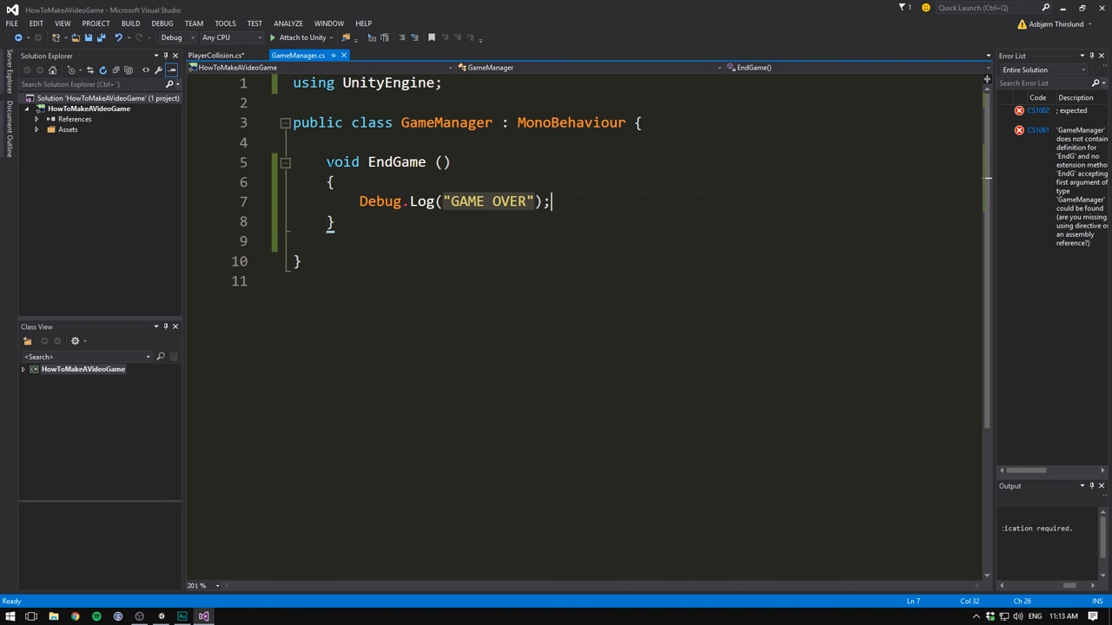
Make EndGame public and complete FindObjectOfType<GameManager>().EndGame(); in PlayerCollision
{"action": "left_click", "coordinate": [437, 162]}
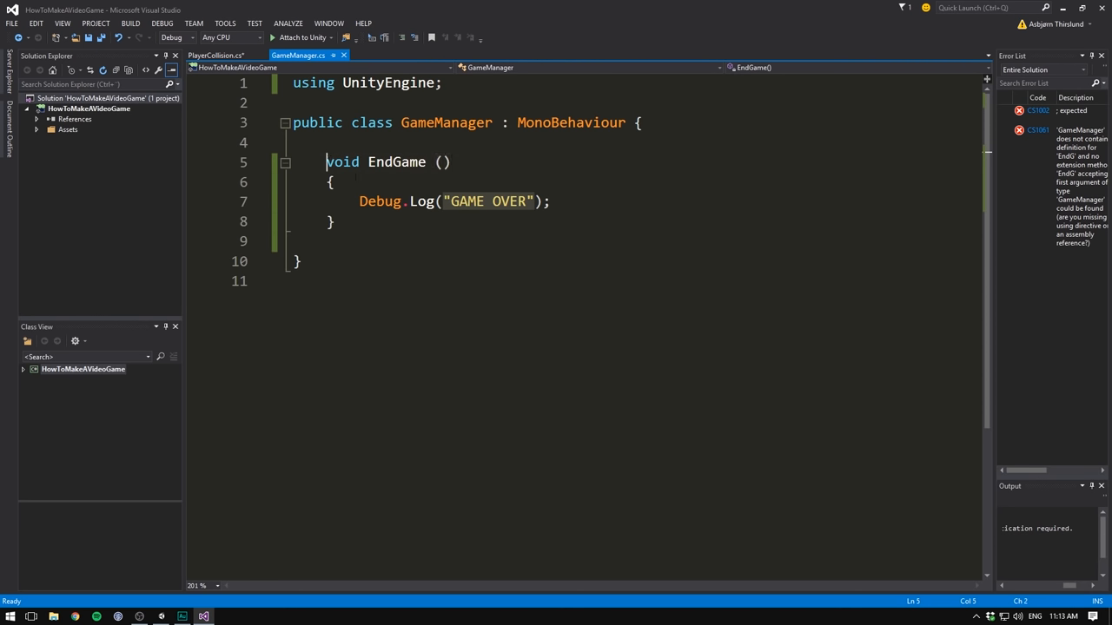
{"action": "type", "text": "public"}
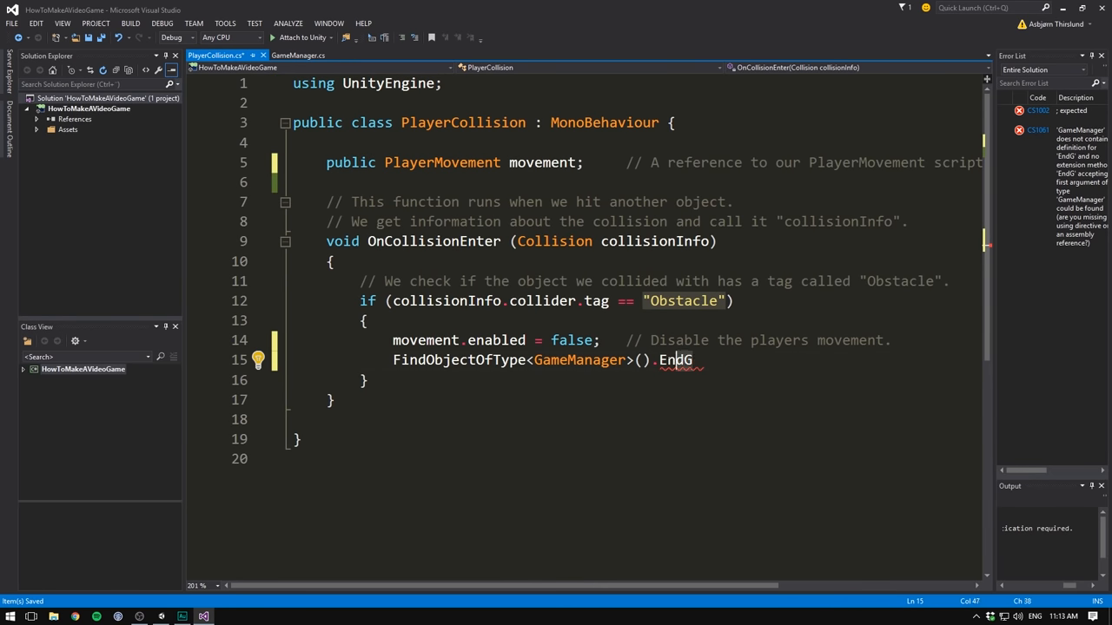
{"action": "key", "text": "Backspace"}
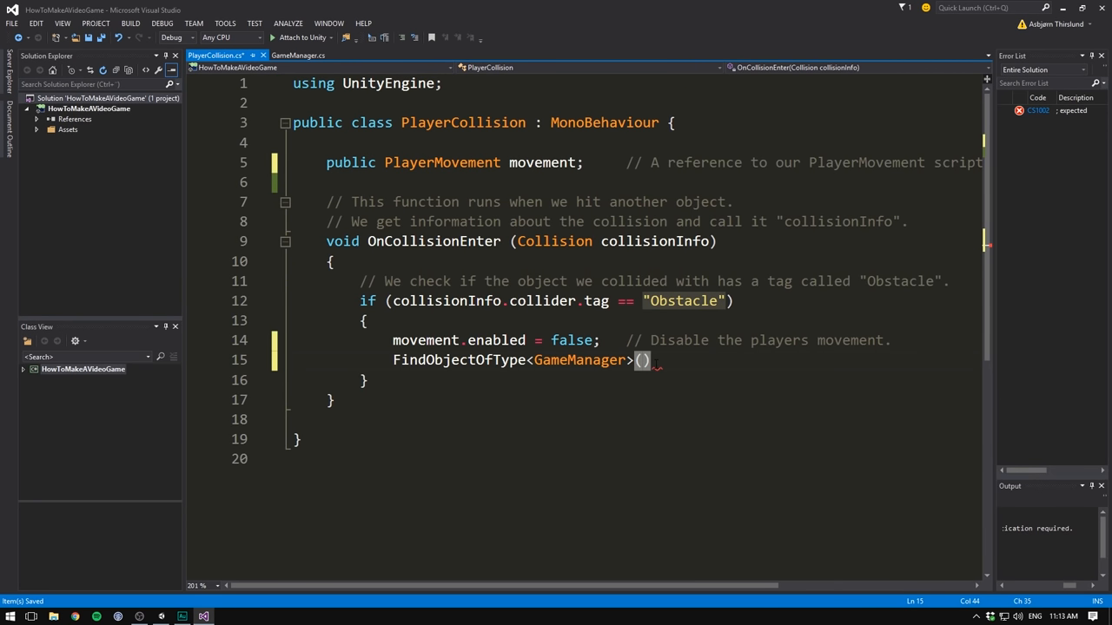
{"action": "type", "text": ".end"}
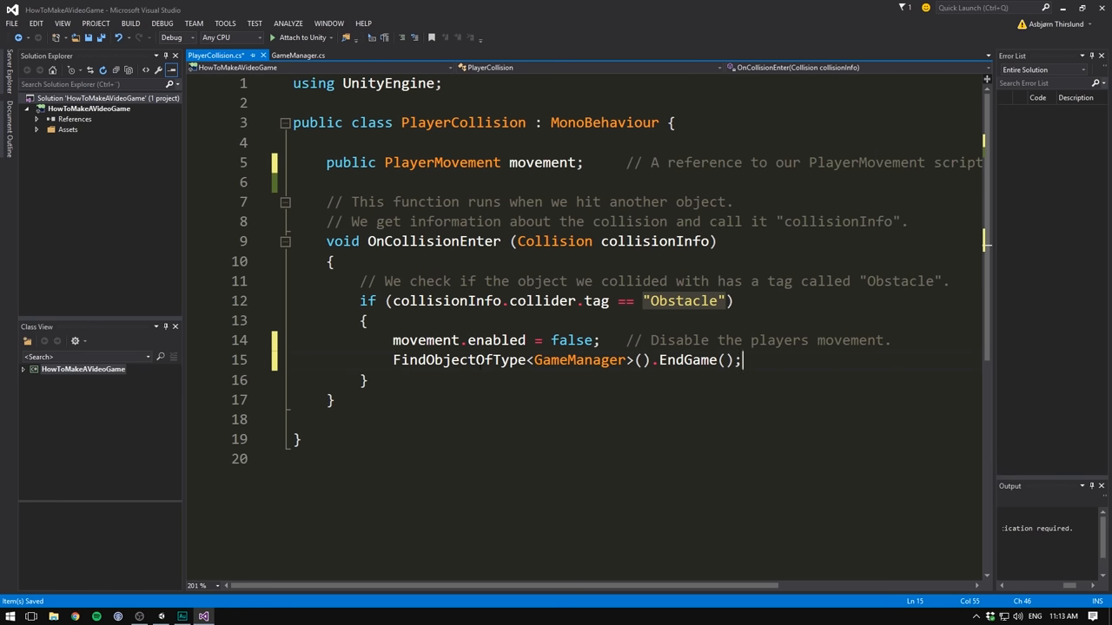
{"action": "mouse_move", "coordinate": [577, 360]}
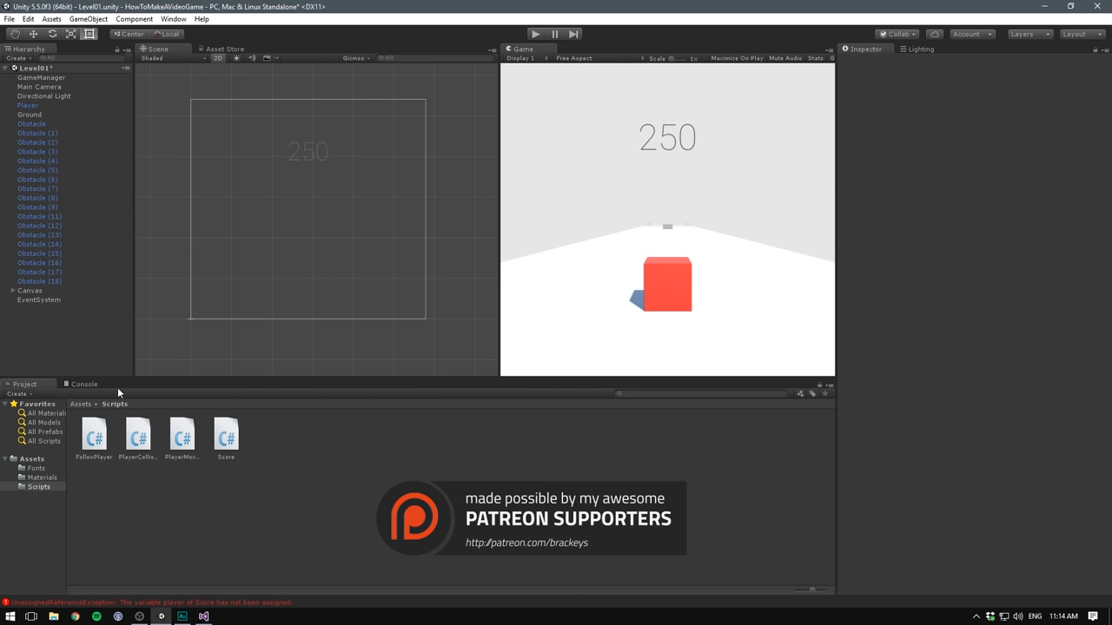
Check Main Camera's references and clear the old unassigned-reference errors from the Console
{"action": "left_click", "coordinate": [83, 384]}
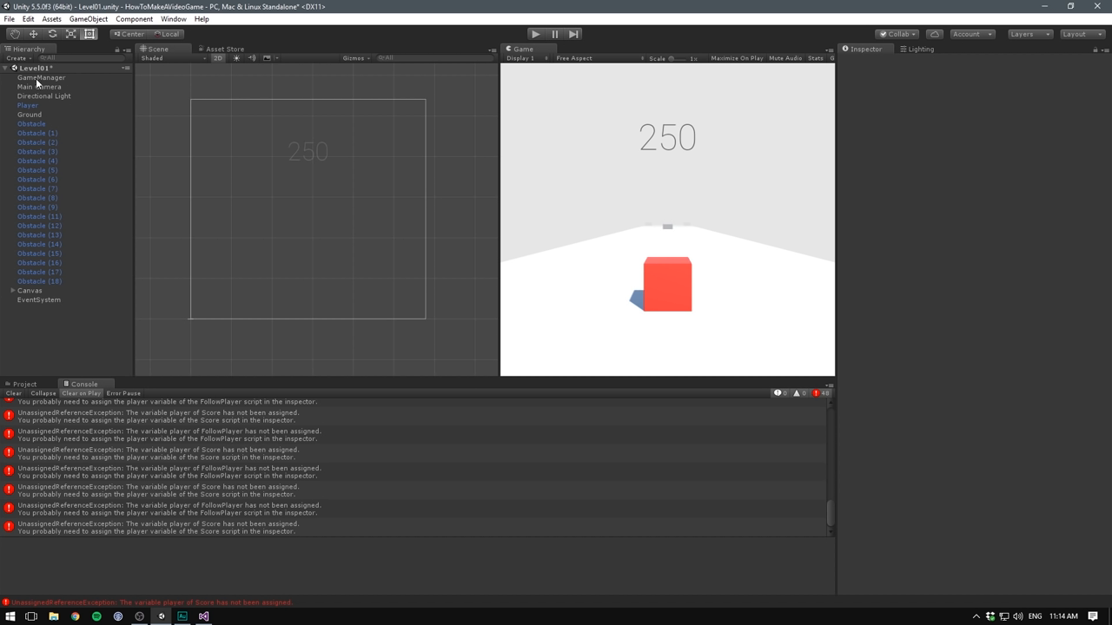
{"action": "left_click", "coordinate": [39, 87]}
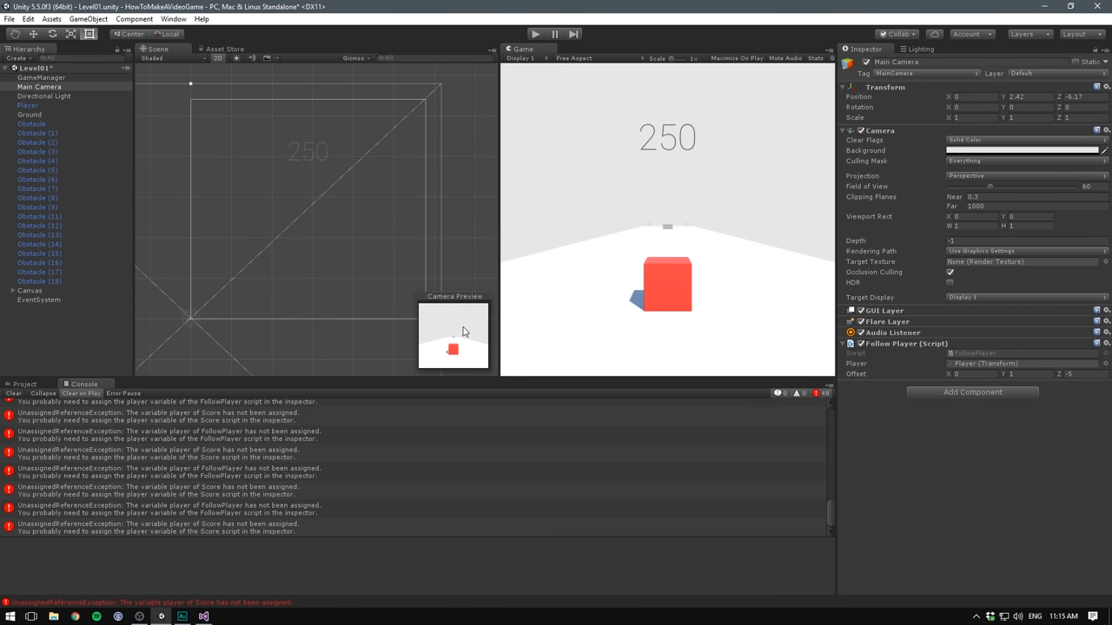
{"action": "left_click", "coordinate": [32, 299]}
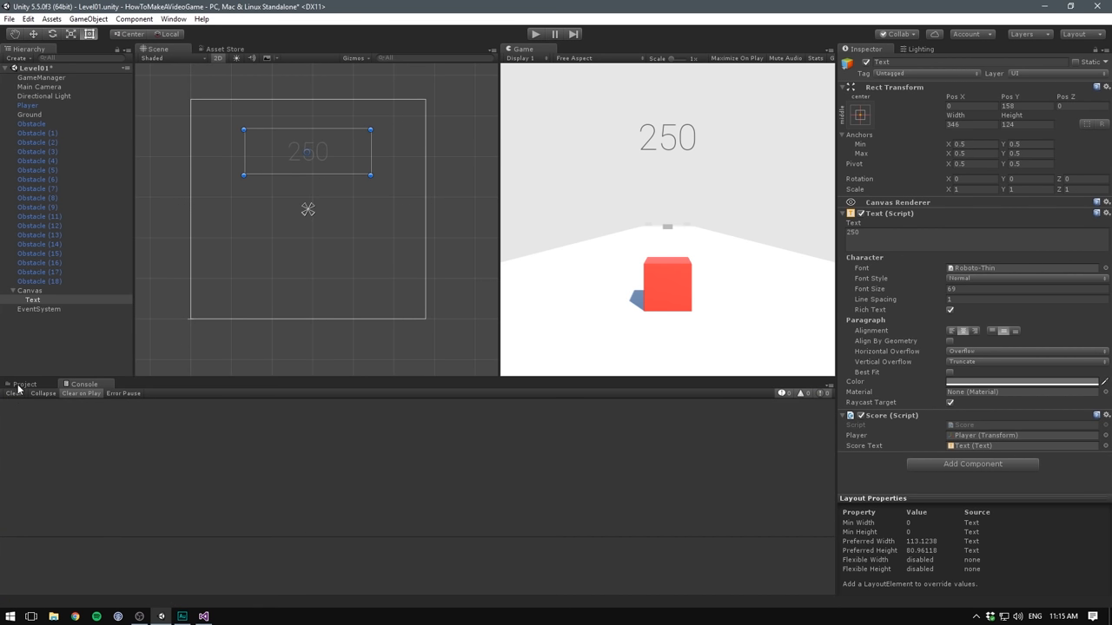
Playtest the level and confirm GAME OVER logs on obstacle hit, then stop
{"action": "left_click", "coordinate": [25, 384]}
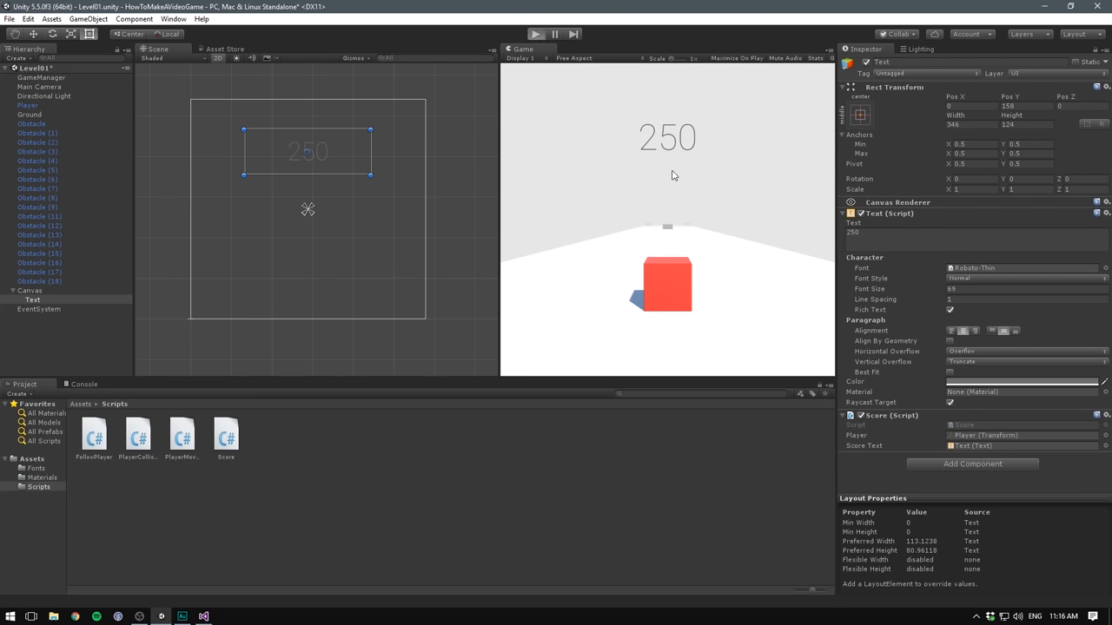
{"action": "left_click", "coordinate": [537, 35]}
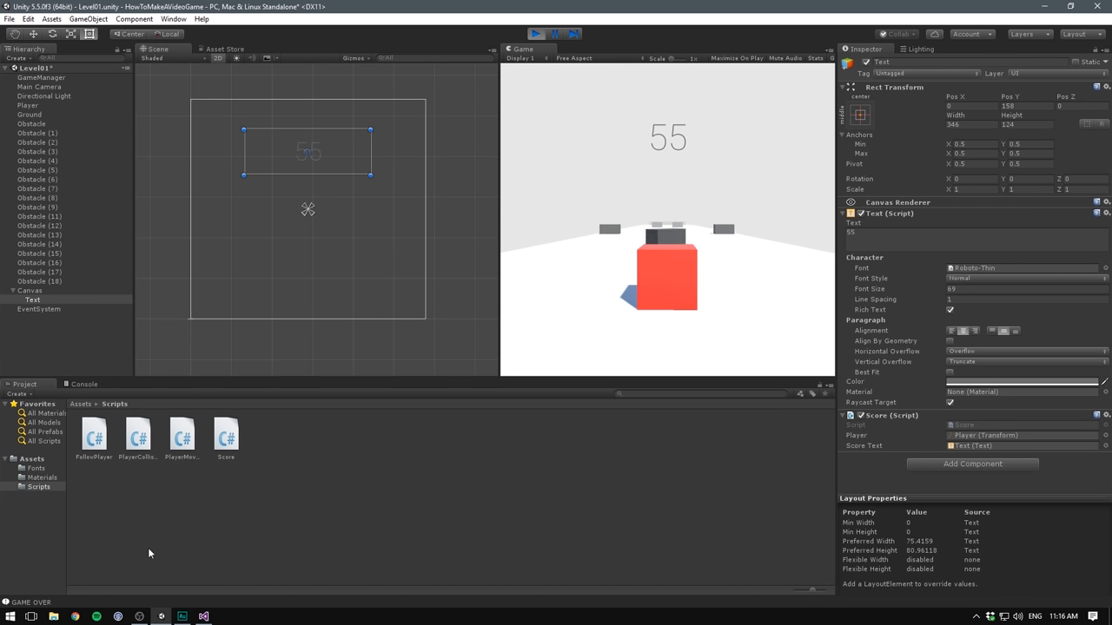
{"action": "left_click", "coordinate": [83, 384]}
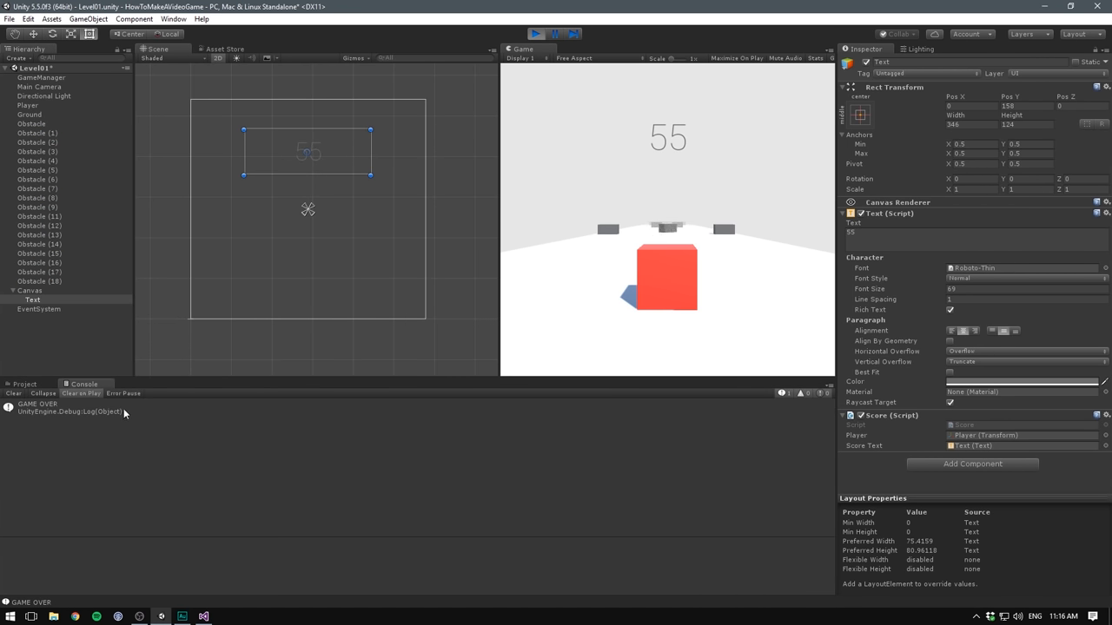
{"action": "left_click", "coordinate": [535, 35]}
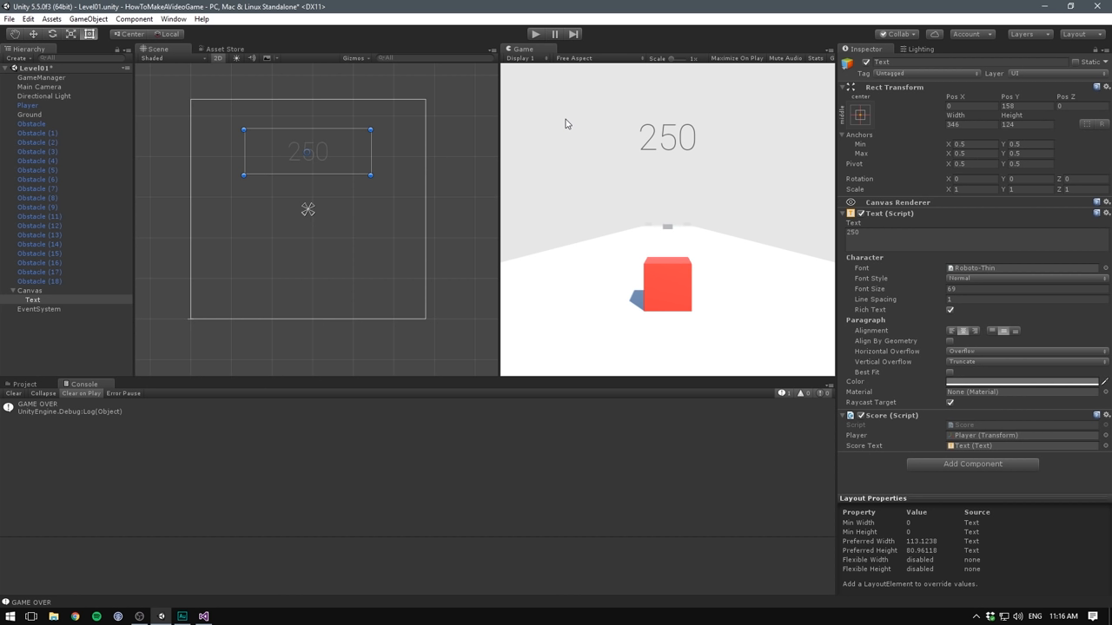
{"action": "mouse_move", "coordinate": [670, 254]}
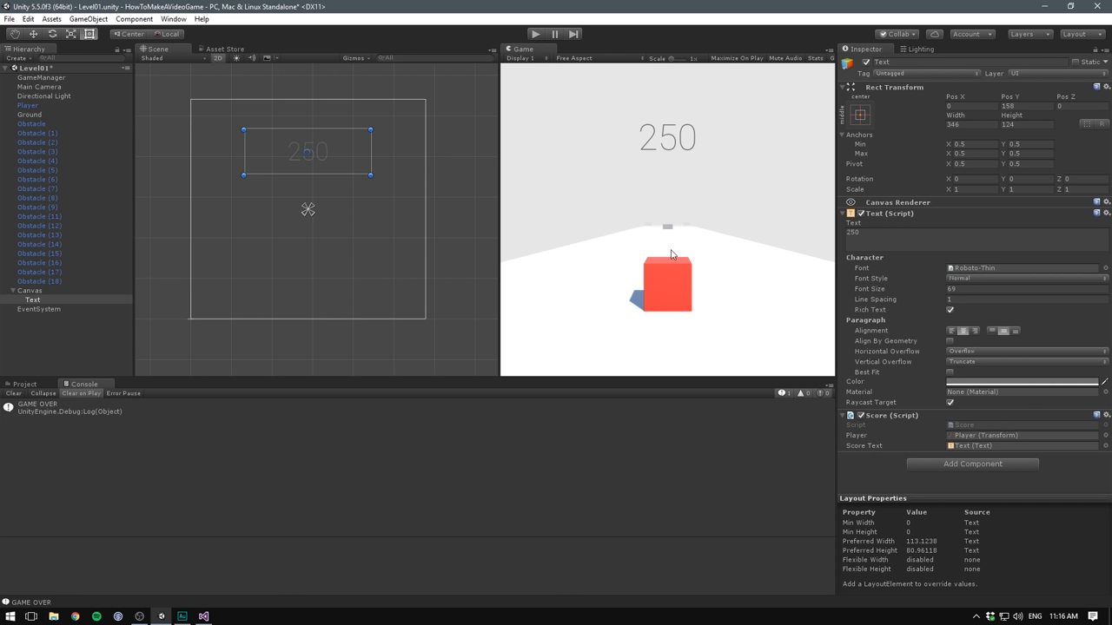
{"action": "mouse_move", "coordinate": [737, 185]}
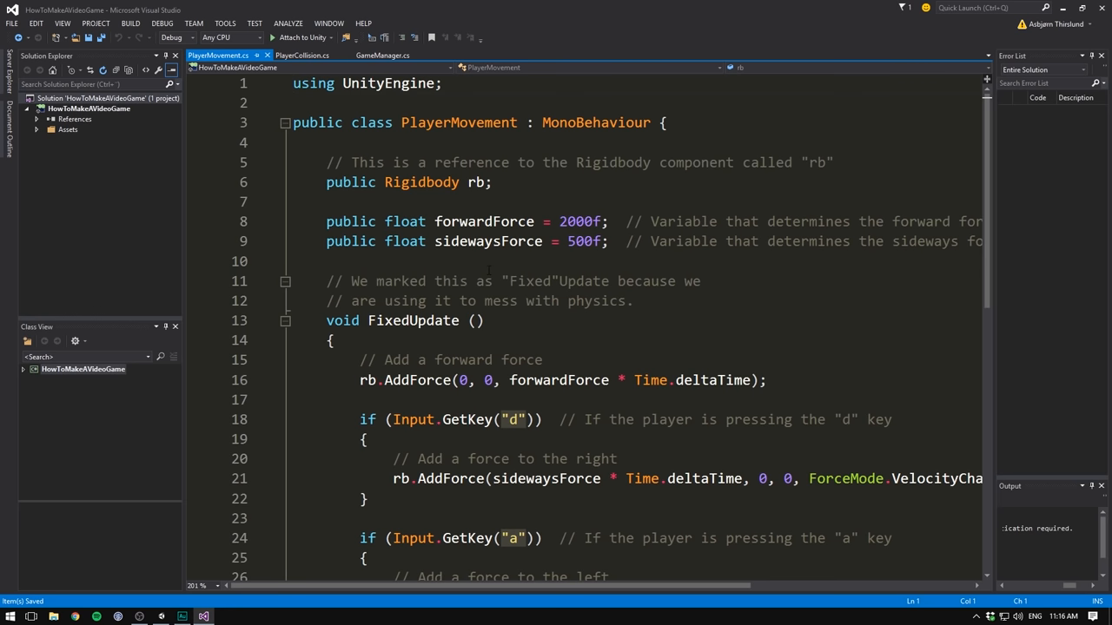
In FixedUpdate add an if (rb.position.y < -1f) check after the left-movement code
{"action": "scroll", "scroll_direction": "down", "scroll_amount": 3}
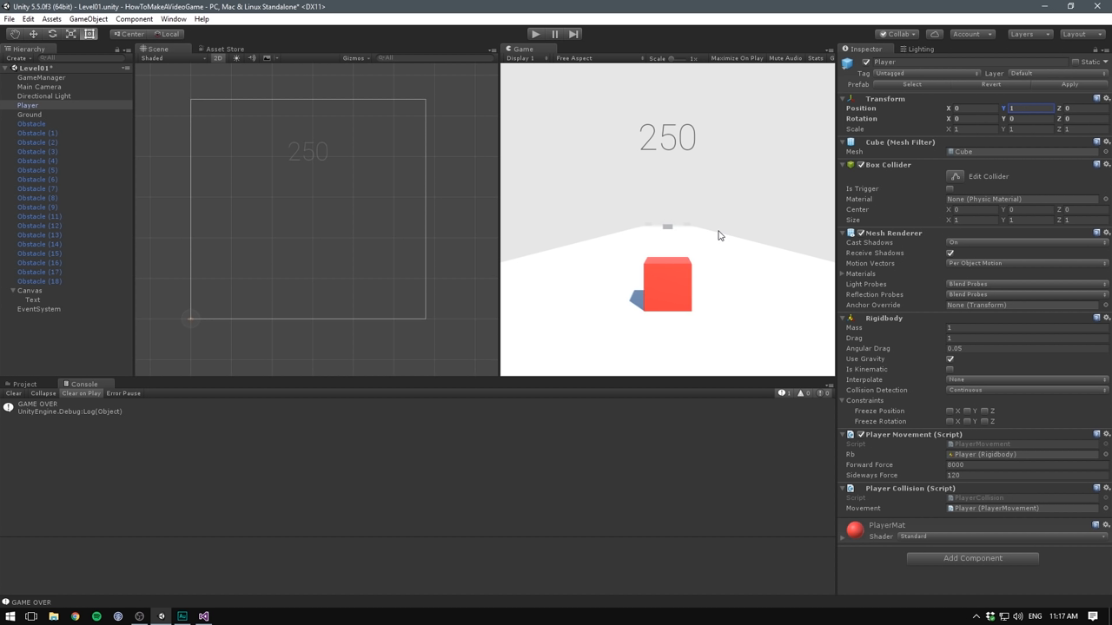
{"action": "left_click", "coordinate": [203, 616]}
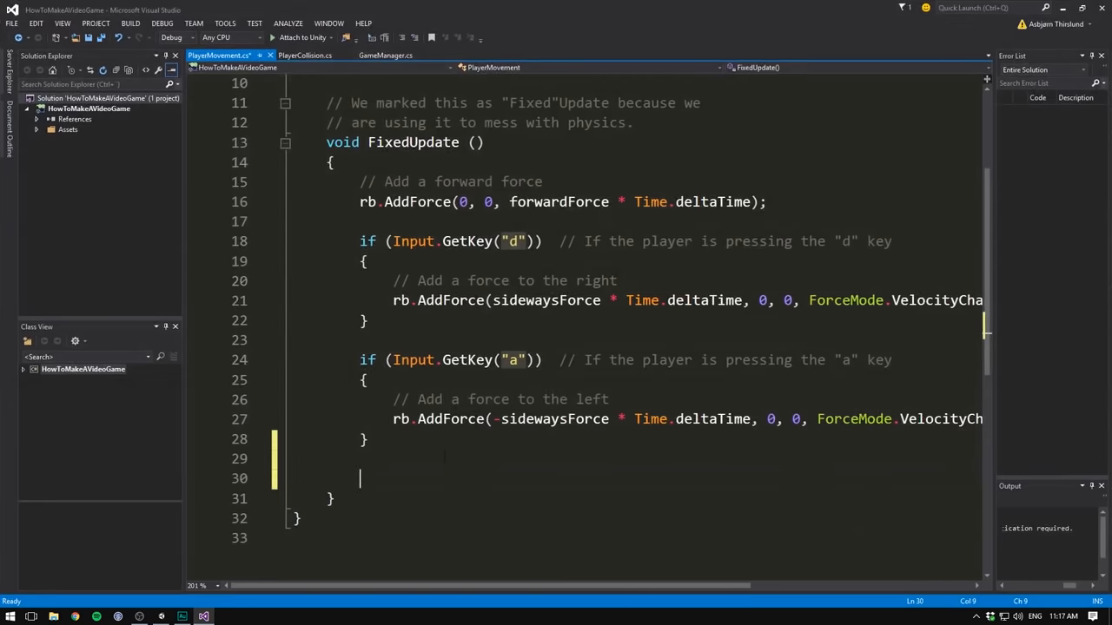
{"action": "type", "text": "if (rb.p"}
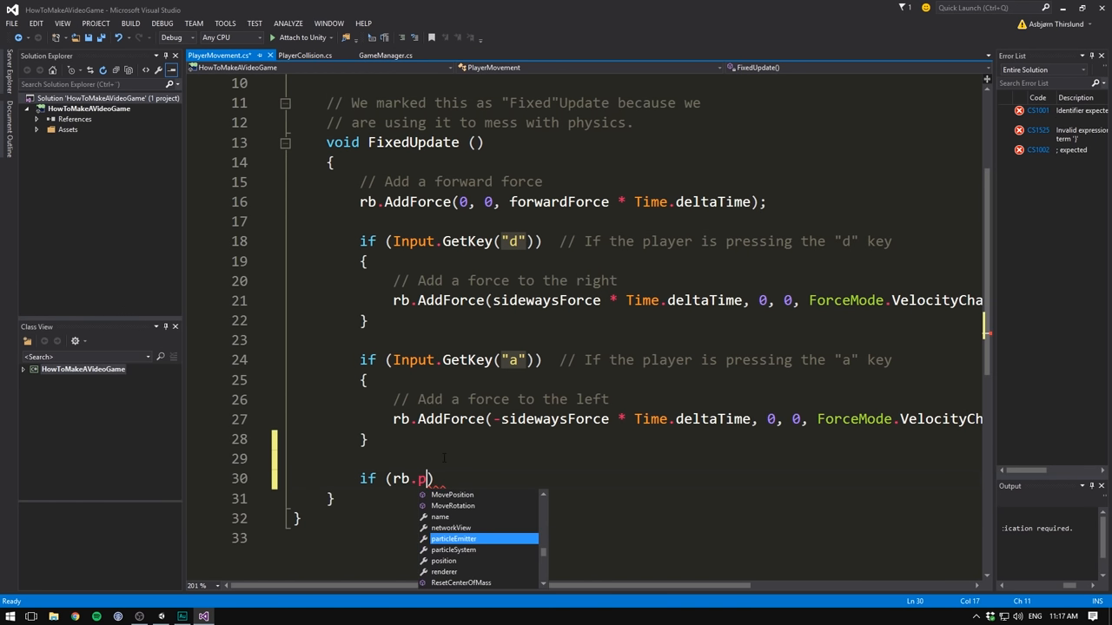
{"action": "type", "text": "osition.y < -1f"}
{"action": "type", "text": "{"}
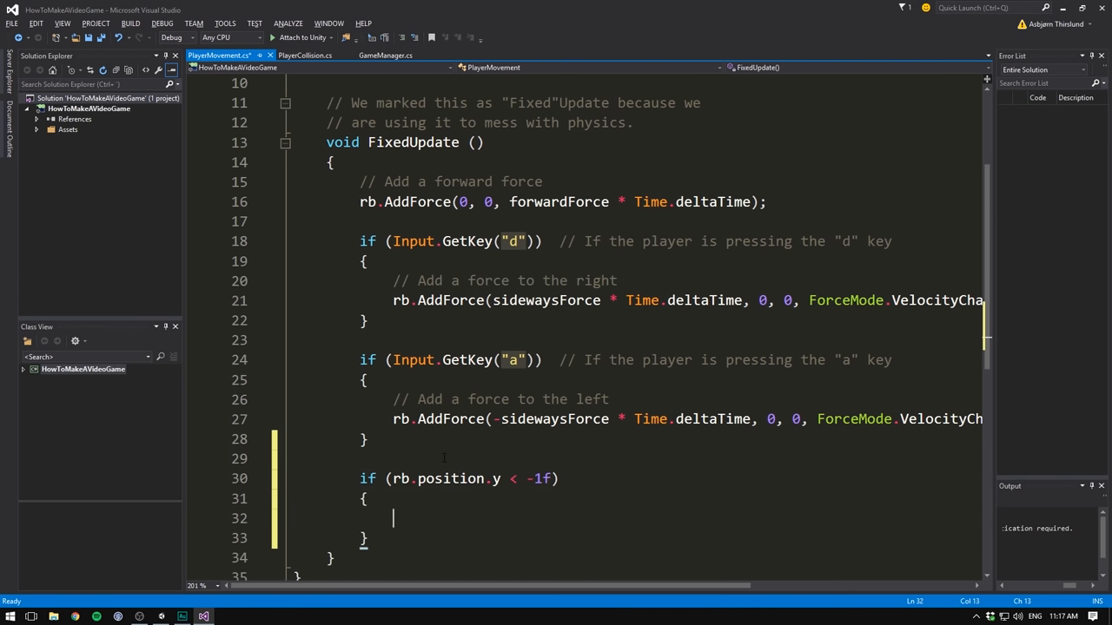
Call FindObjectOfType<GameManager>().EndGame(); inside it and save PlayerMovement
{"action": "scroll", "scroll_direction": "down", "scroll_amount": 3}
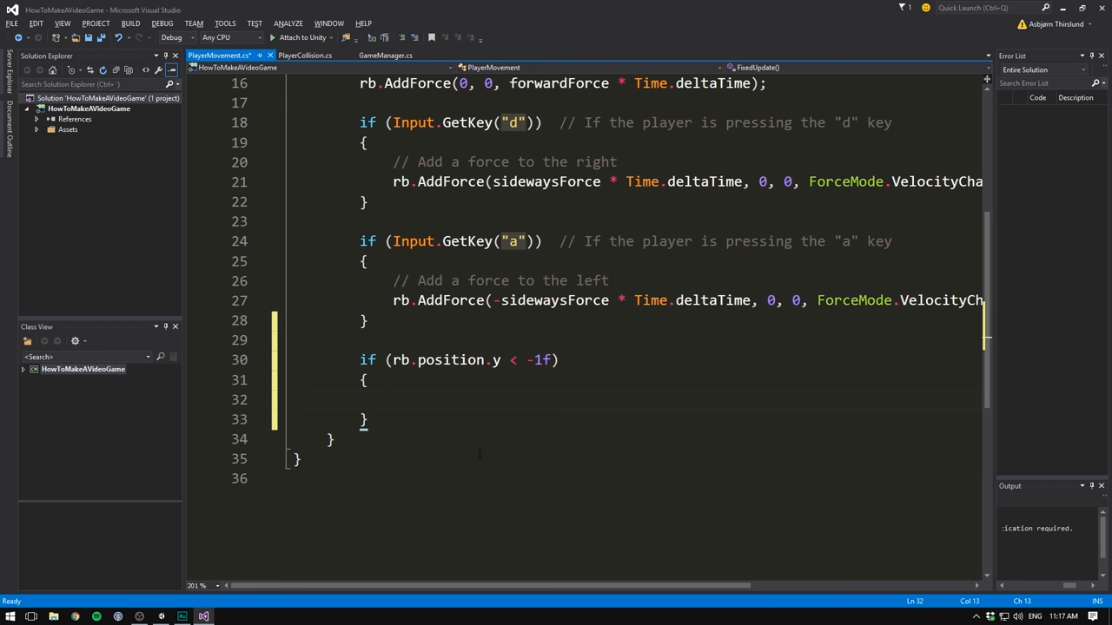
{"action": "type", "text": "F"}
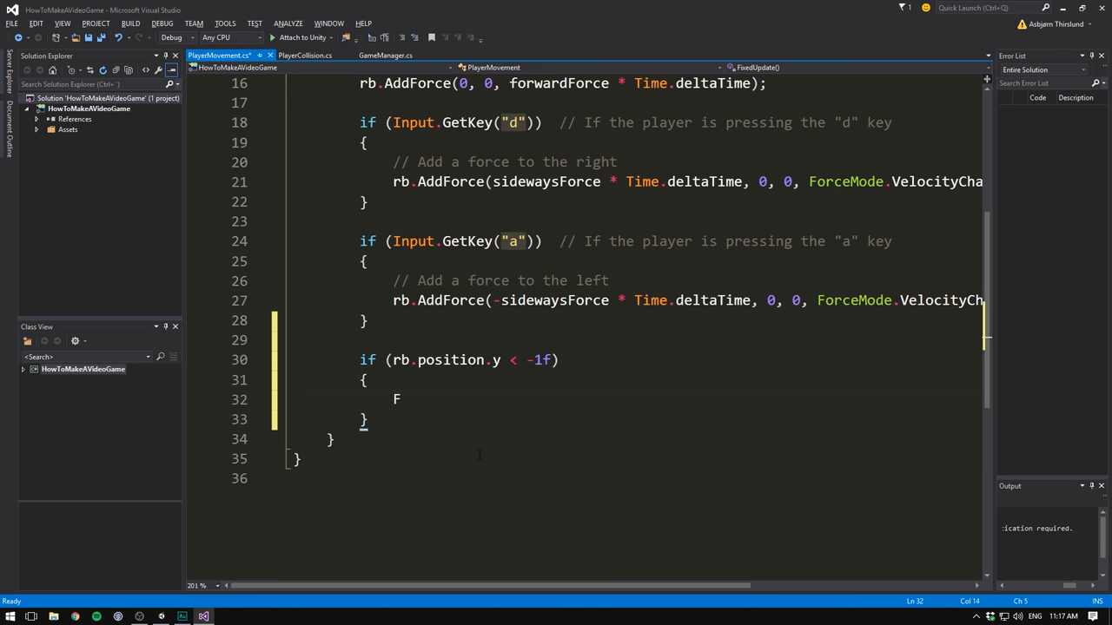
{"action": "type", "text": "indObjectOfType<GameManager>("}
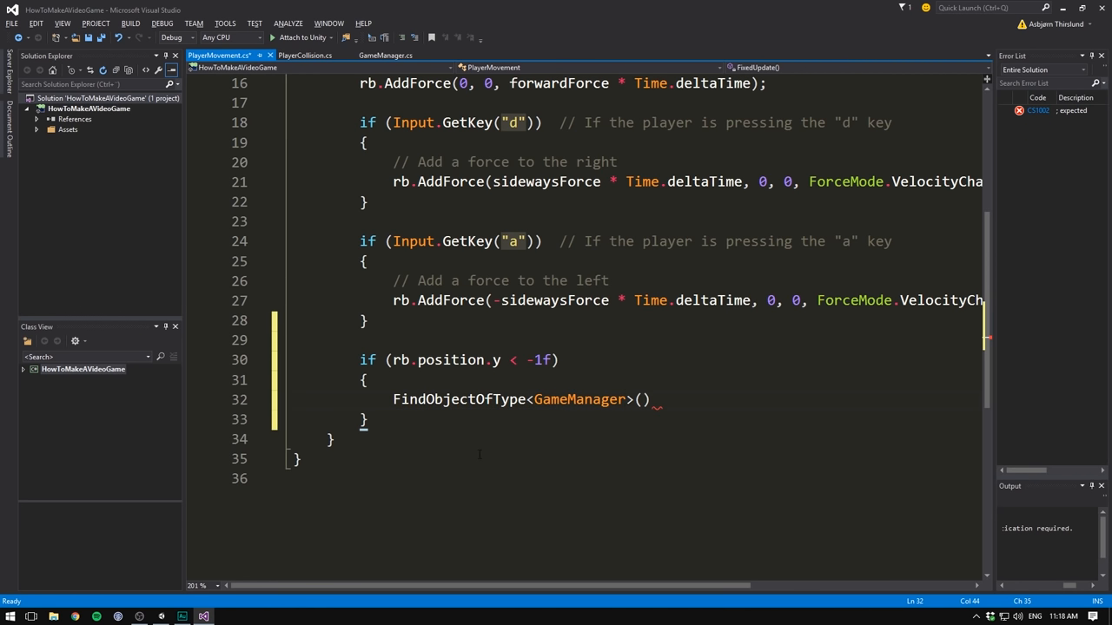
{"action": "type", "text": ".EndGame();"}
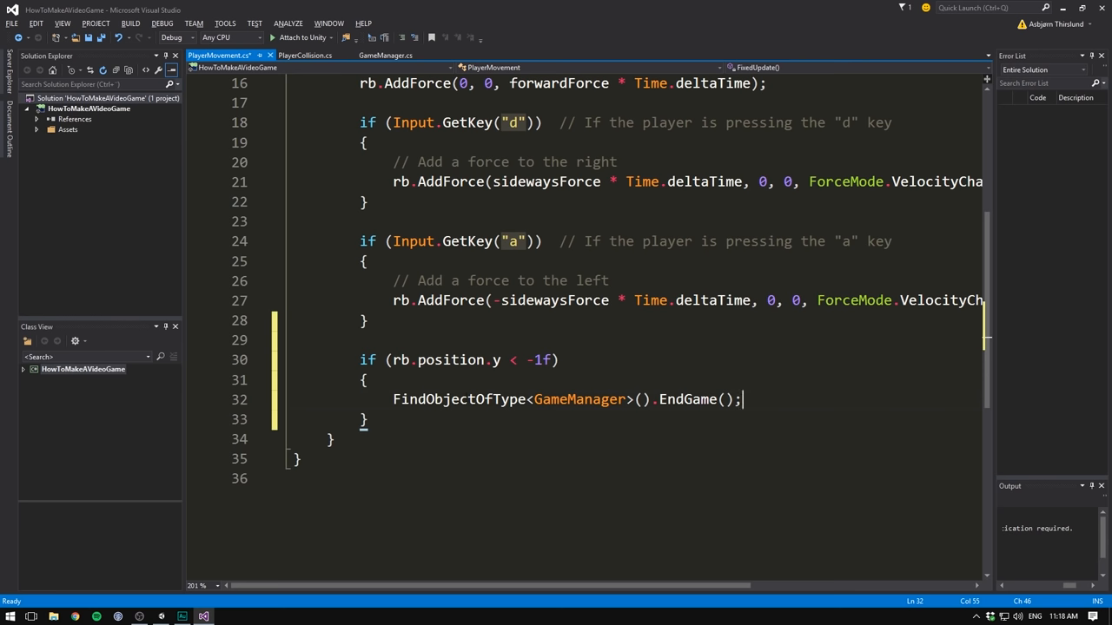
{"action": "key", "text": "ctrl+s"}
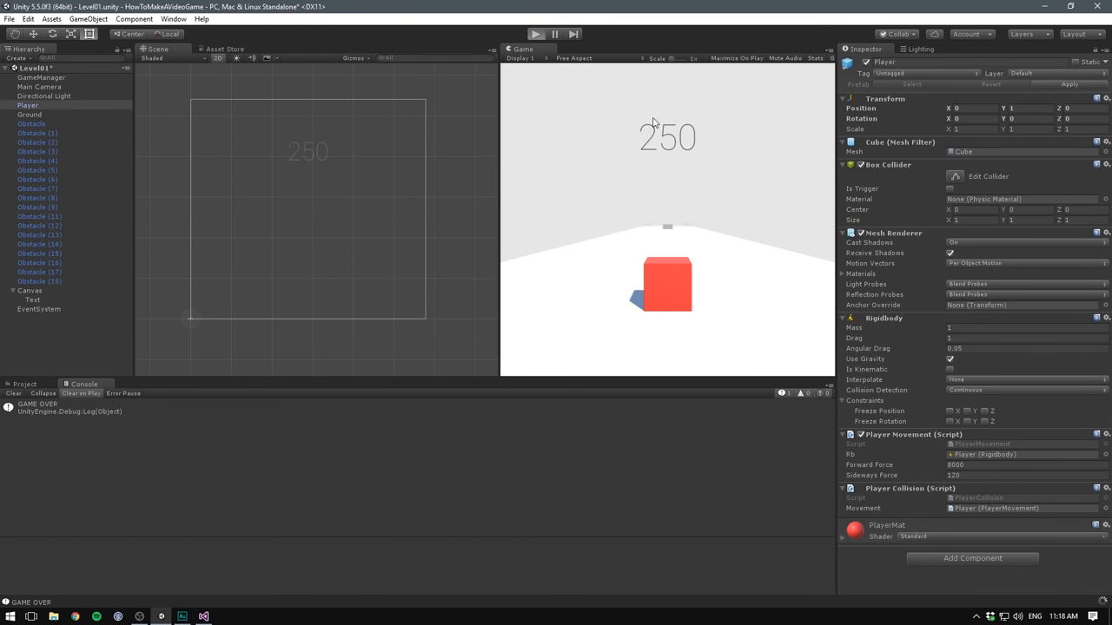
Play-test the level, watch GAME OVER log repeatedly as the cube falls, then stop and return to the code
{"action": "left_click", "coordinate": [535, 35]}
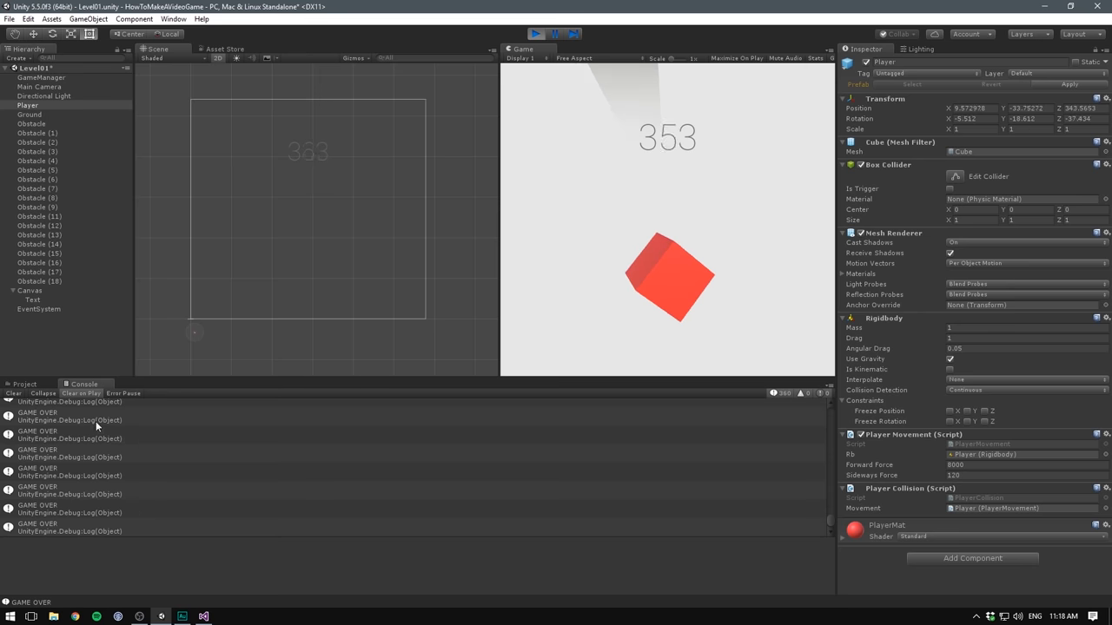
{"action": "left_click", "coordinate": [535, 34]}
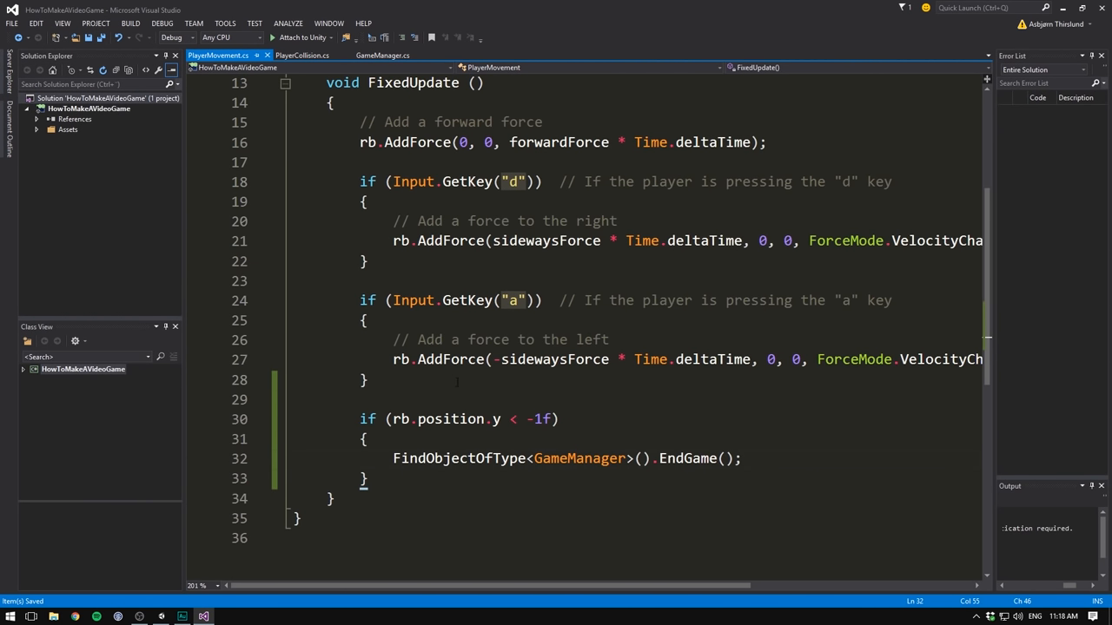
{"action": "left_click", "coordinate": [742, 458]}
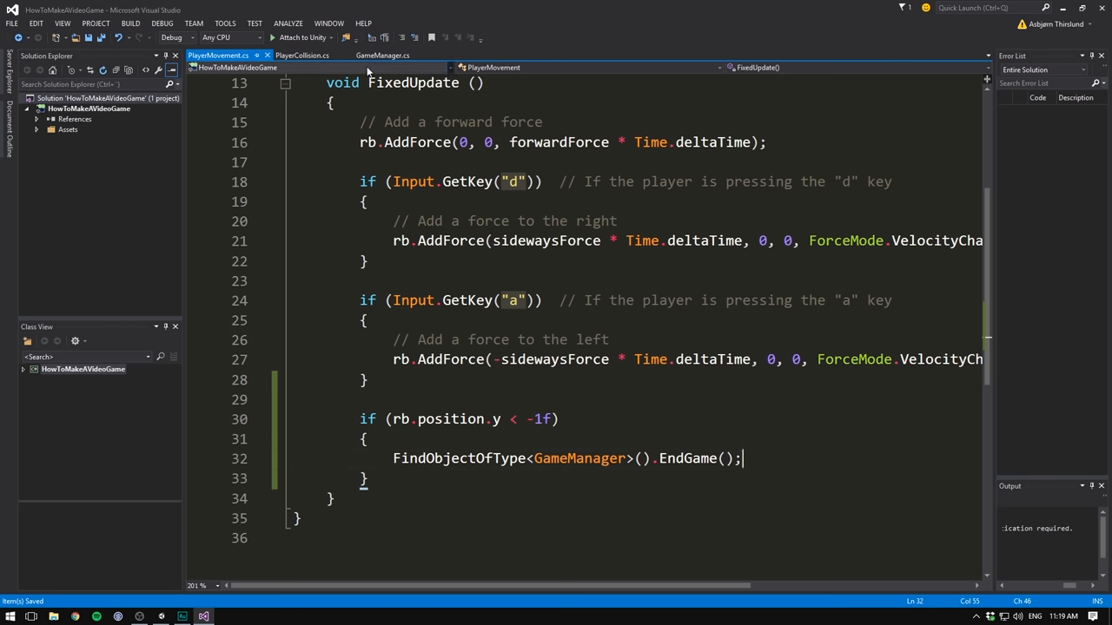
In GameManager.cs, declare bool gameHasEnded = false; above EndGame
{"action": "left_click", "coordinate": [383, 54]}
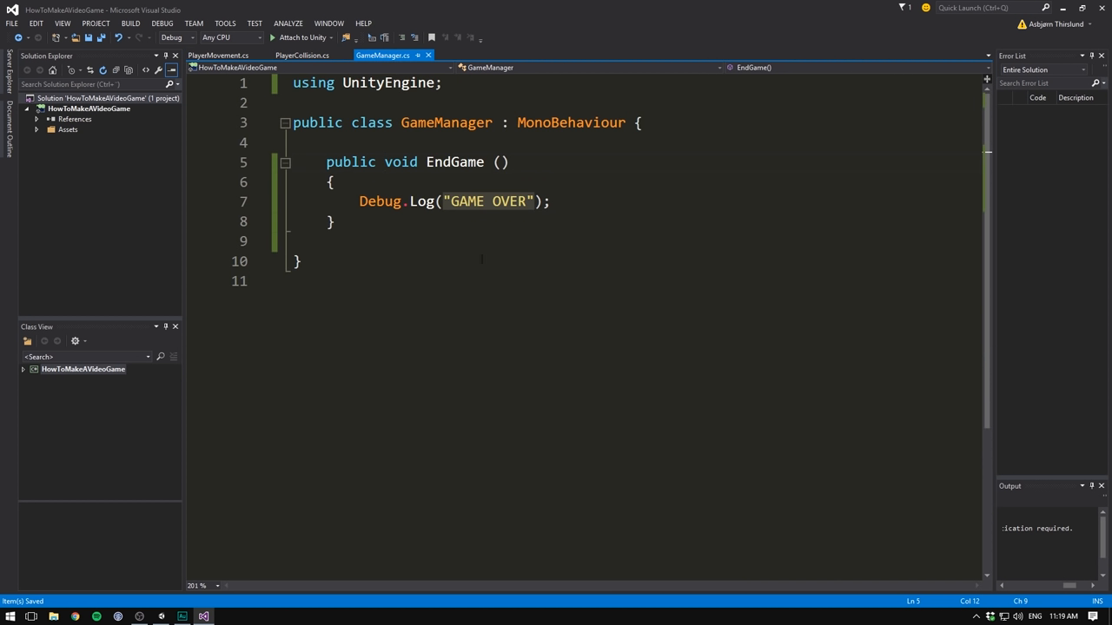
{"action": "left_click", "coordinate": [328, 142]}
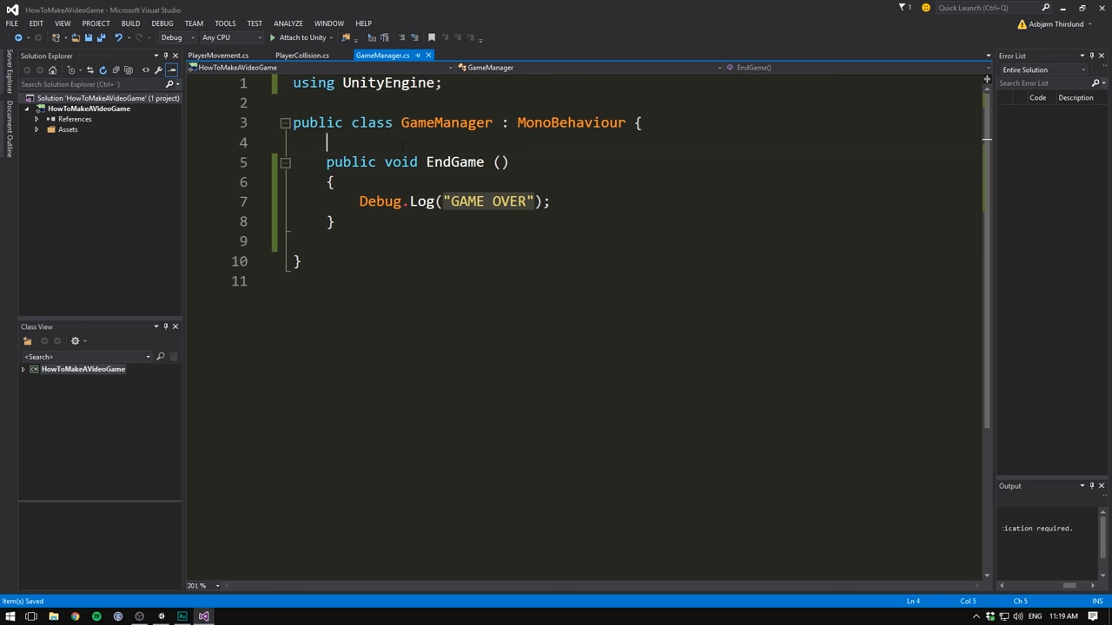
{"action": "type", "text": "bool"}
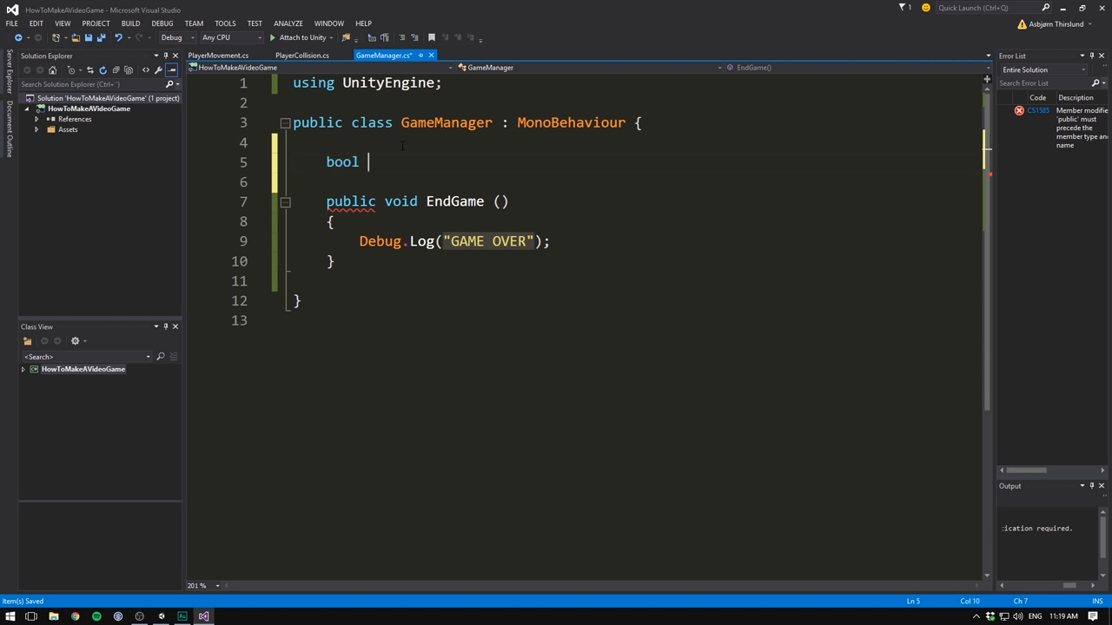
{"action": "type", "text": "gameHas"}
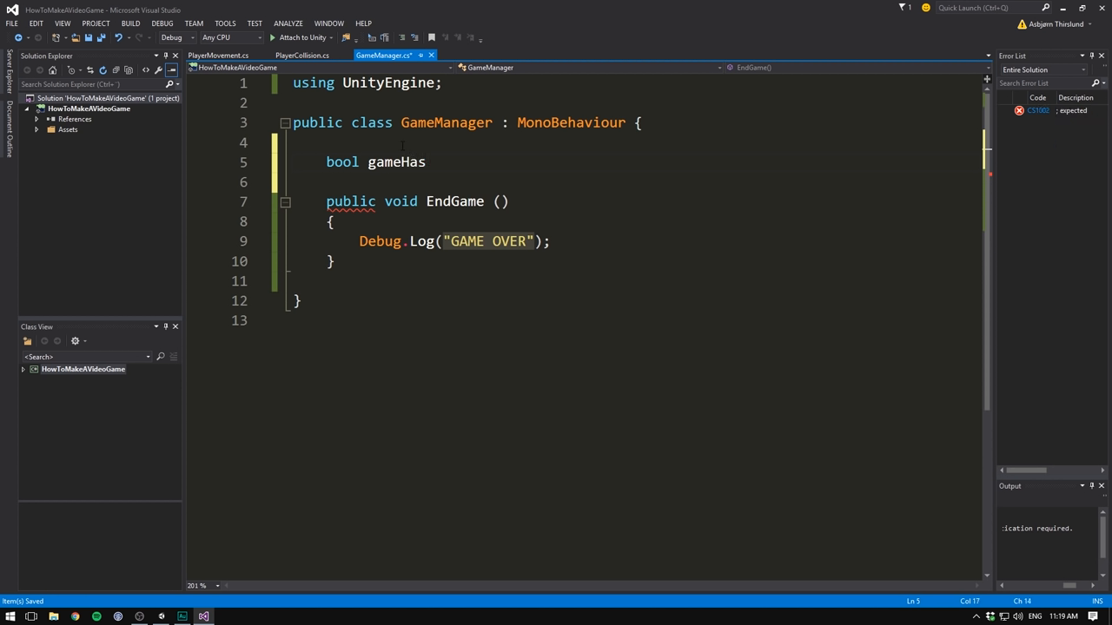
{"action": "type", "text": "Ended = false;"}
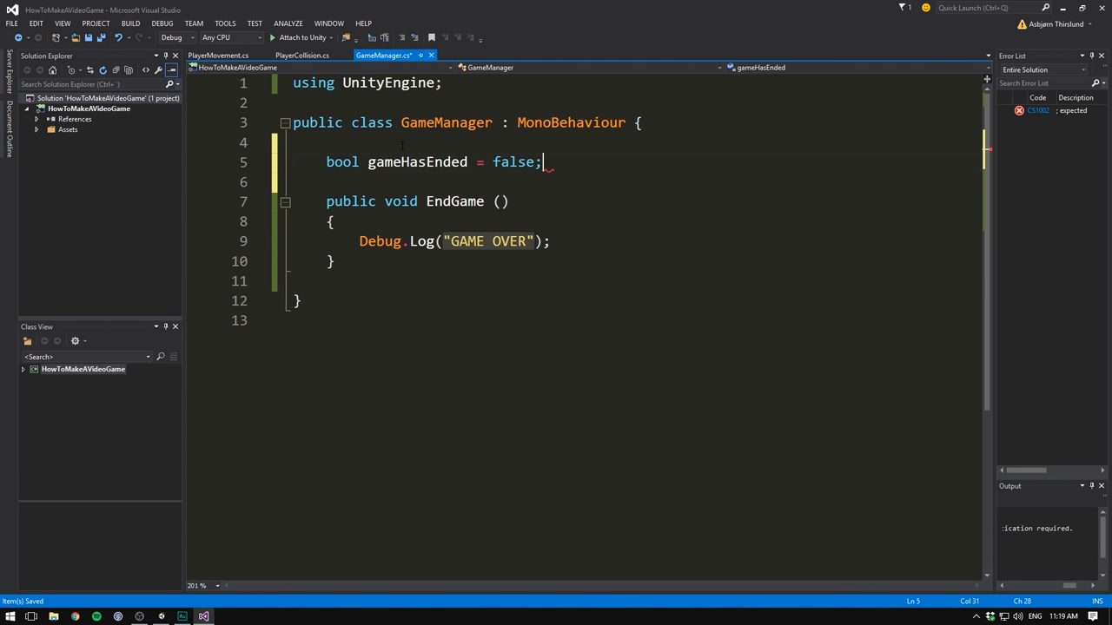
Wrap EndGame's body in if (gameHasEnded == false) and set gameHasEnded = true inside it
{"action": "key", "text": "Return"}
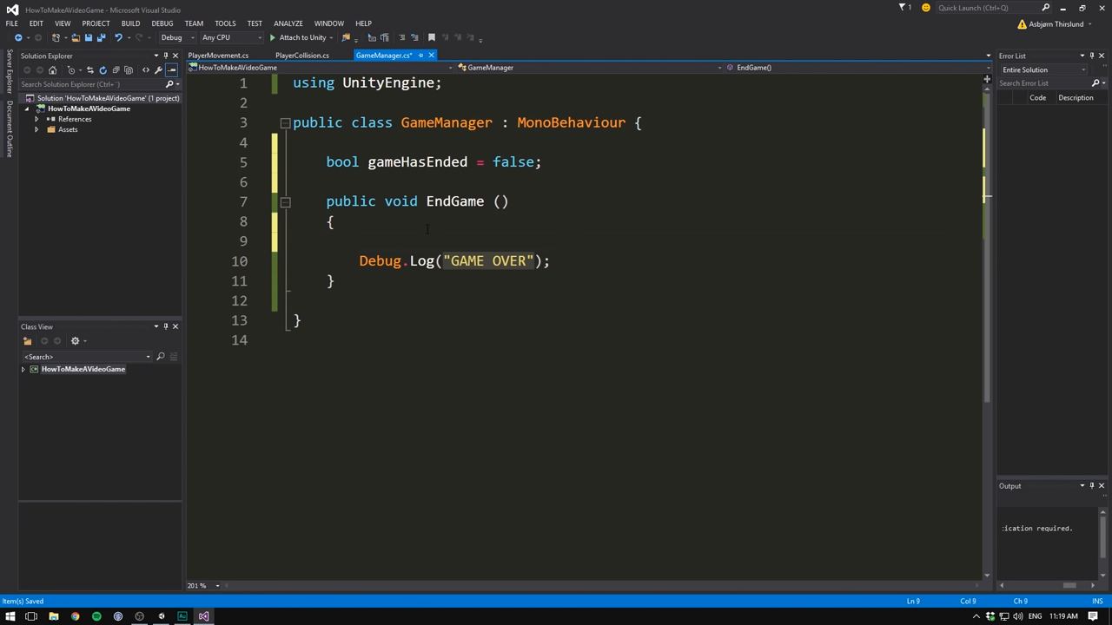
{"action": "type", "text": "gameHasEnded = true;"}
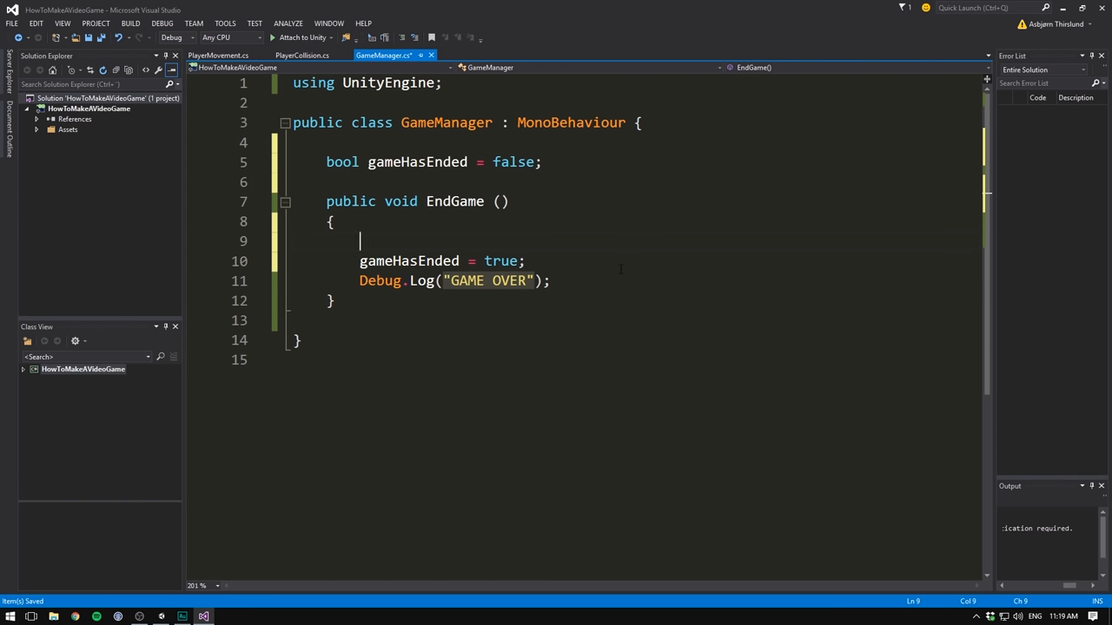
{"action": "type", "text": "if (game)"}
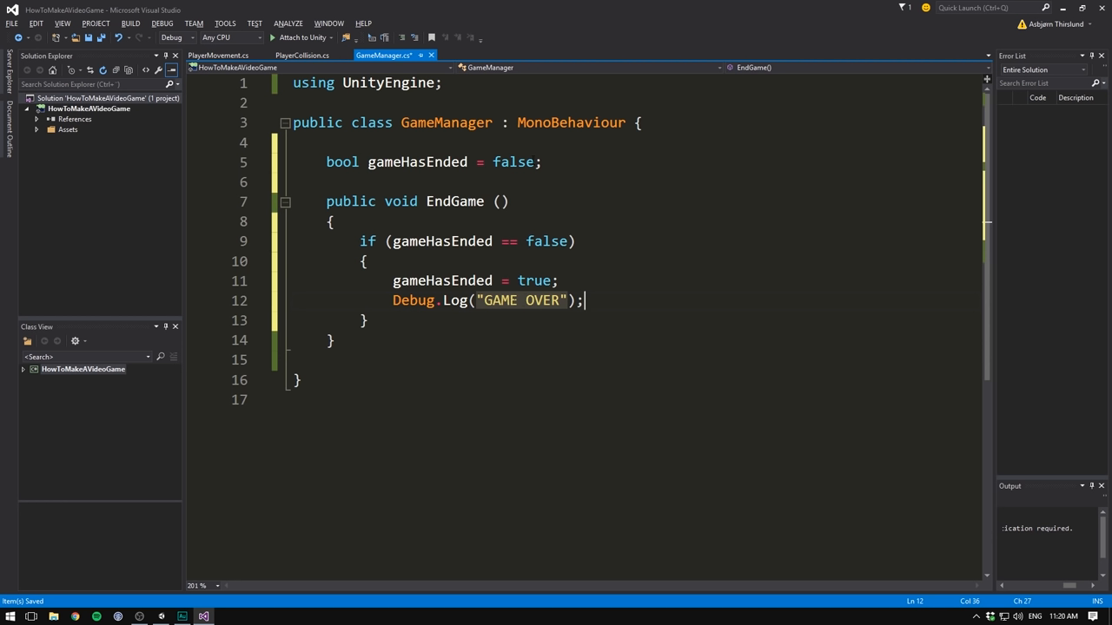
{"action": "left_click", "coordinate": [392, 241]}
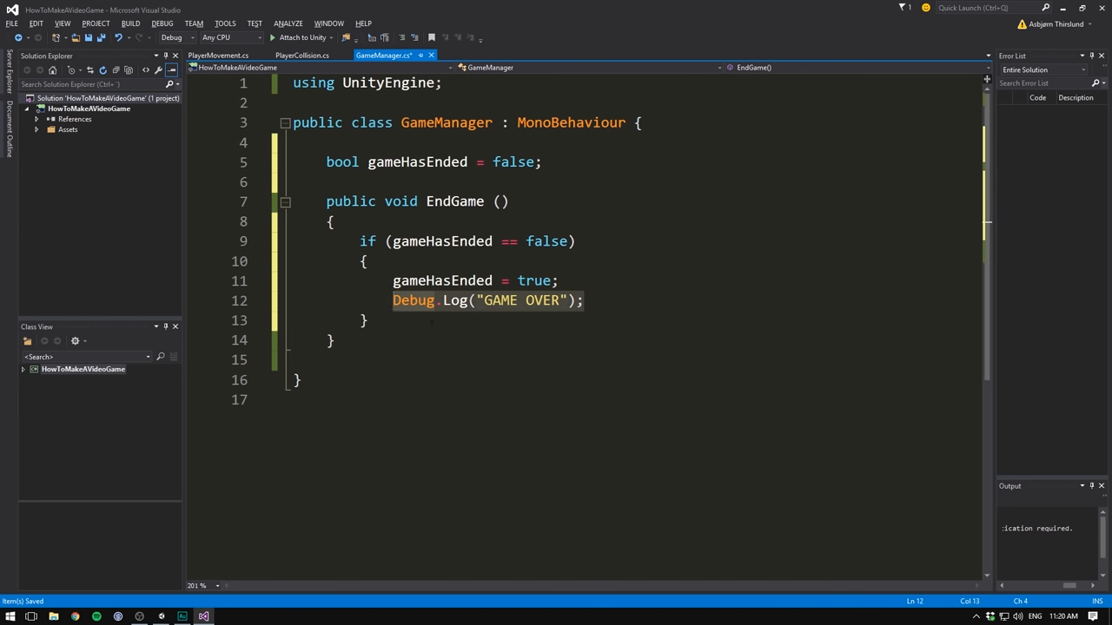
Add a // Restart game comment after the GAME OVER log and switch to Unity
{"action": "left_click", "coordinate": [587, 301]}
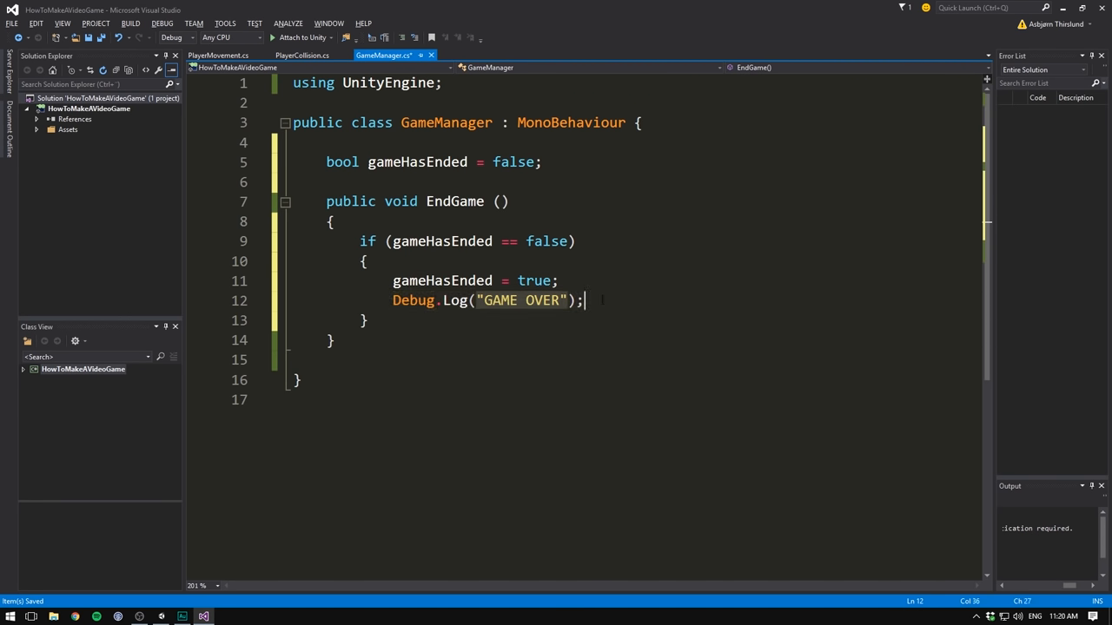
{"action": "type", "text": "// Resta"}
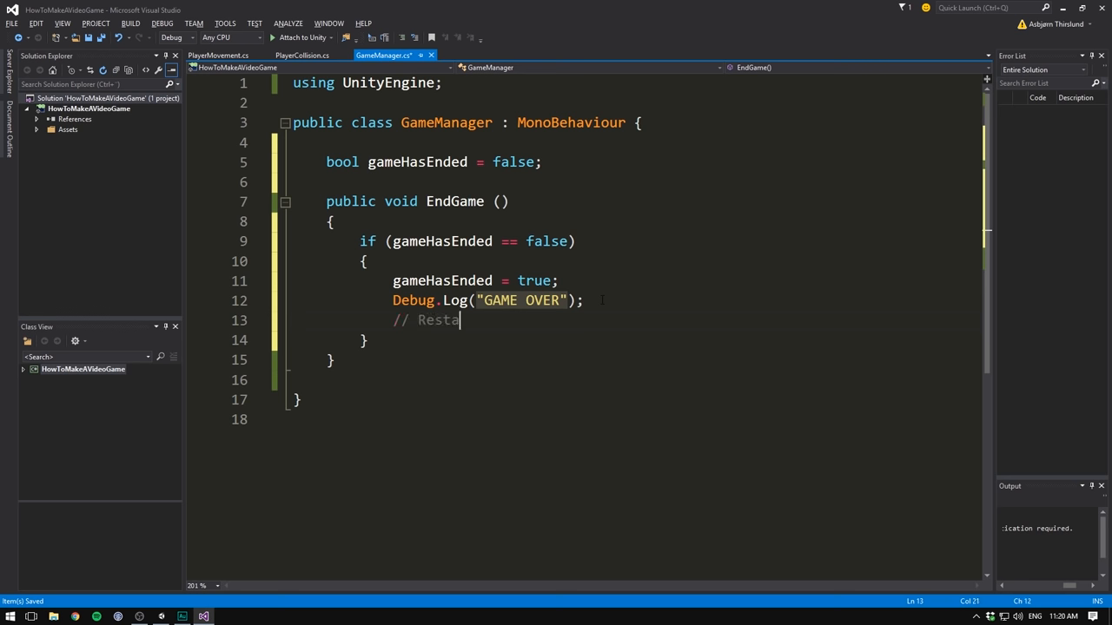
{"action": "type", "text": "rt game"}
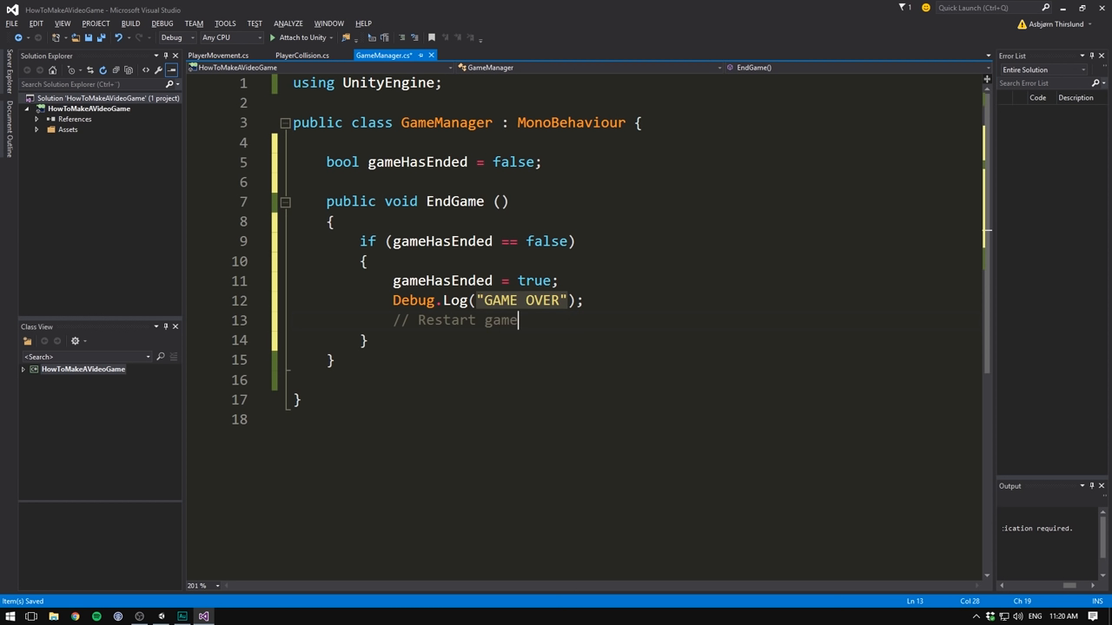
{"action": "left_click", "coordinate": [438, 239]}
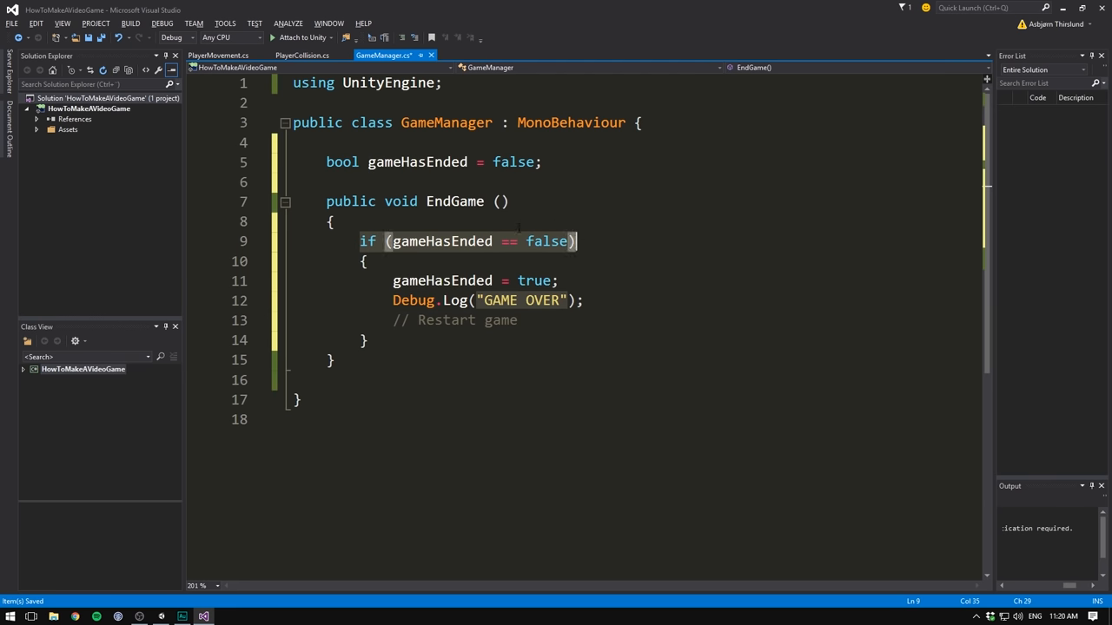
{"action": "left_click", "coordinate": [401, 202]}
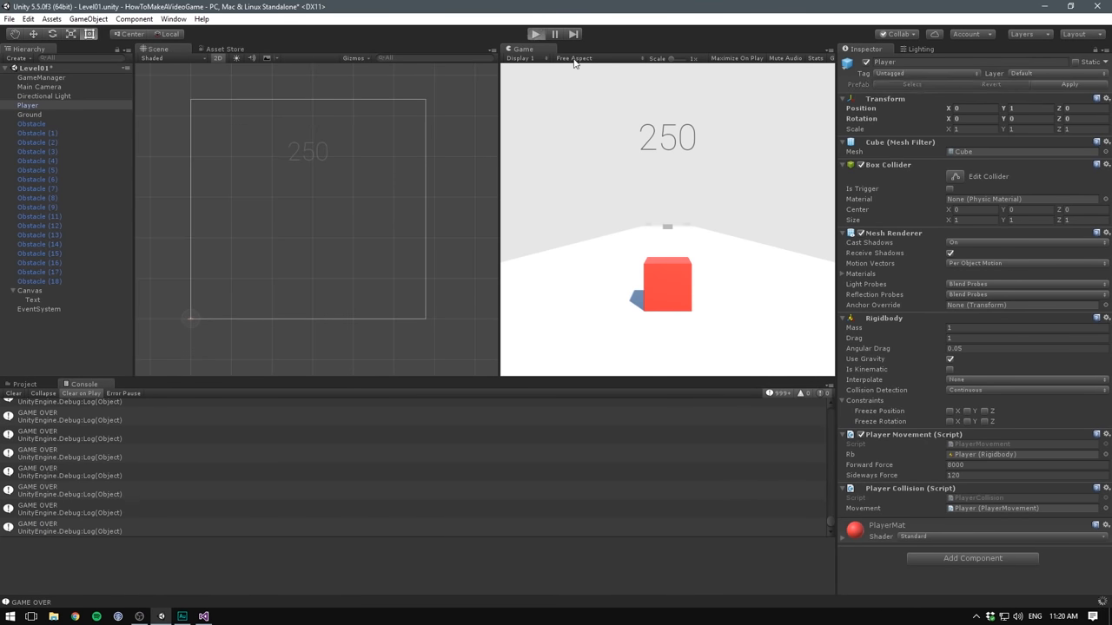
Play-test again, confirm GAME OVER is logged only once, then stop and return to the editor
{"action": "left_click", "coordinate": [535, 35]}
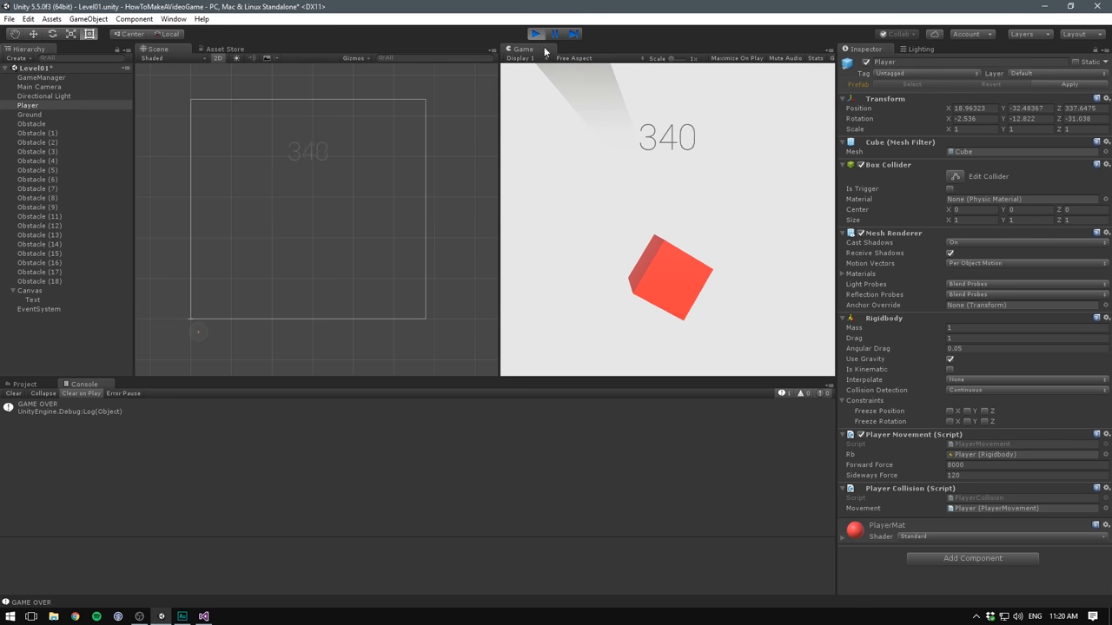
{"action": "left_click", "coordinate": [535, 35]}
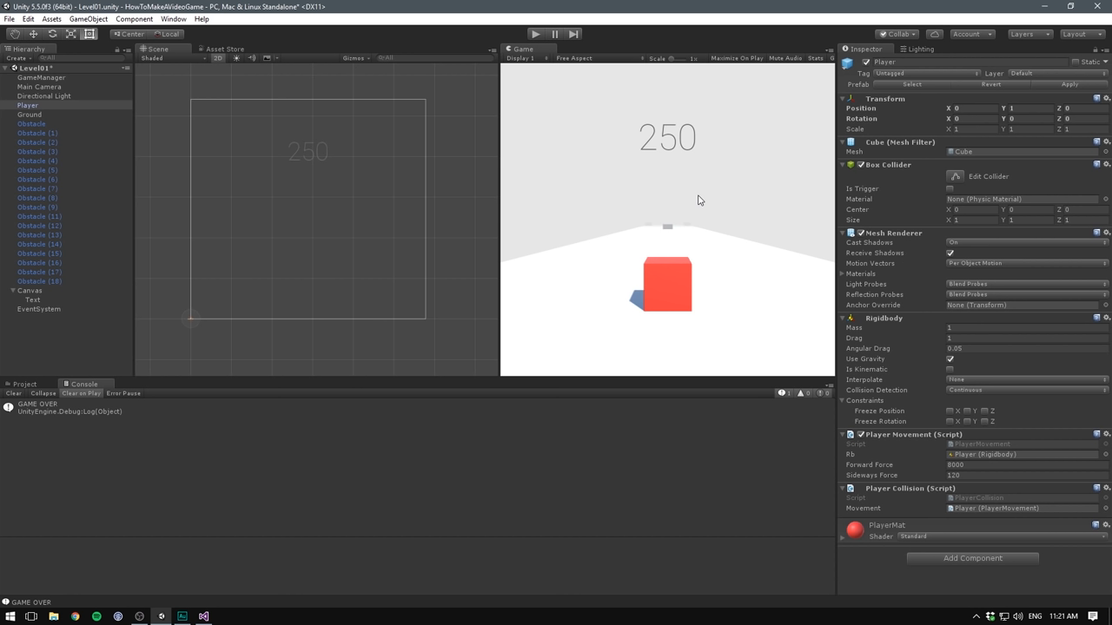
{"action": "mouse_move", "coordinate": [700, 203]}
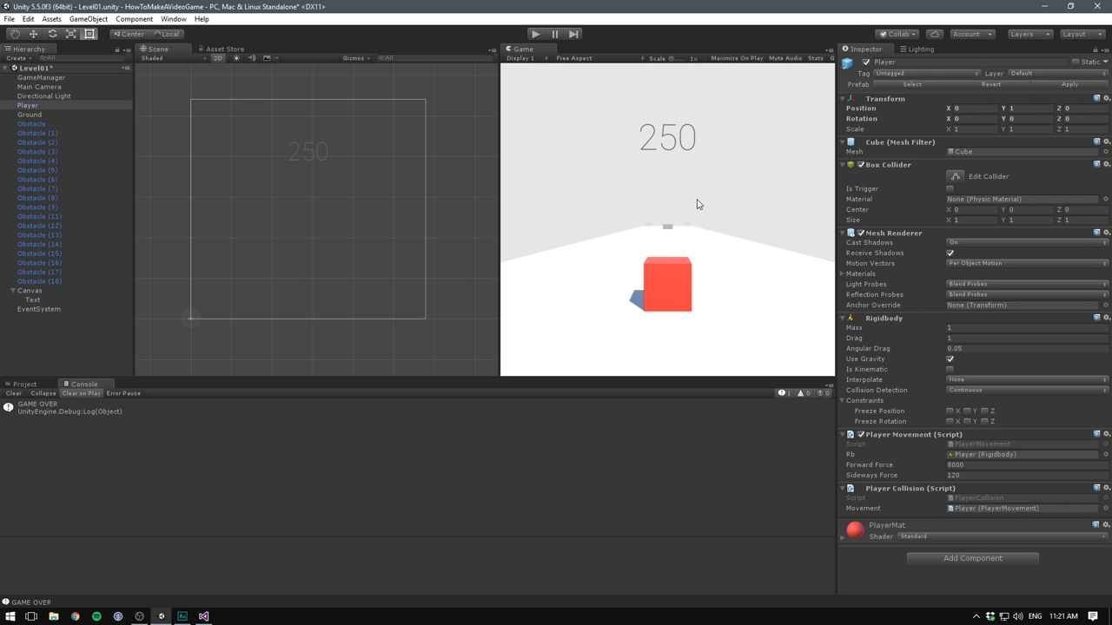
{"action": "mouse_move", "coordinate": [617, 245]}
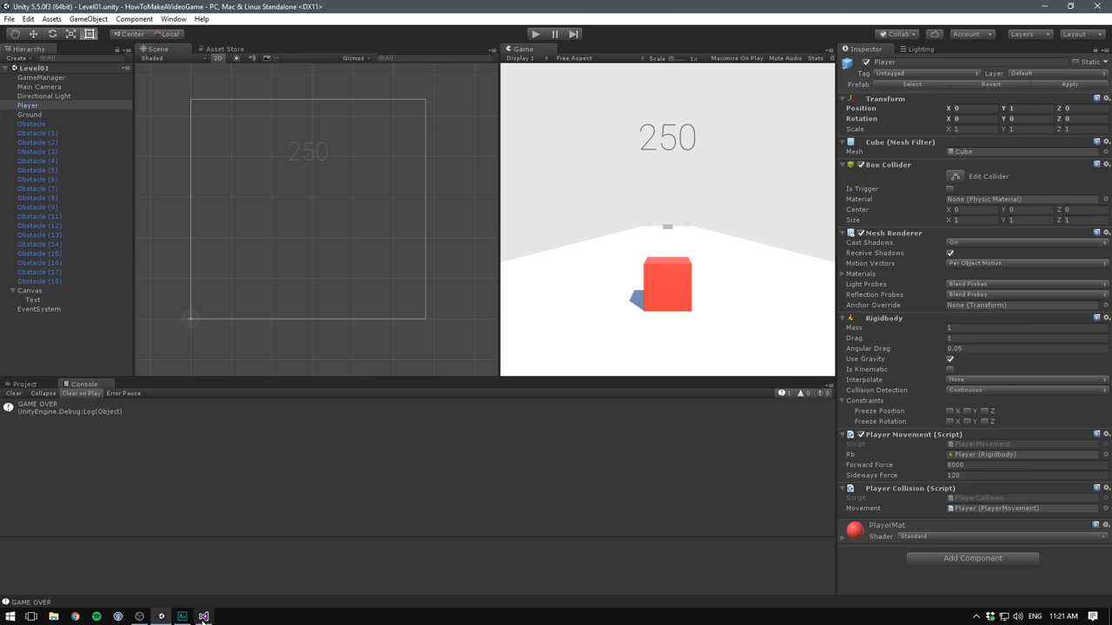
{"action": "left_click", "coordinate": [204, 617]}
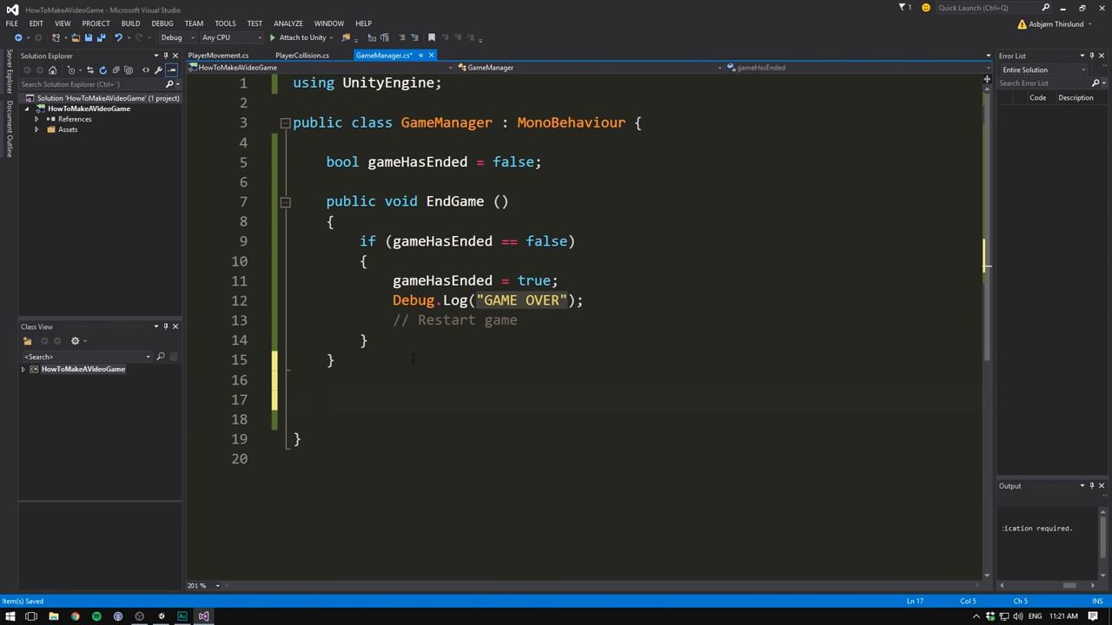
Write an empty void Restart () { } method below EndGame and place the caret inside it
{"action": "type", "text": "void"}
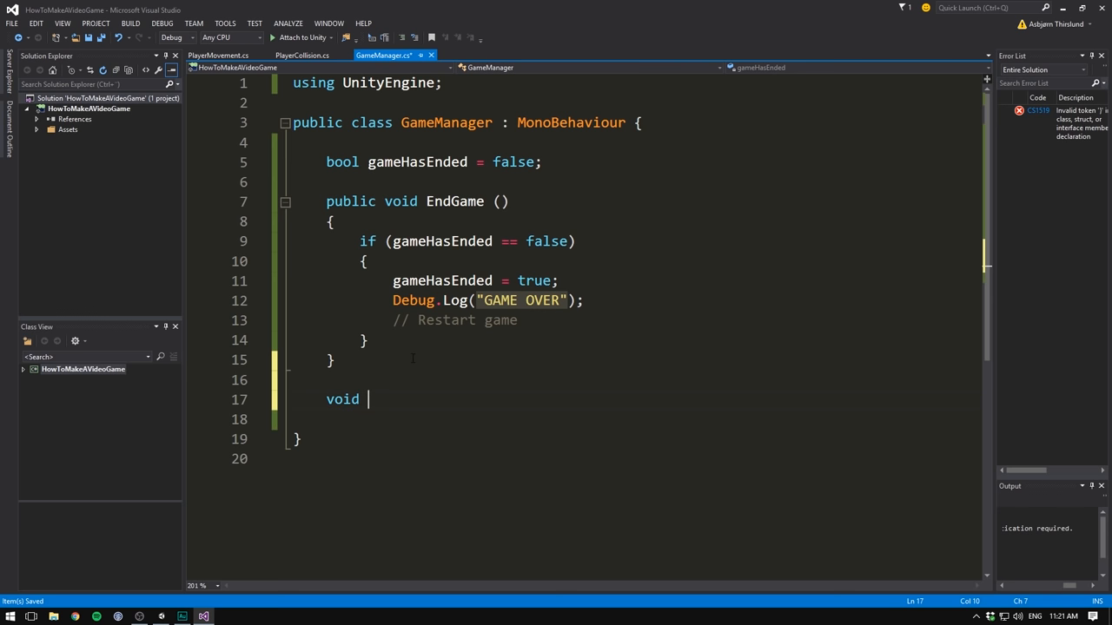
{"action": "type", "text": "Restart ()"}
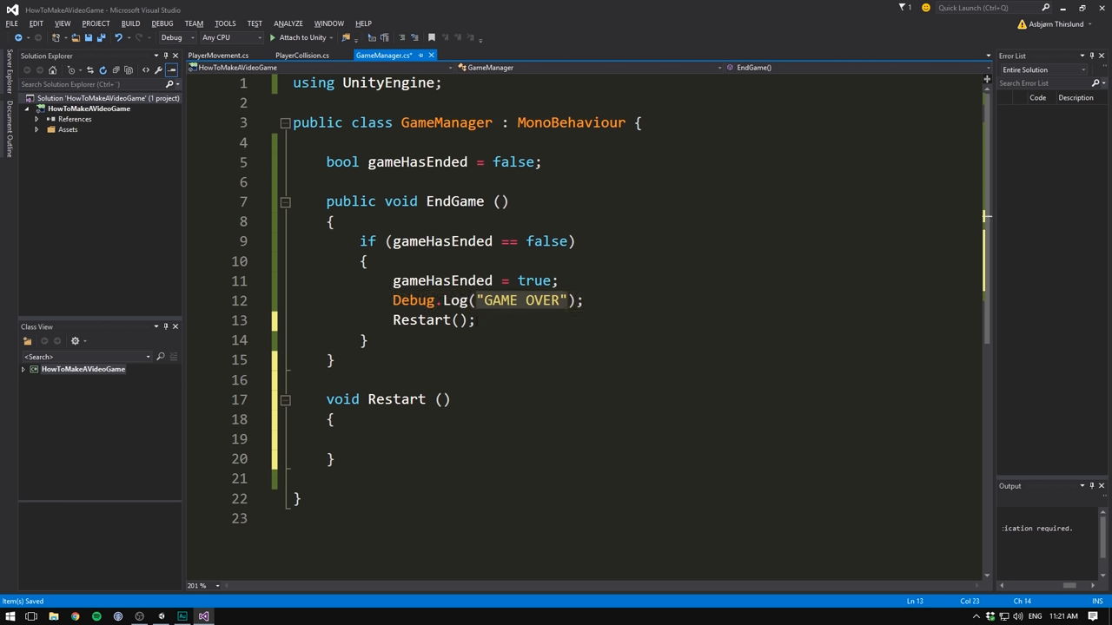
{"action": "mouse_move", "coordinate": [420, 320]}
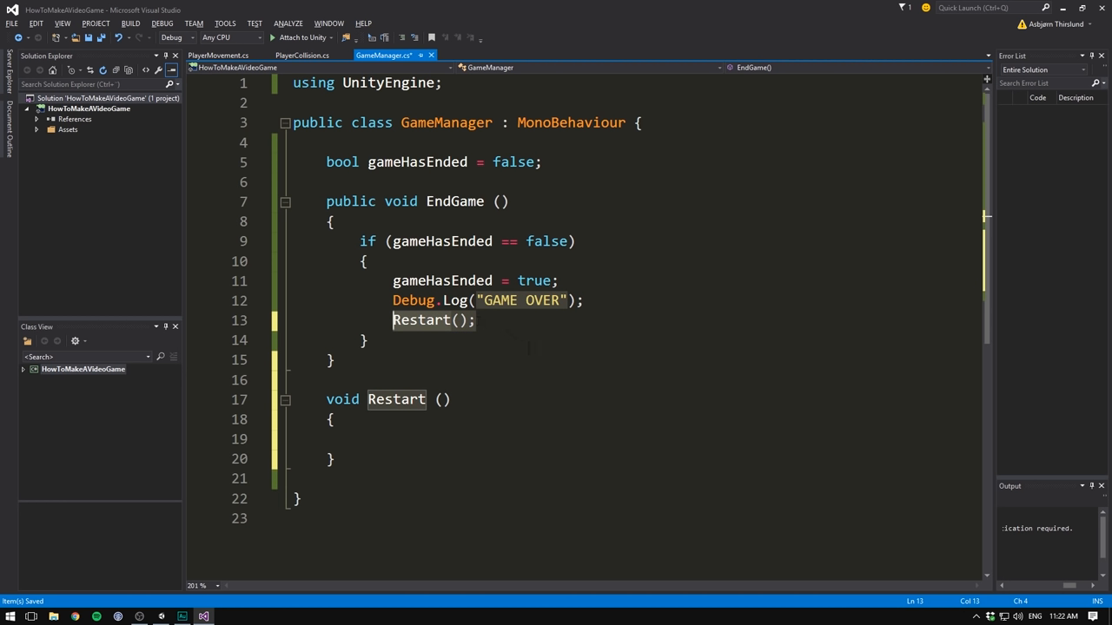
{"action": "left_click", "coordinate": [347, 459]}
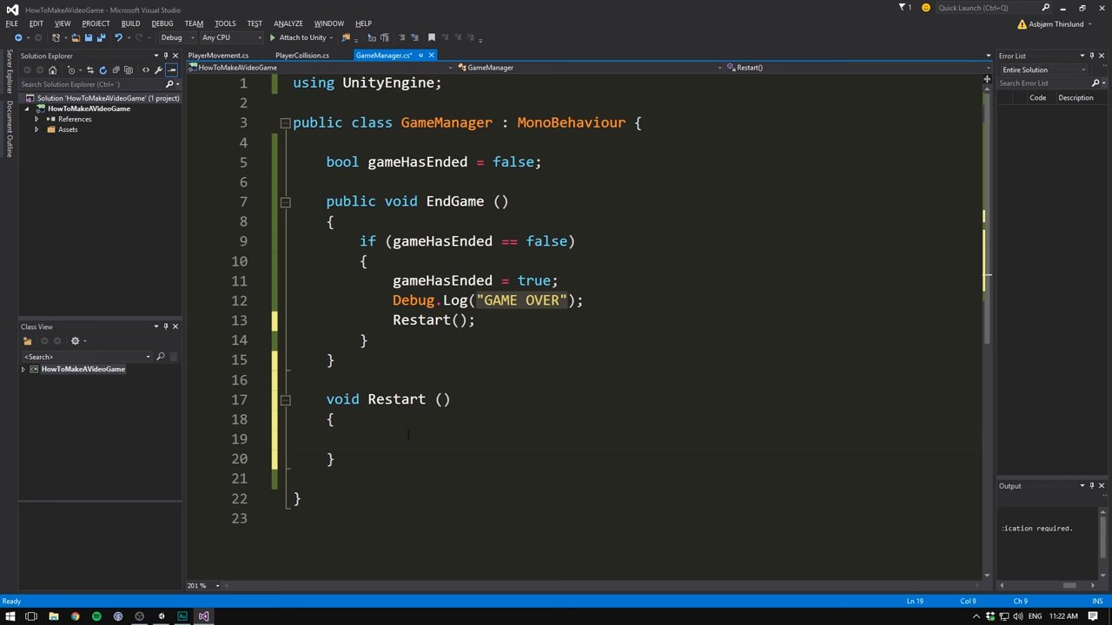
Add using UnityEngine.SceneManagement; under the first using statement
{"action": "left_click", "coordinate": [443, 83]}
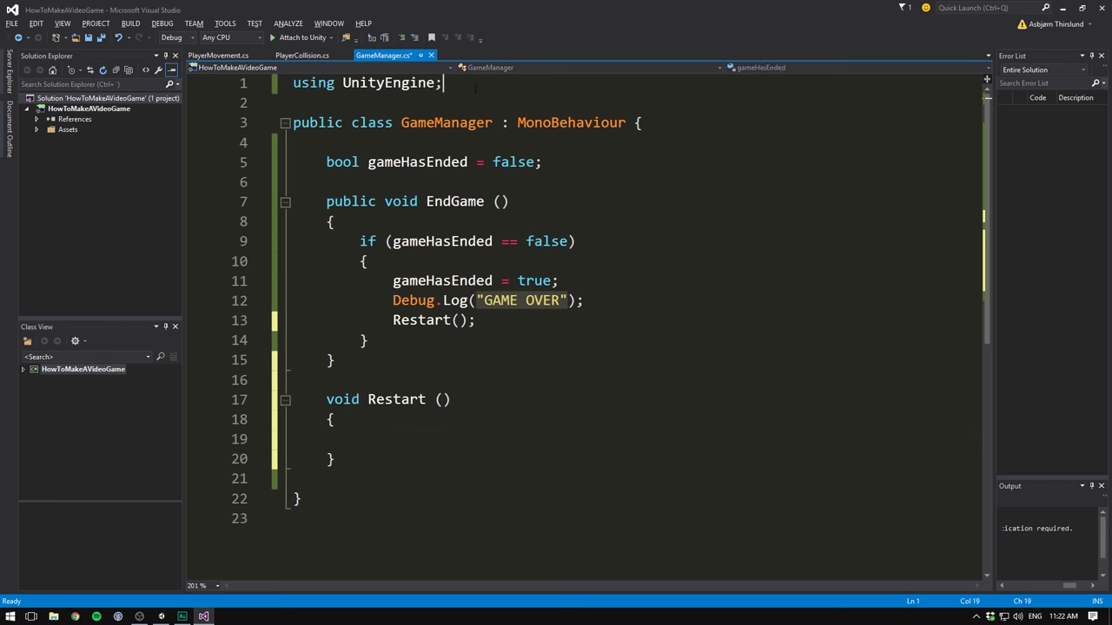
{"action": "type", "text": "using UnityEngine."}
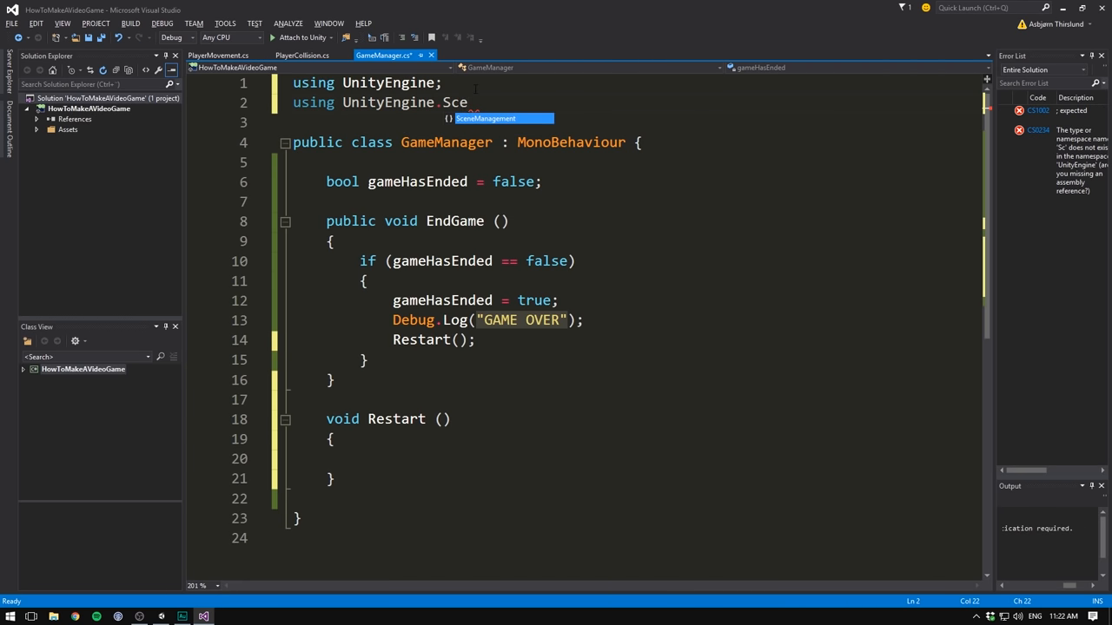
{"action": "type", "text": "SceneManagement;"}
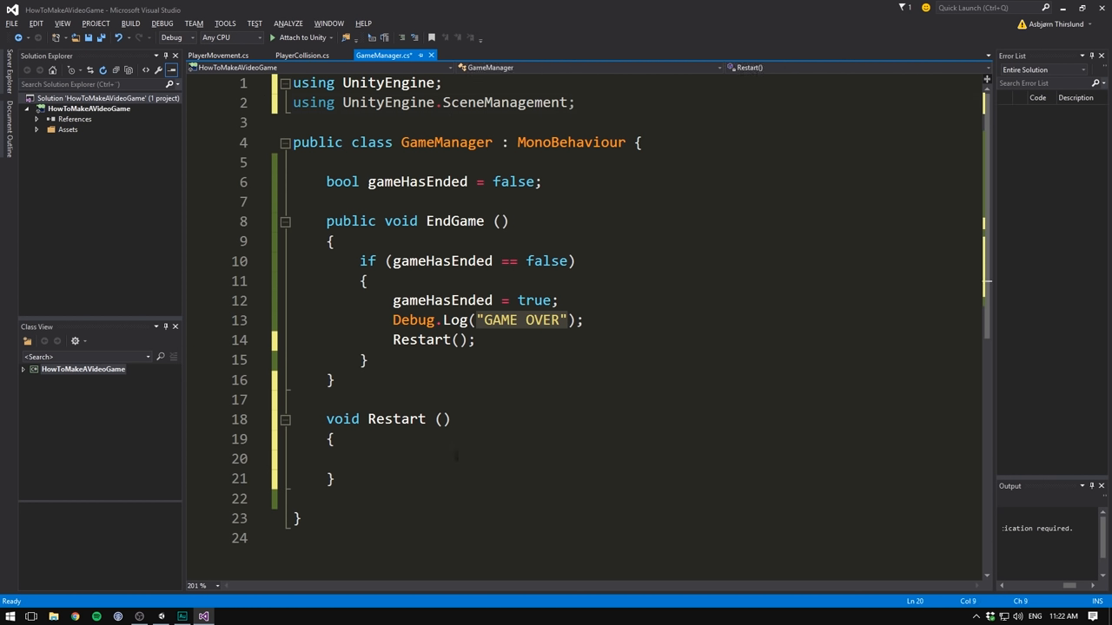
Inside Restart, write SceneManager.LoadScene("Level01")
{"action": "type", "text": "SceneManager"}
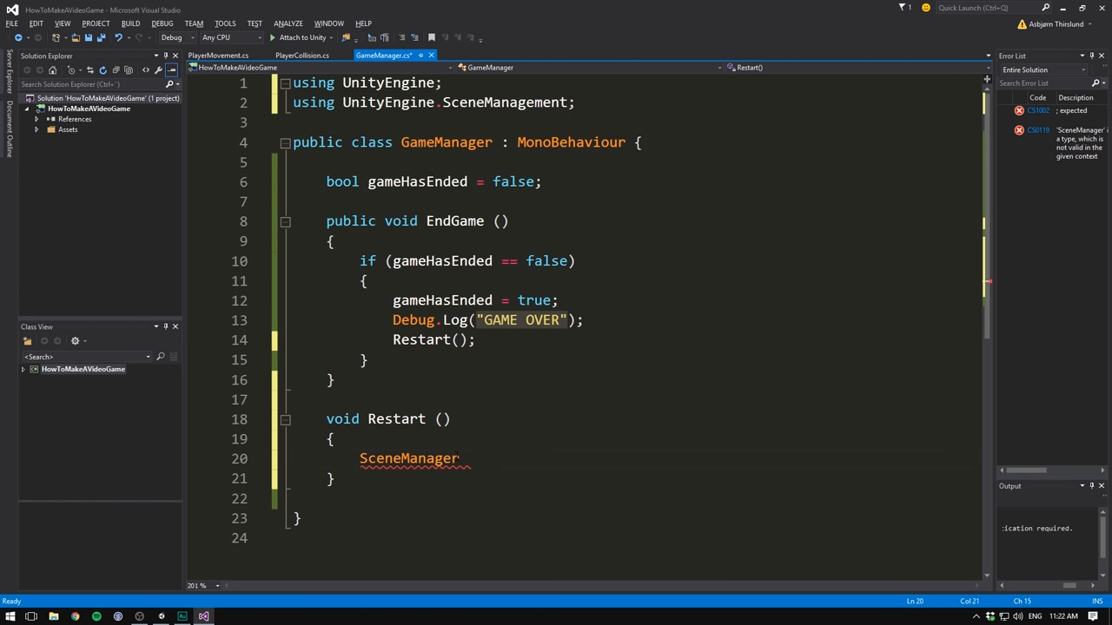
{"action": "type", "text": "."}
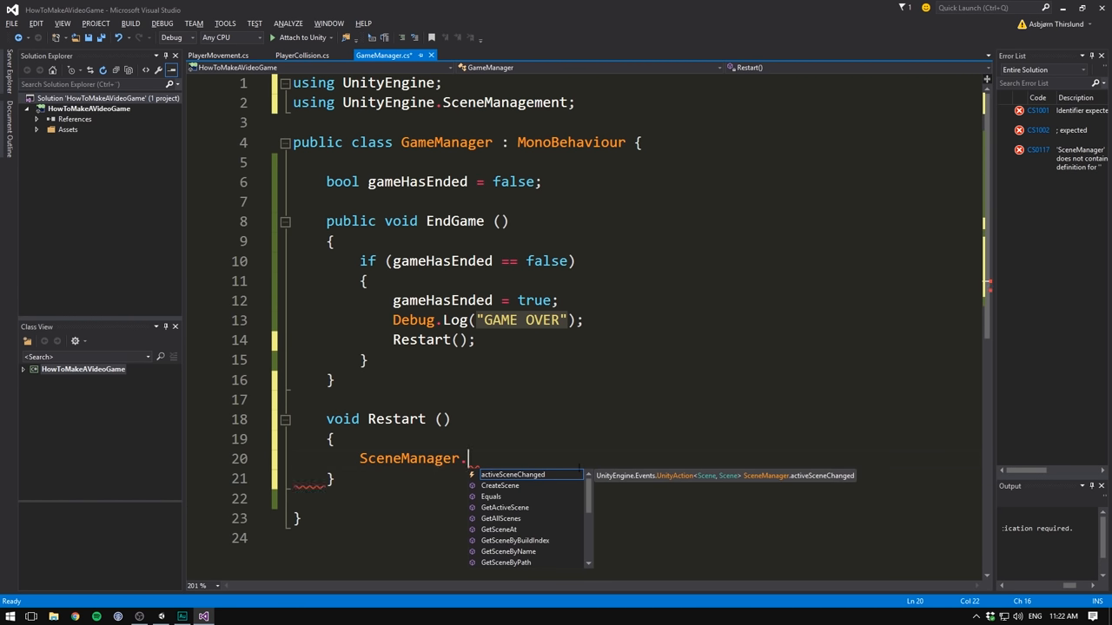
{"action": "scroll", "scroll_direction": "down", "scroll_amount": 3}
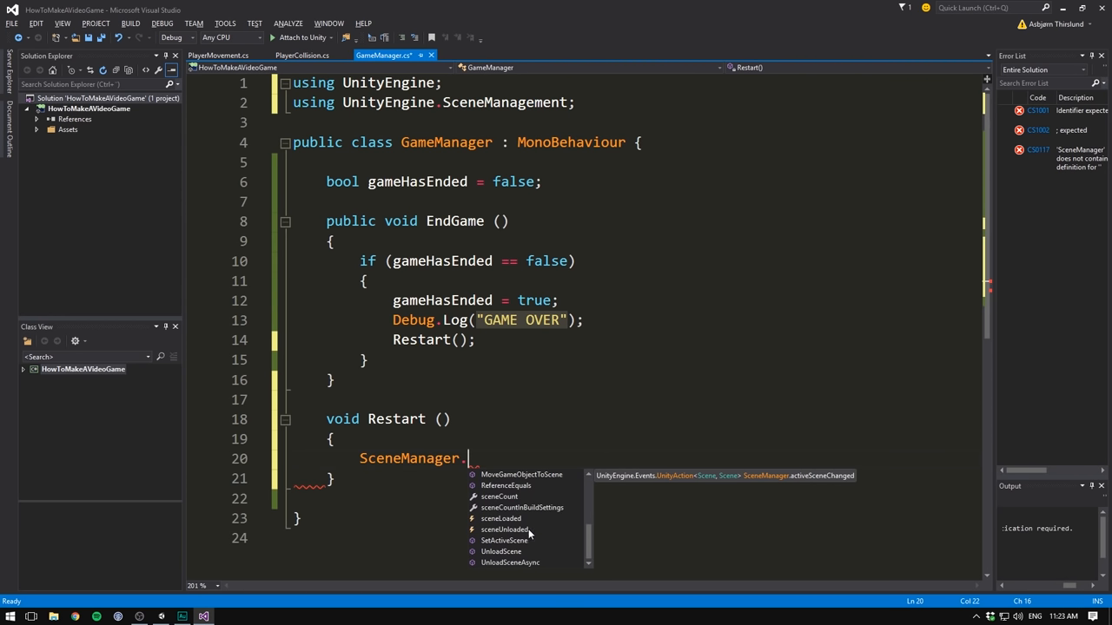
{"action": "type", "text": "."}
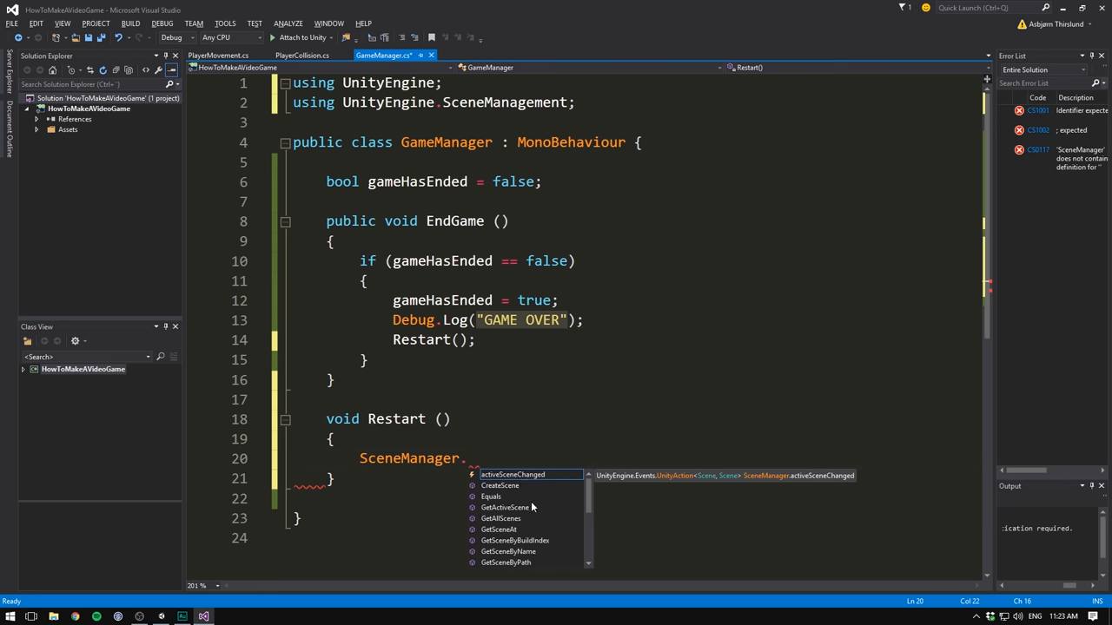
{"action": "type", "text": "LoadScene"}
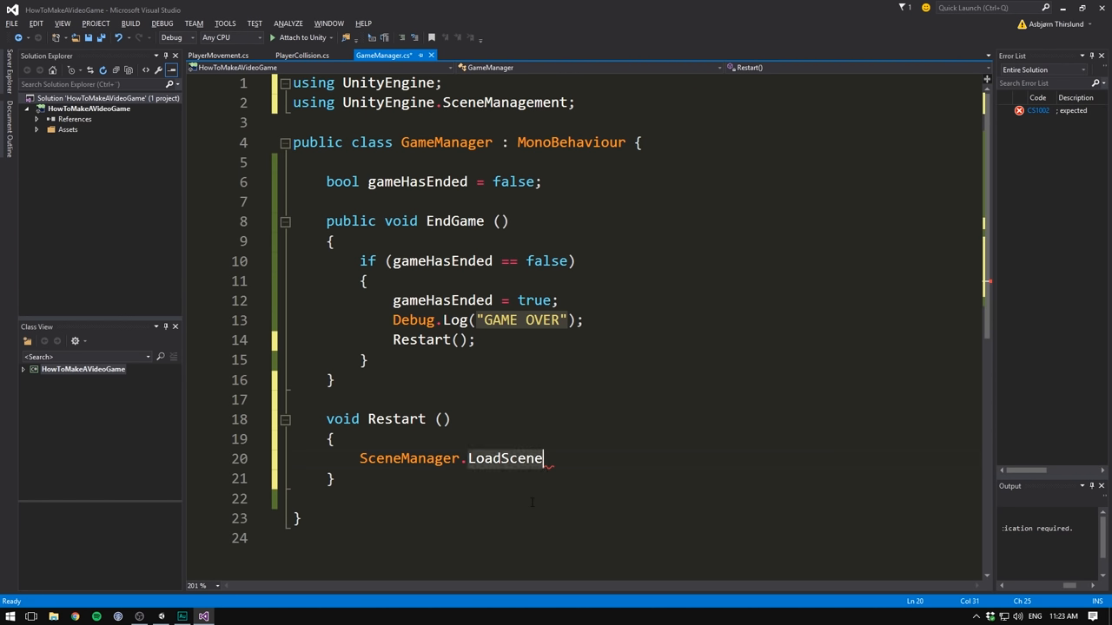
{"action": "type", "text": "(\"\")"}
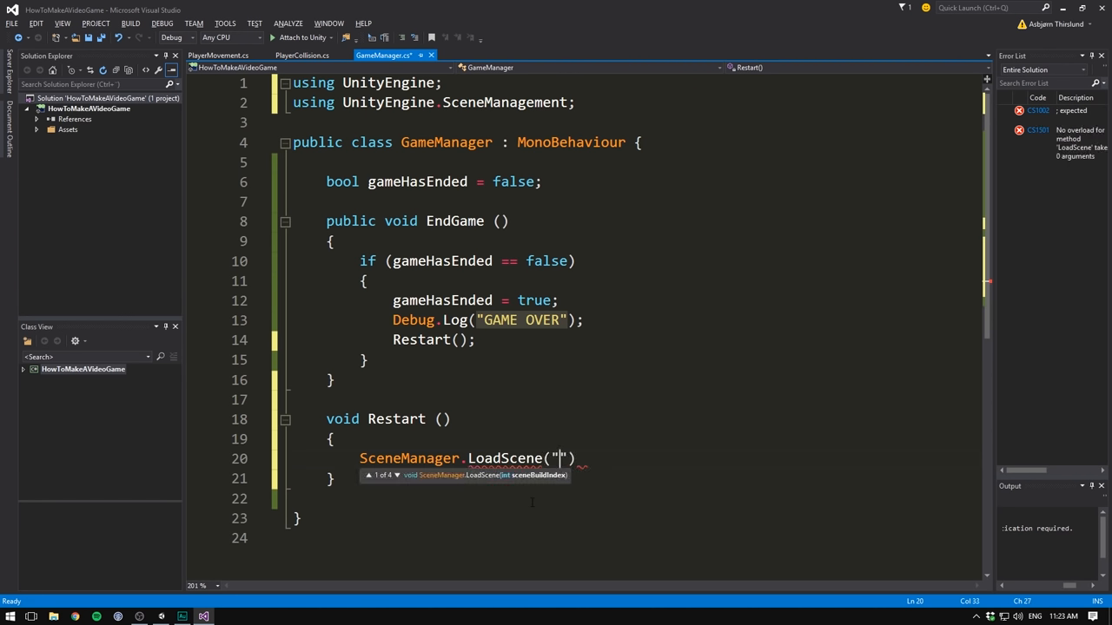
{"action": "type", "text": "Level01"}
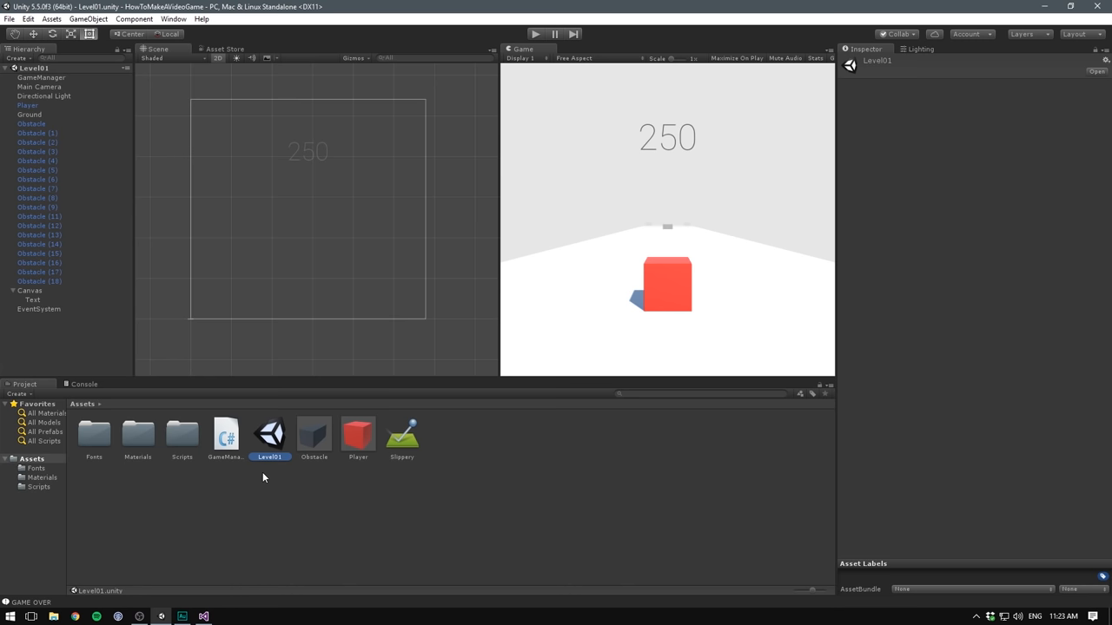
{"action": "mouse_move", "coordinate": [273, 473]}
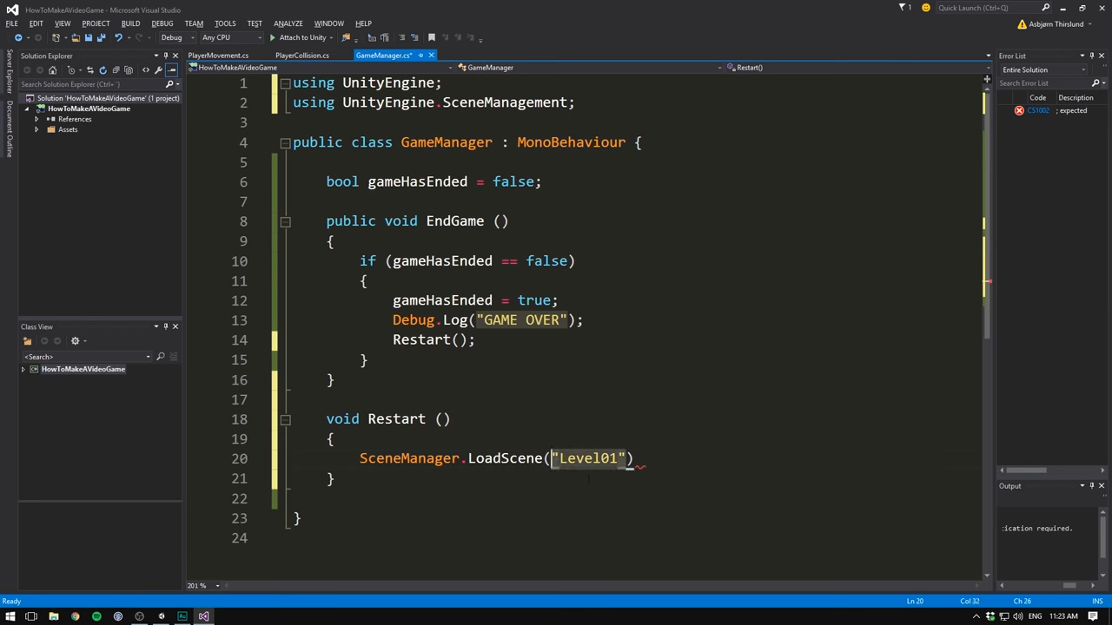
Replace the "Level01" argument with SceneManager.GetActiveScene().name
{"action": "type", "text": "Sce"}
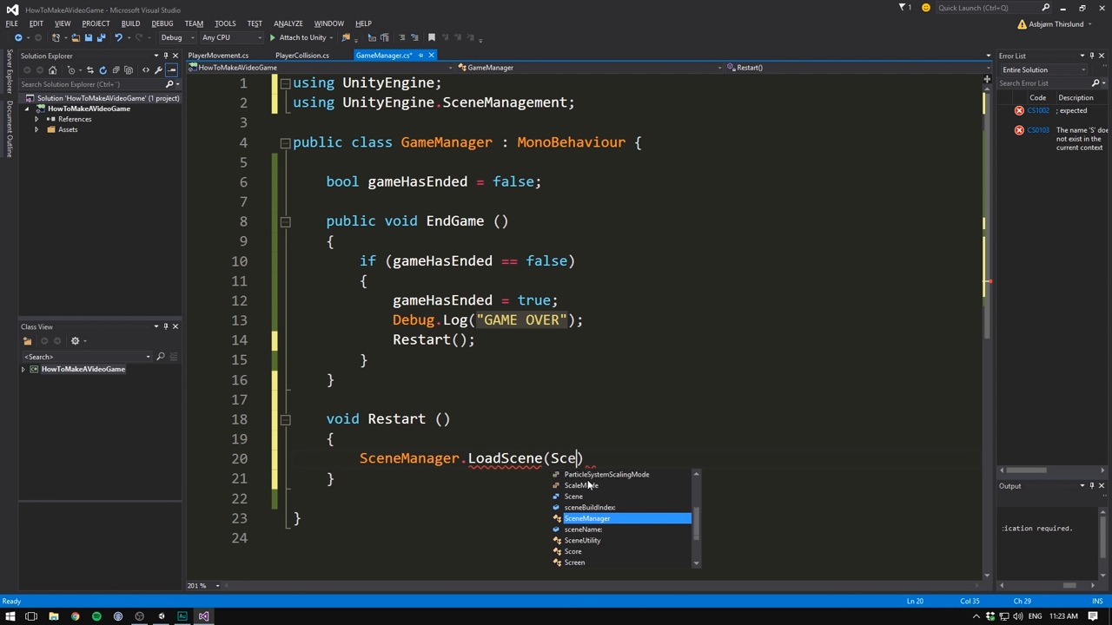
{"action": "type", "text": "SceneManager.GetActiveScene"}
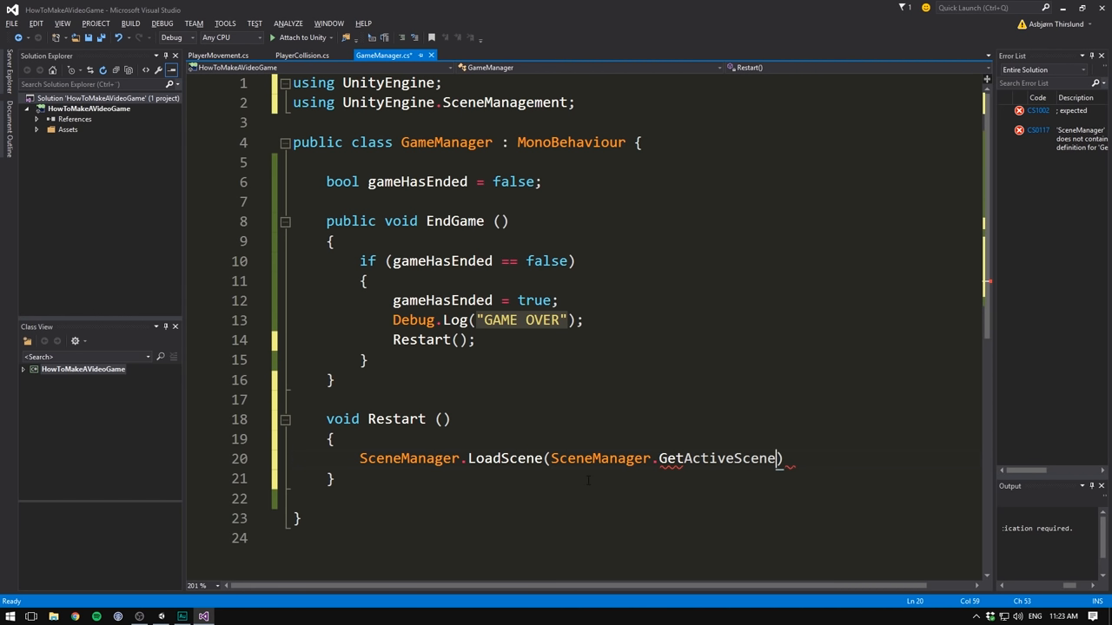
{"action": "type", "text": "()"}
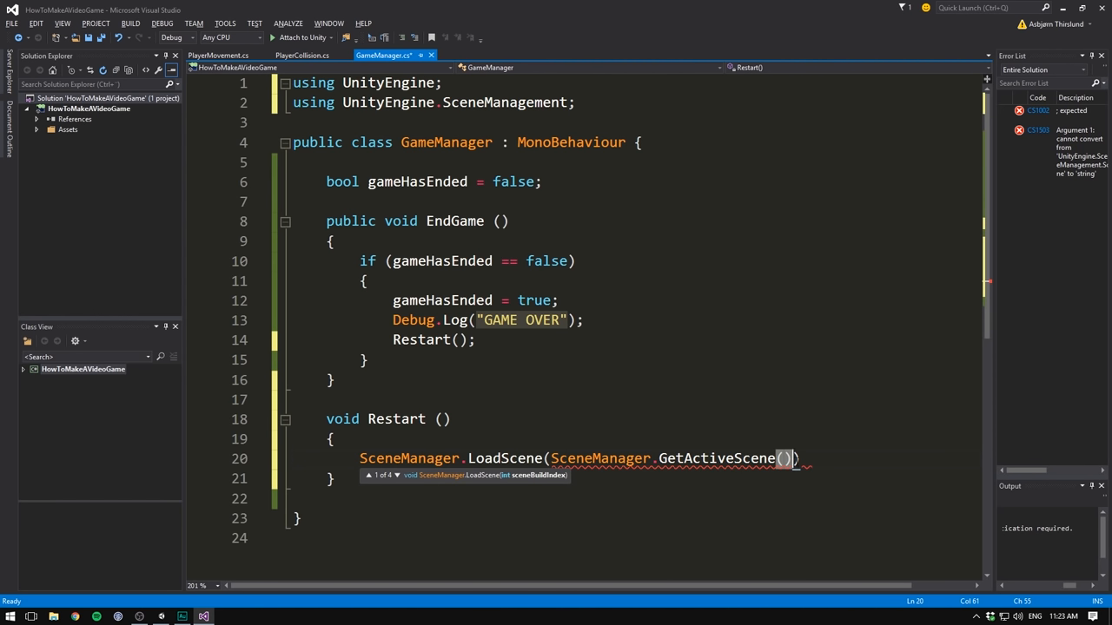
{"action": "type", "text": ".name"}
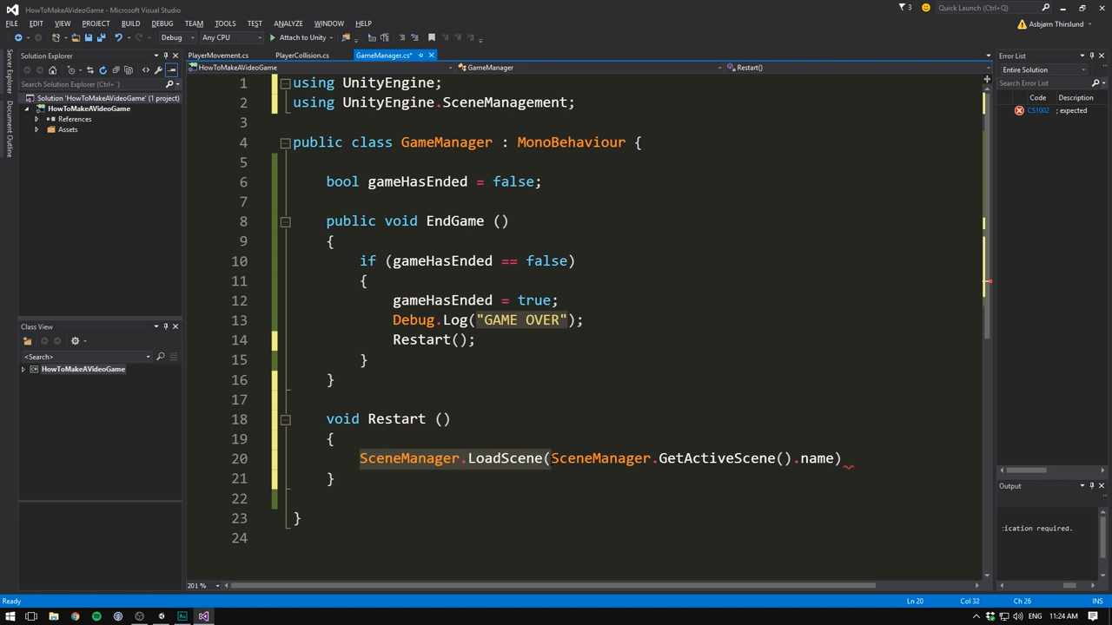
{"action": "mouse_move", "coordinate": [817, 458]}
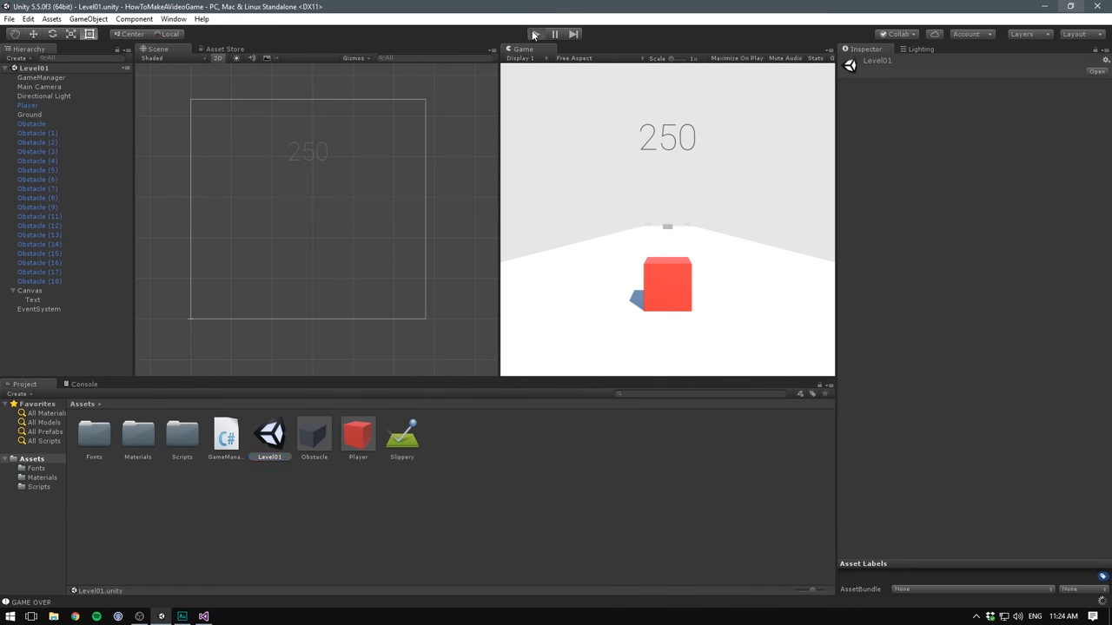
{"action": "left_click", "coordinate": [535, 35]}
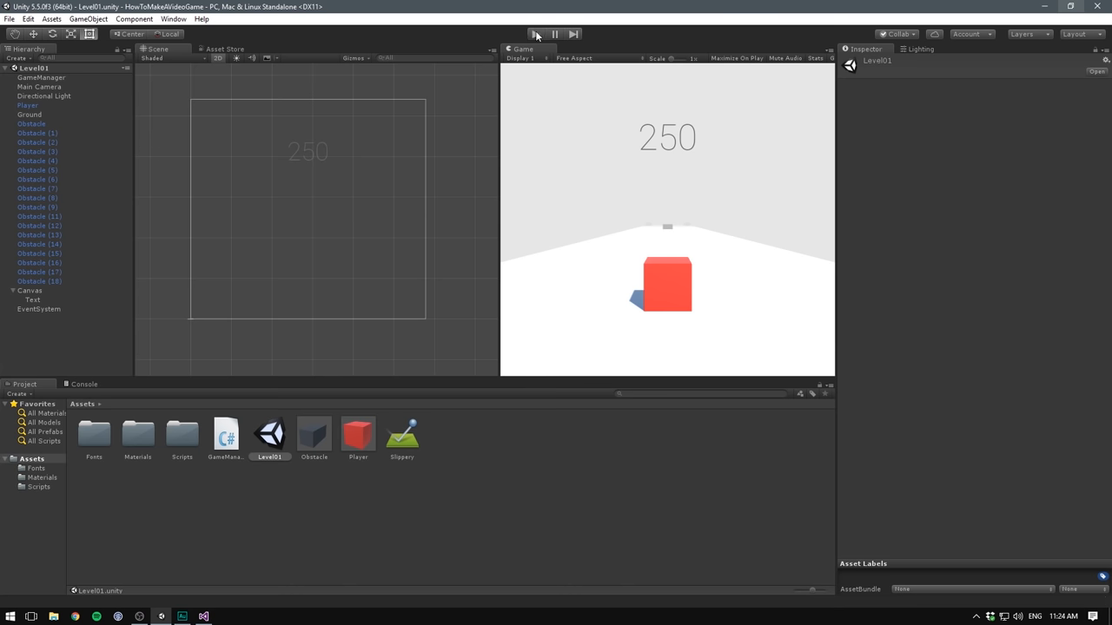
{"action": "left_click", "coordinate": [535, 35]}
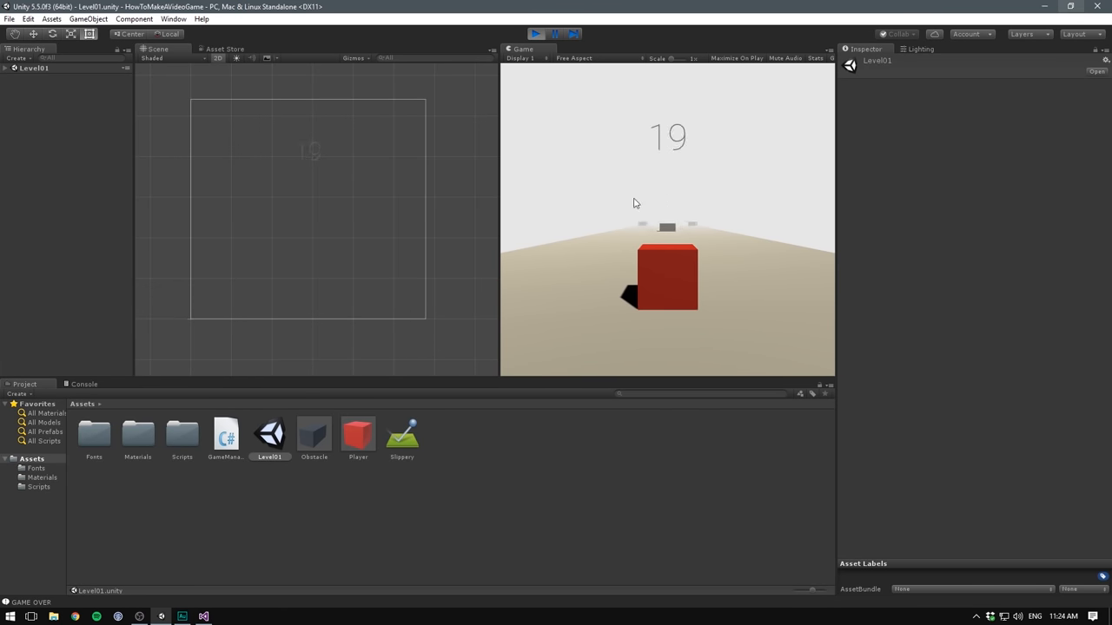
{"action": "left_click", "coordinate": [535, 34]}
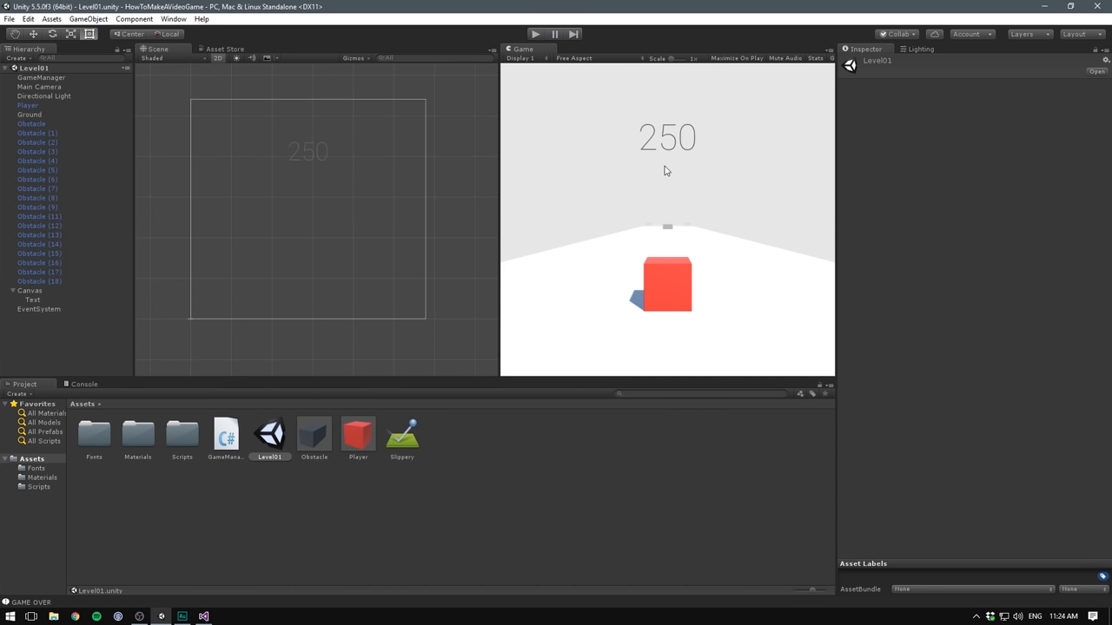
{"action": "mouse_move", "coordinate": [681, 172]}
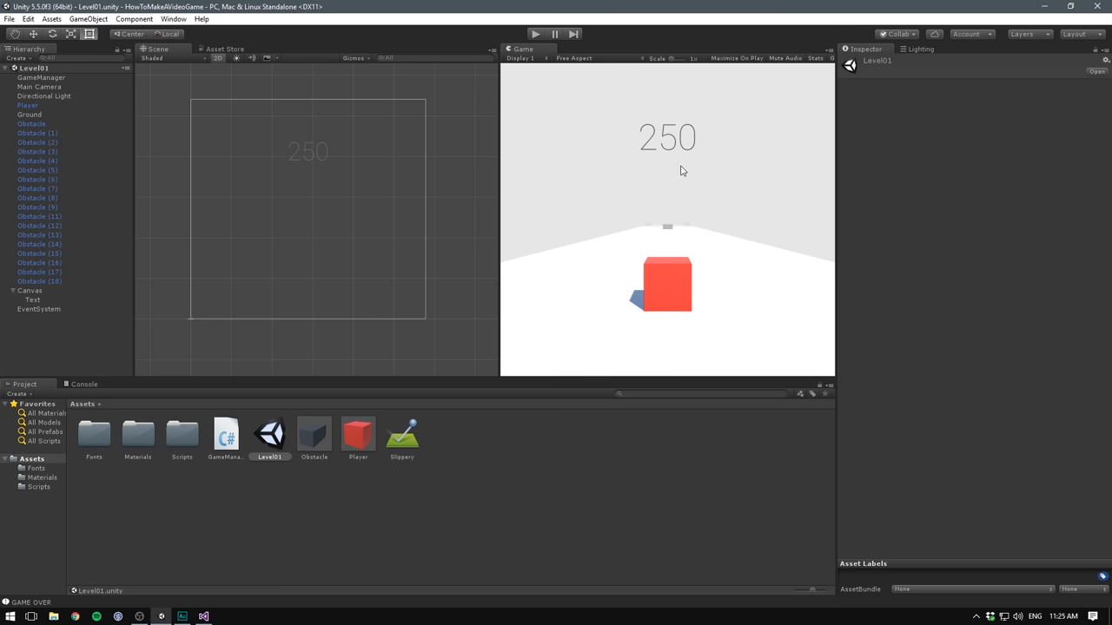
{"action": "left_click", "coordinate": [173, 18]}
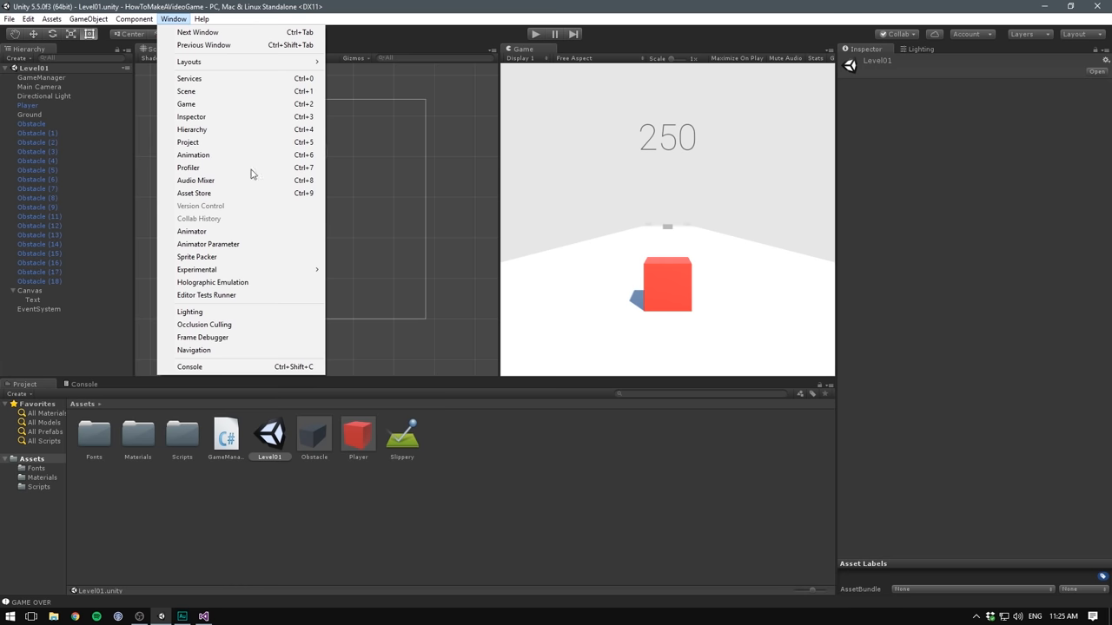
Open the Lighting settings from the Window menu
{"action": "left_click", "coordinate": [190, 311]}
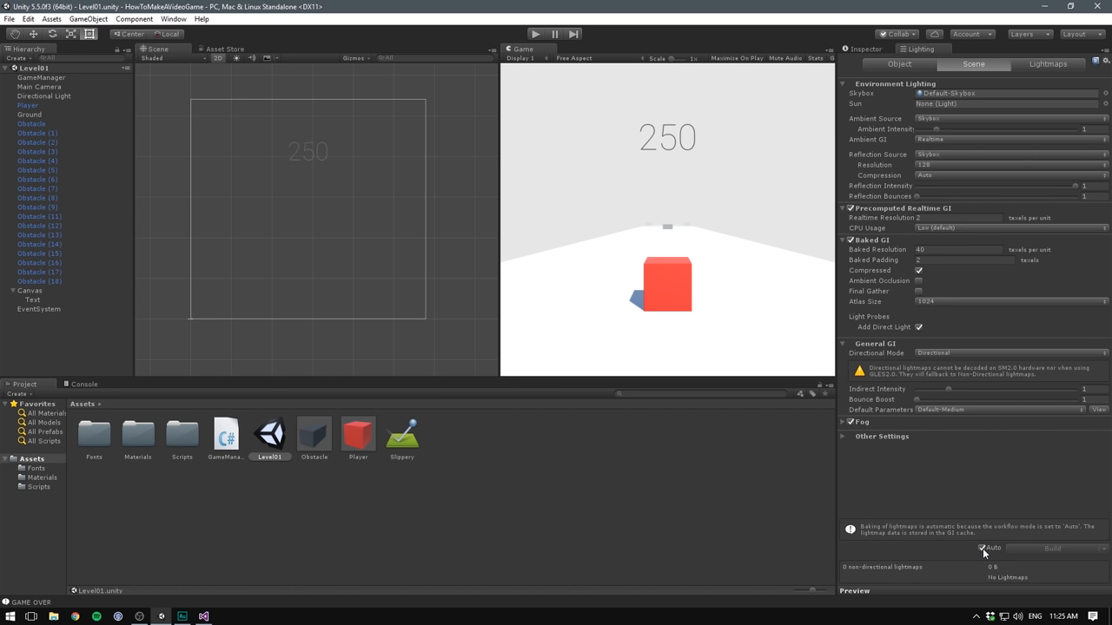
{"action": "mouse_move", "coordinate": [983, 549]}
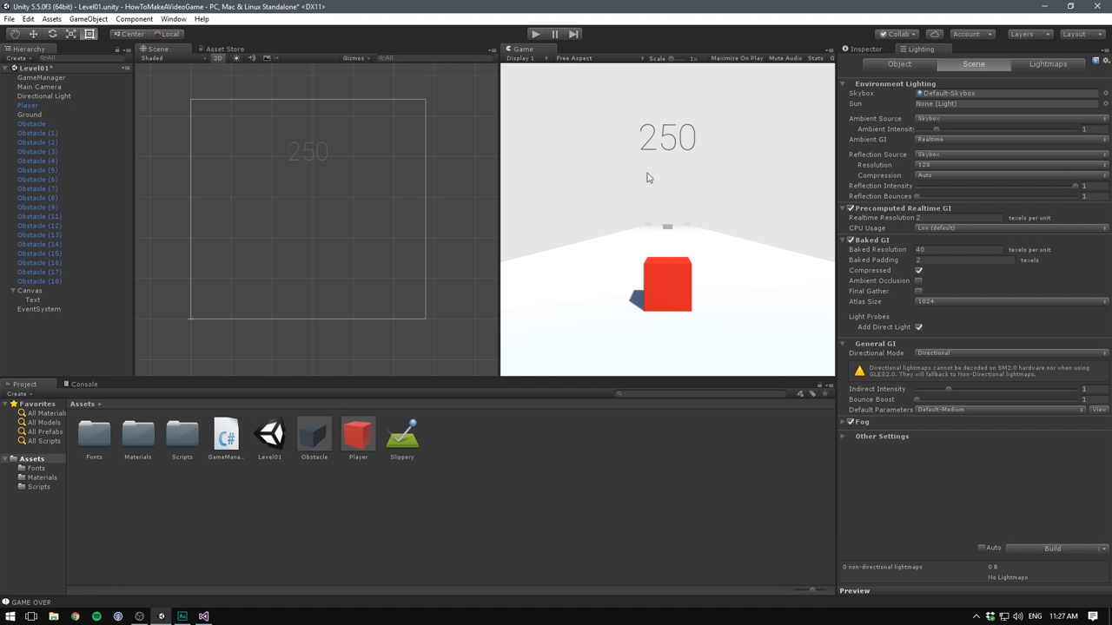
Build the scene's lighting manually so a Level01 lighting folder is generated
{"action": "left_click", "coordinate": [1053, 549]}
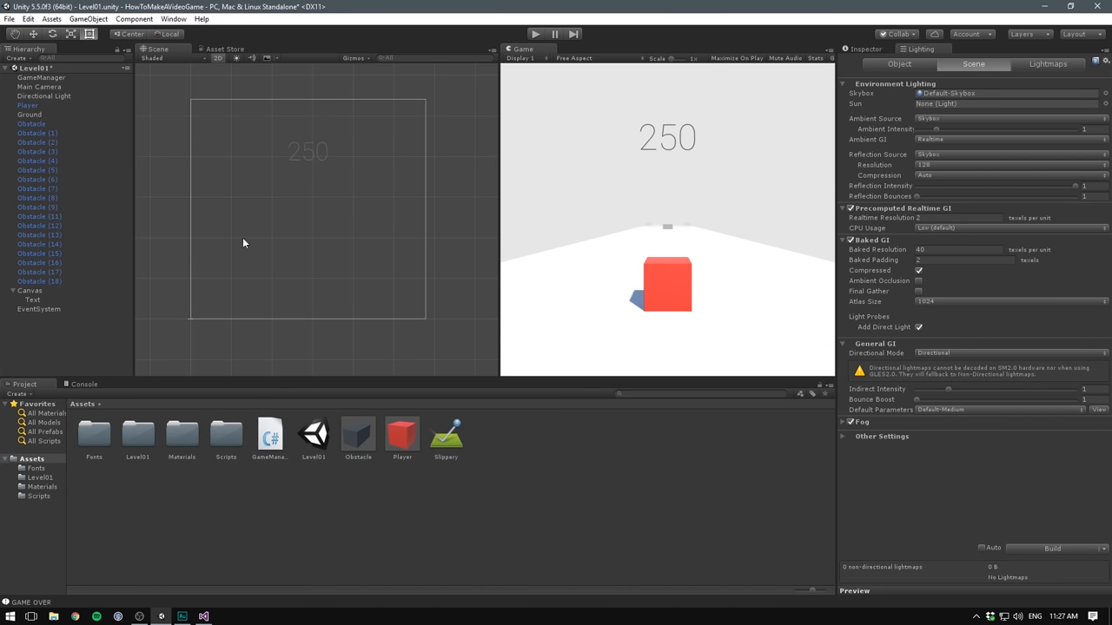
{"action": "mouse_move", "coordinate": [1021, 535]}
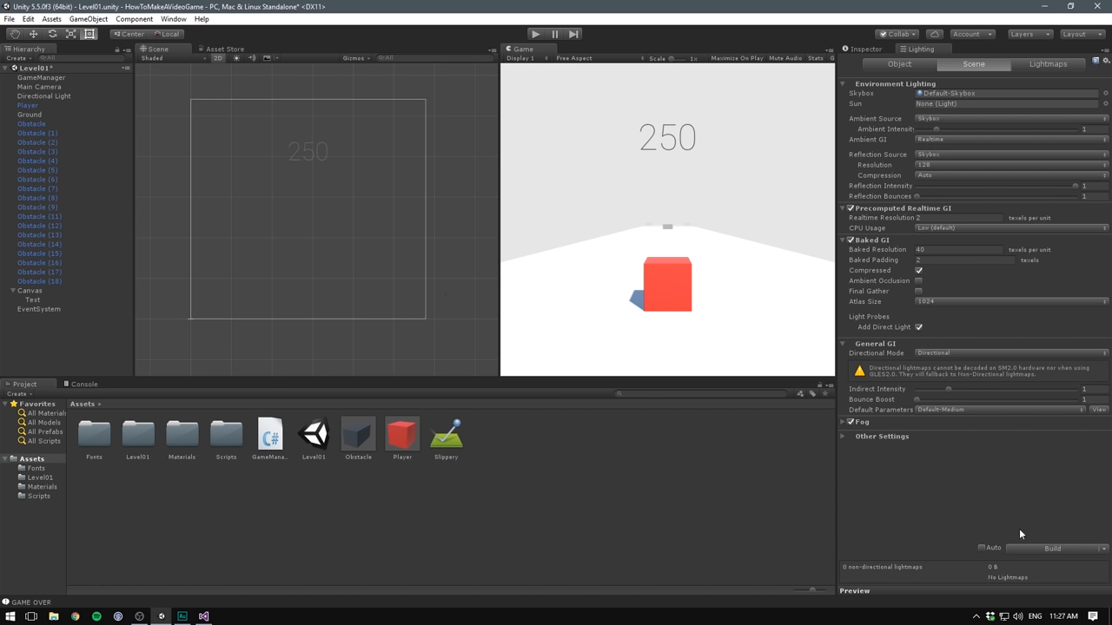
{"action": "mouse_move", "coordinate": [976, 548]}
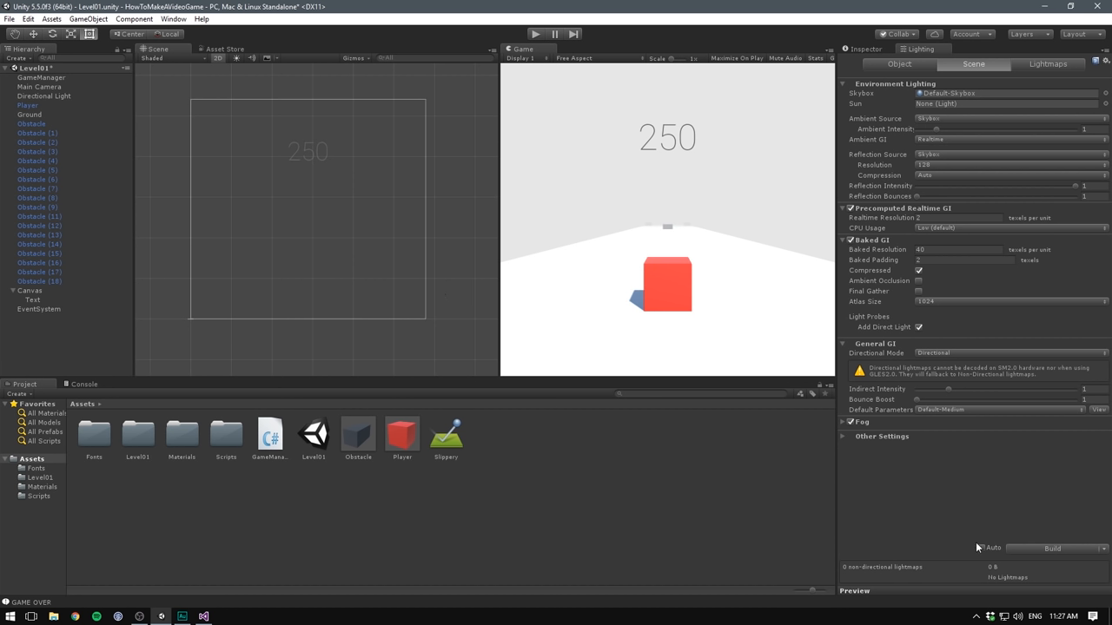
{"action": "mouse_move", "coordinate": [594, 226]}
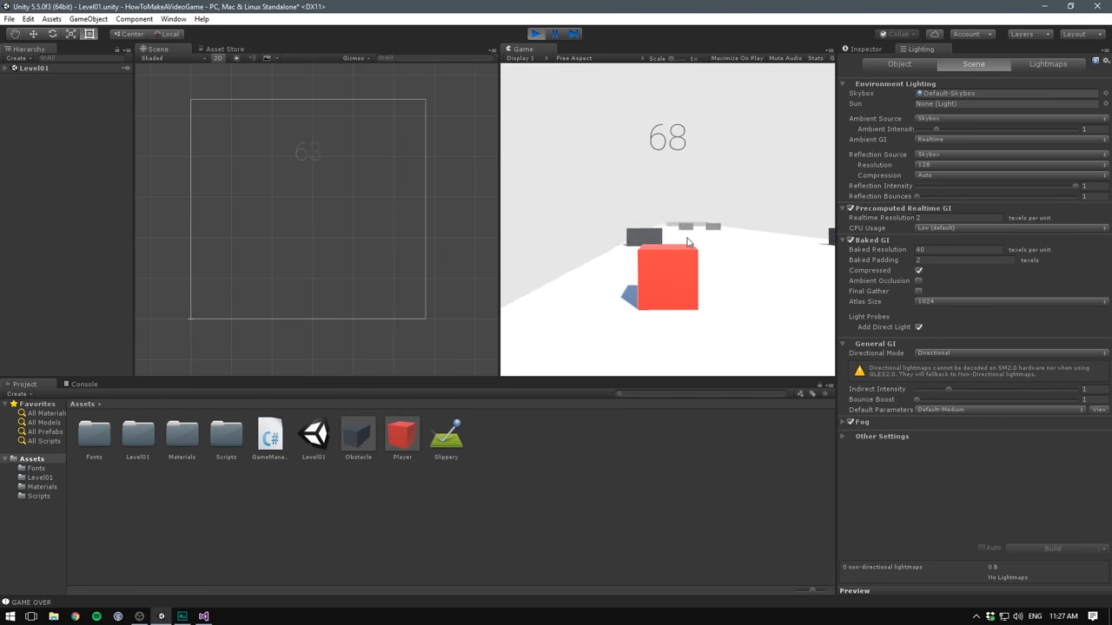
Back in GameManager, replace the Restart() call with a partly typed Invoke("Restart",
{"action": "left_click", "coordinate": [535, 34]}
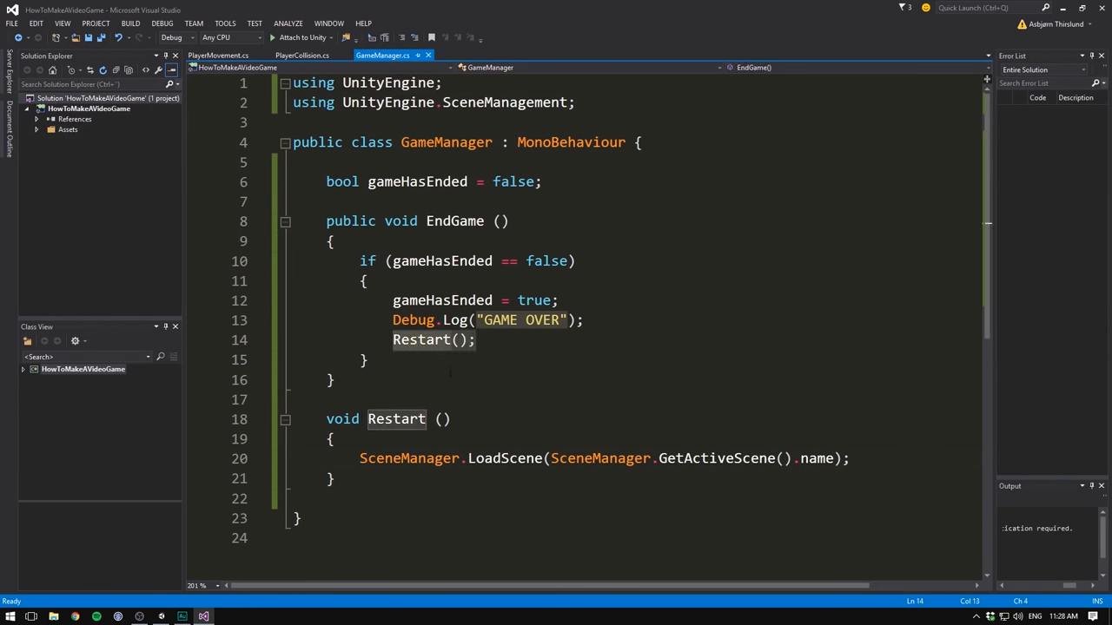
{"action": "type", "text": "Invoke("}
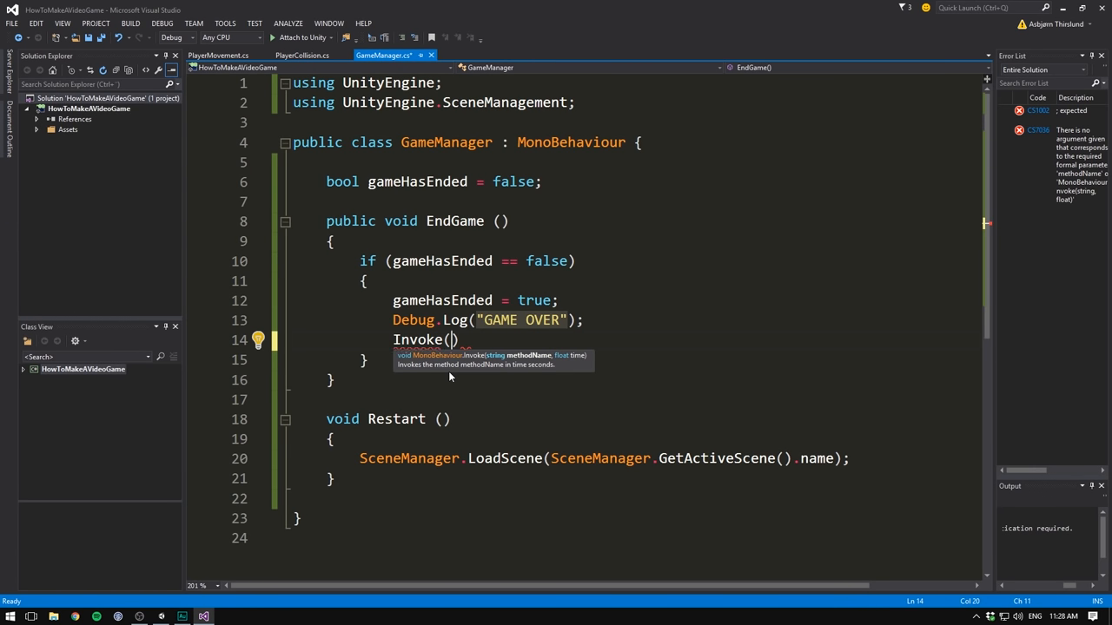
{"action": "type", "text": "\""}
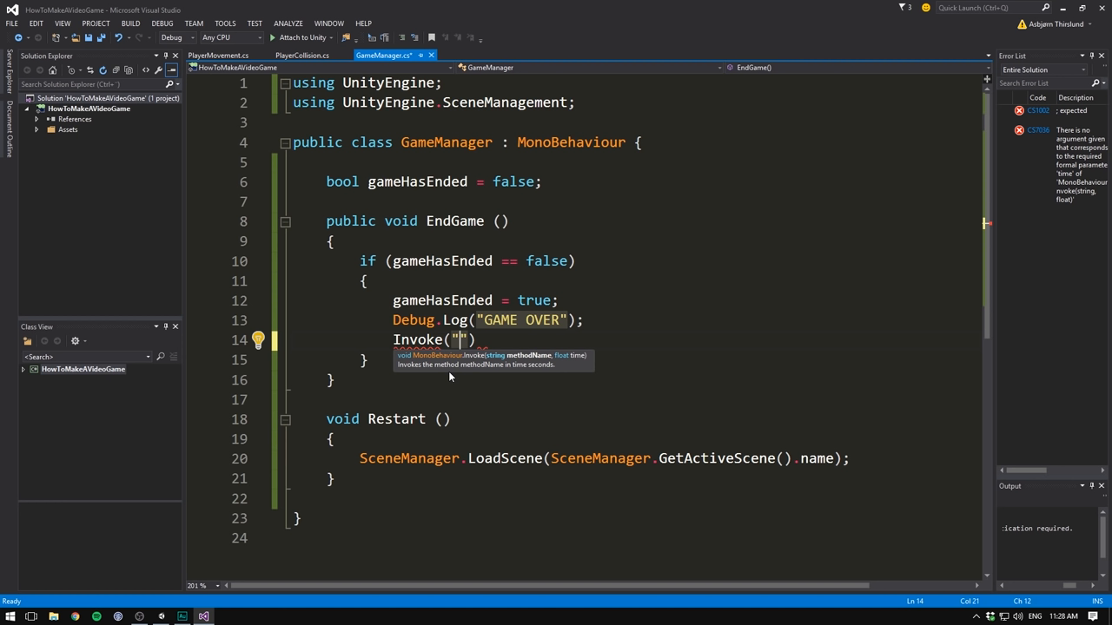
{"action": "type", "text": "Restart"}
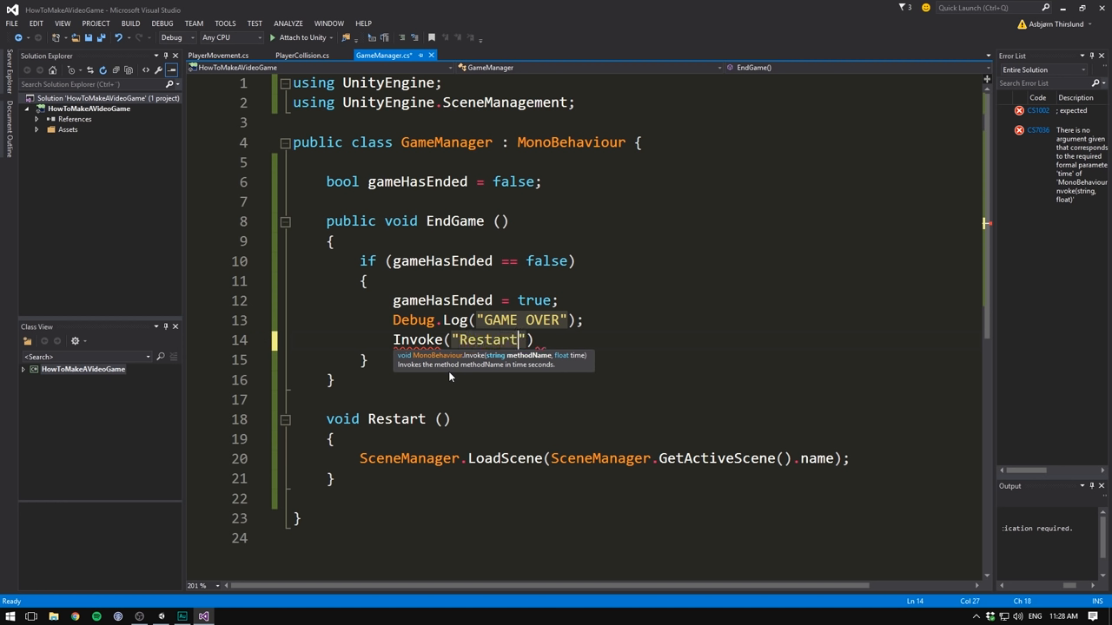
{"action": "type", "text": ","}
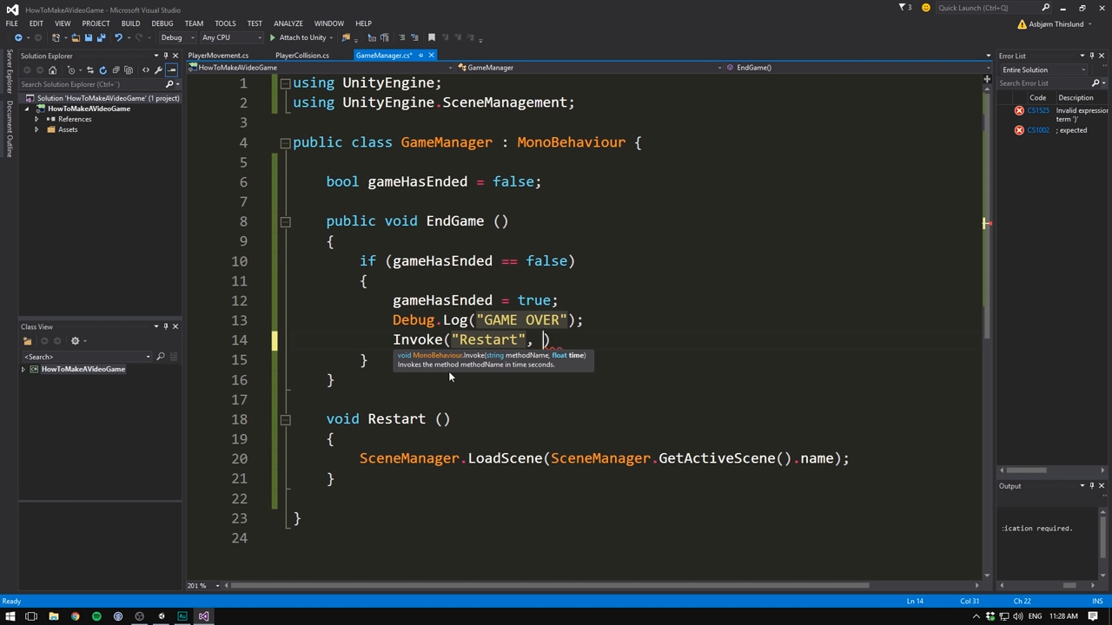
Finish Invoke("Restart", 2f); and declare public float restartDelay = 1f; above EndGame
{"action": "type", "text": "2f);"}
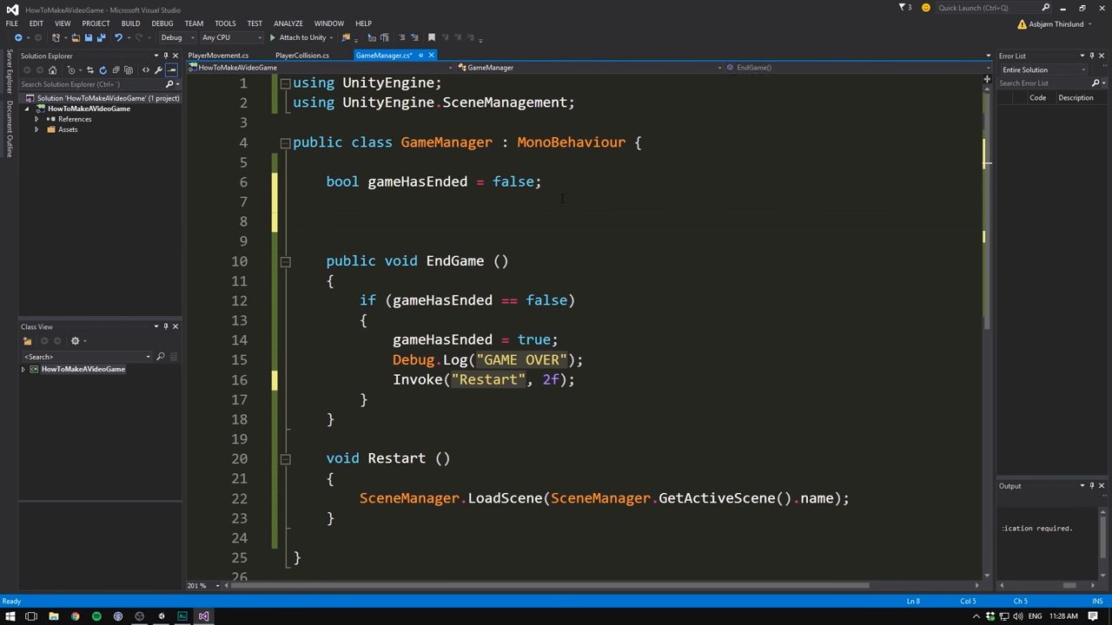
{"action": "type", "text": "public"}
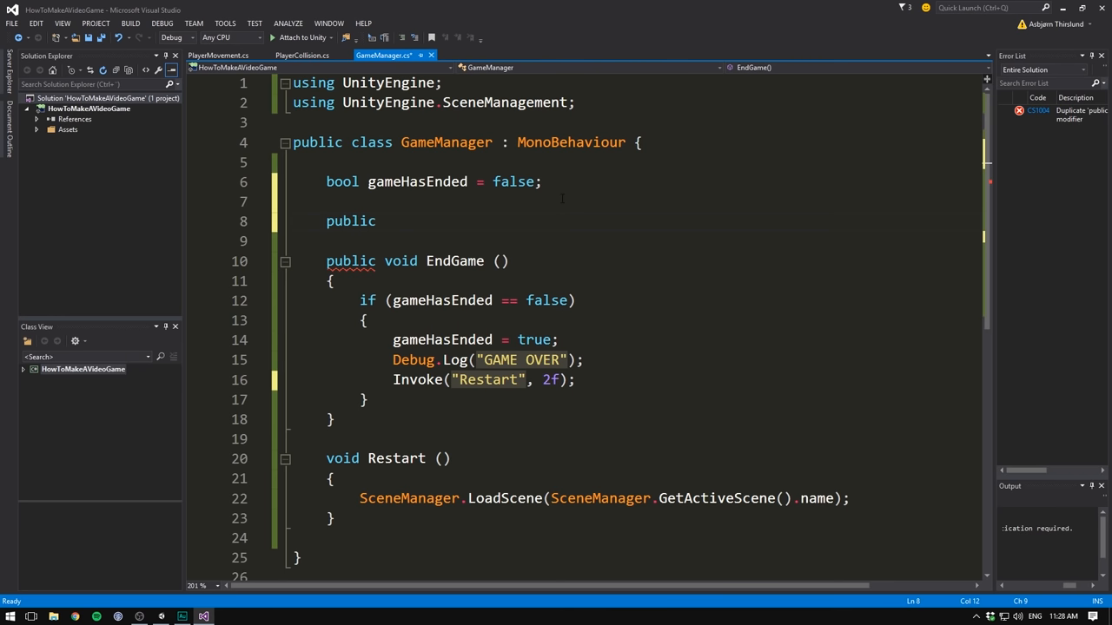
{"action": "type", "text": "float"}
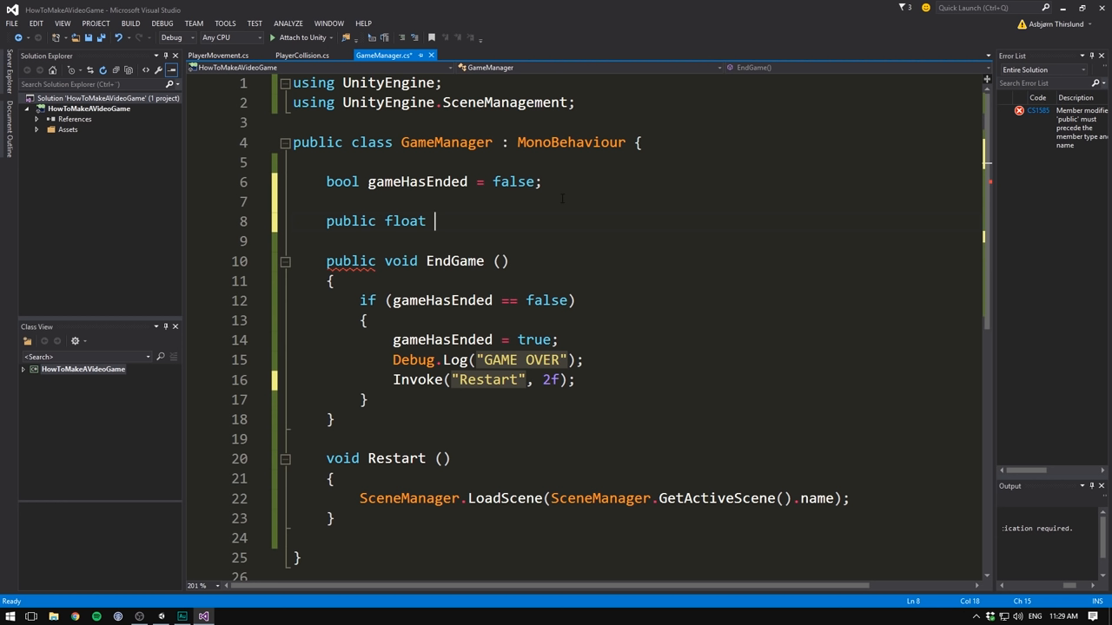
{"action": "type", "text": "restart"}
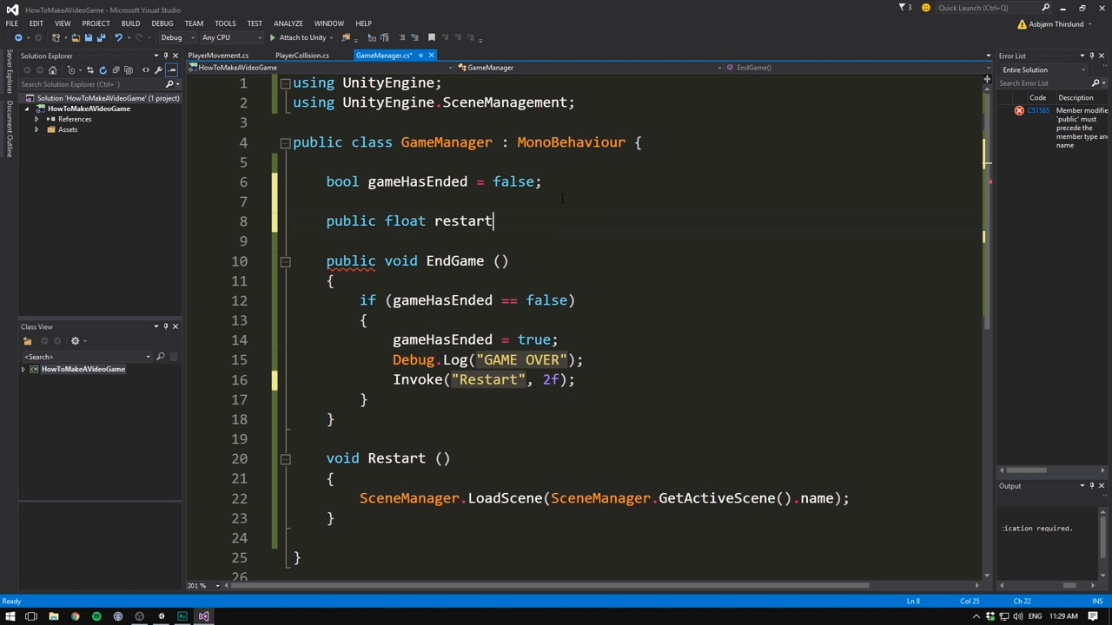
{"action": "type", "text": "Delay = 1f;"}
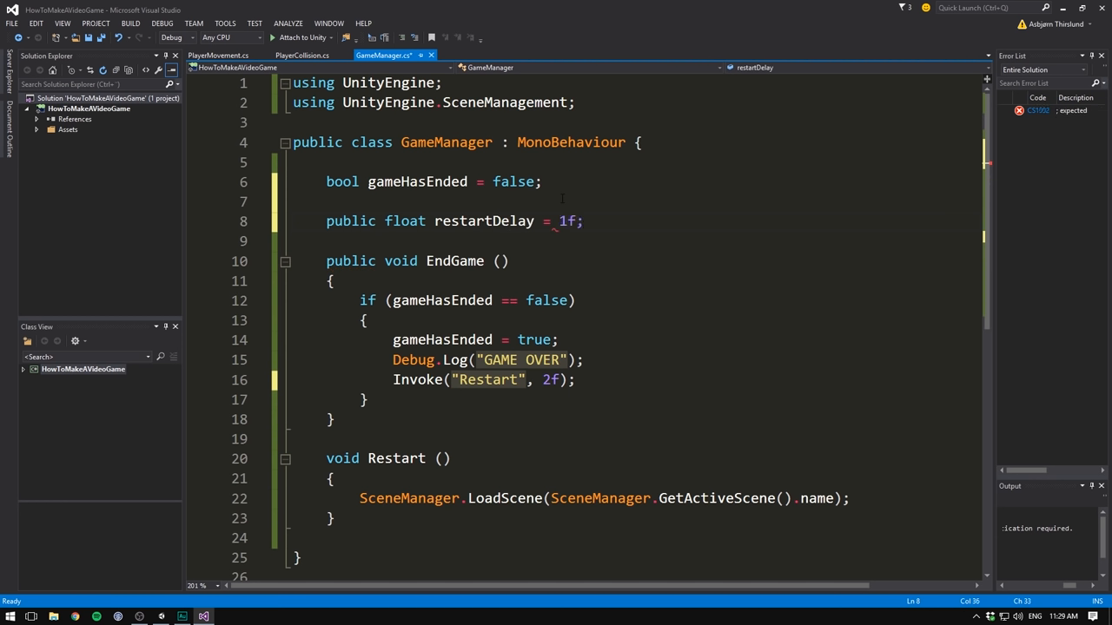
{"action": "double_click", "coordinate": [483, 221]}
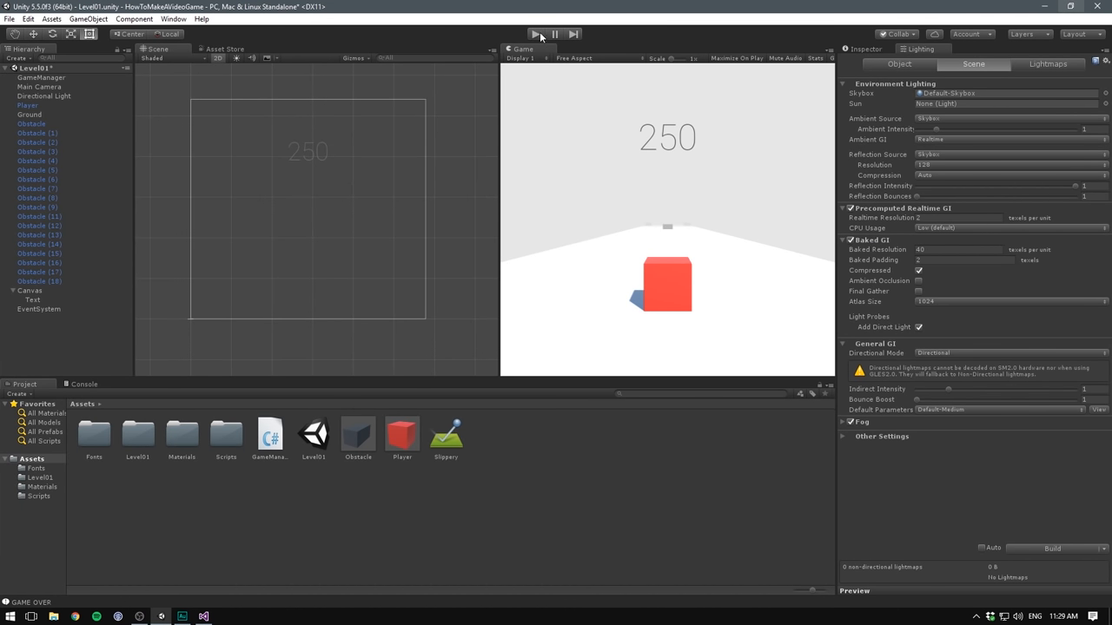
Run a playtest until the cube crashes off the ground and the level reloads to score 250
{"action": "left_click", "coordinate": [535, 35]}
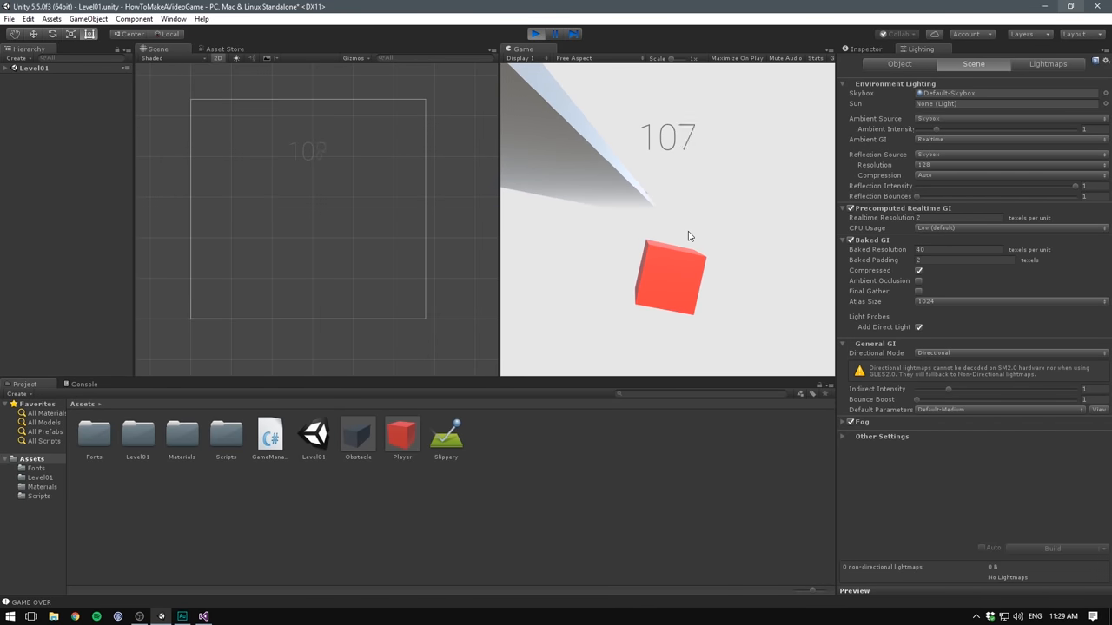
{"action": "left_click", "coordinate": [535, 33]}
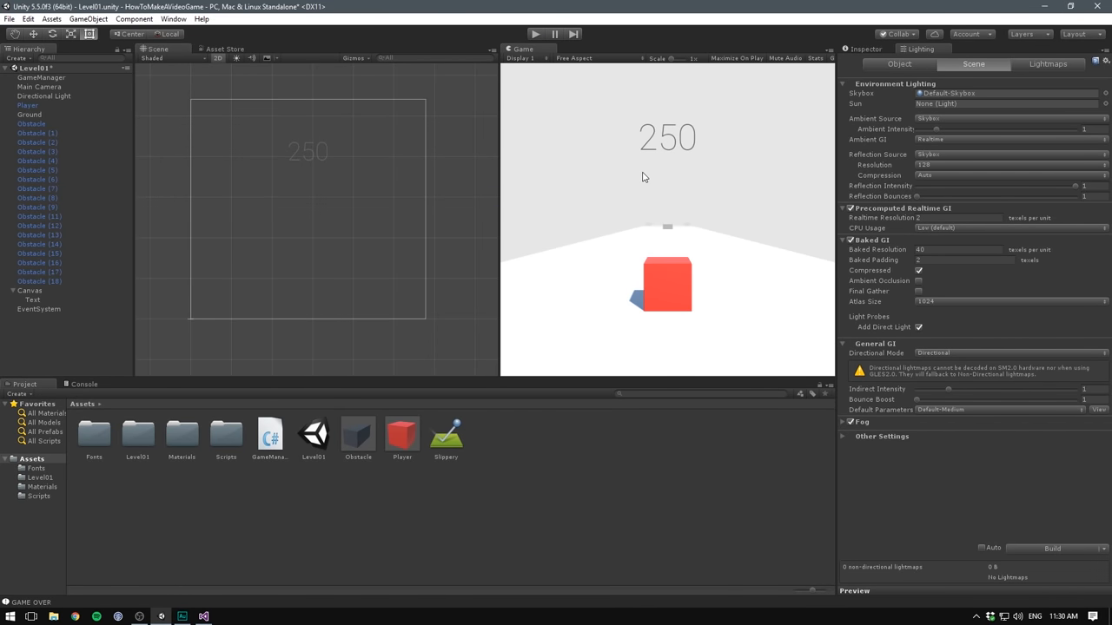
{"action": "mouse_move", "coordinate": [622, 172]}
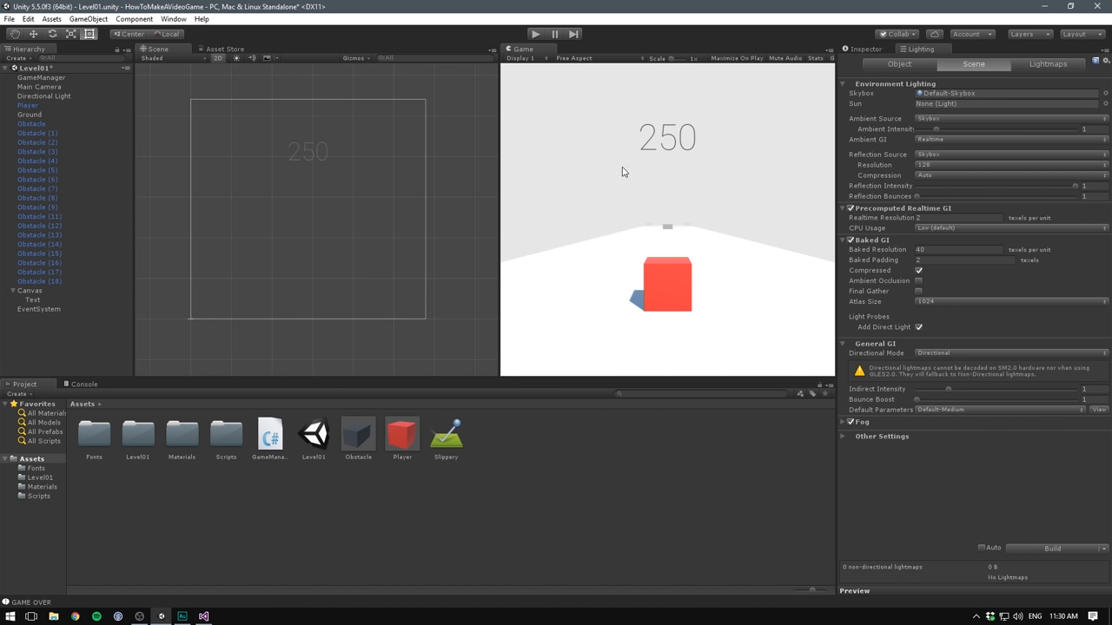
Bring up the Build Settings window and position it further right
{"action": "left_click", "coordinate": [9, 18]}
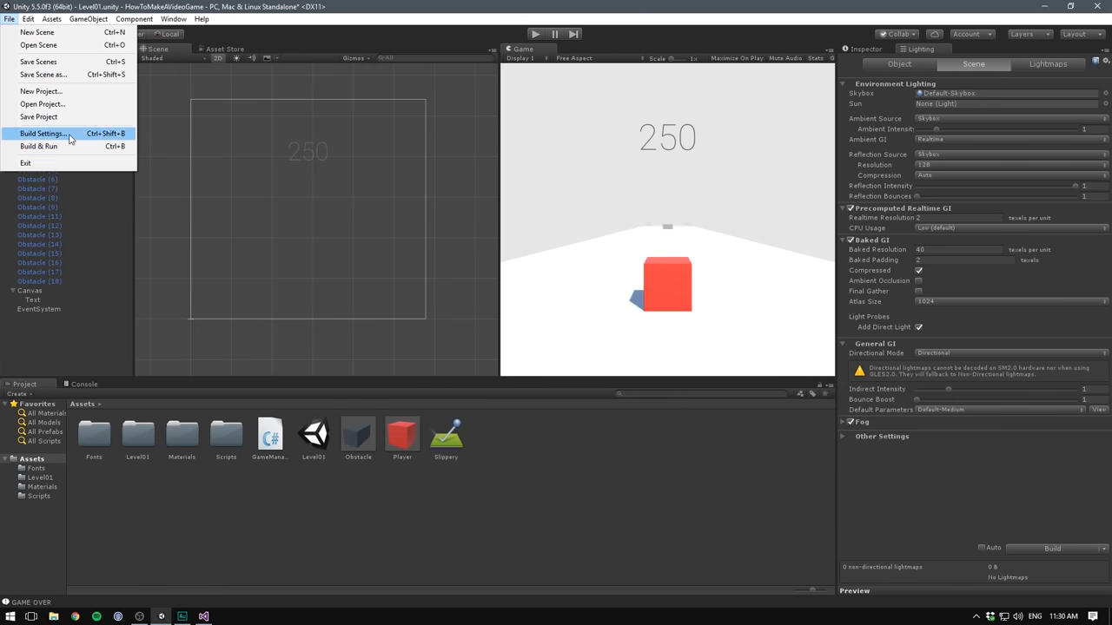
{"action": "left_click", "coordinate": [41, 132]}
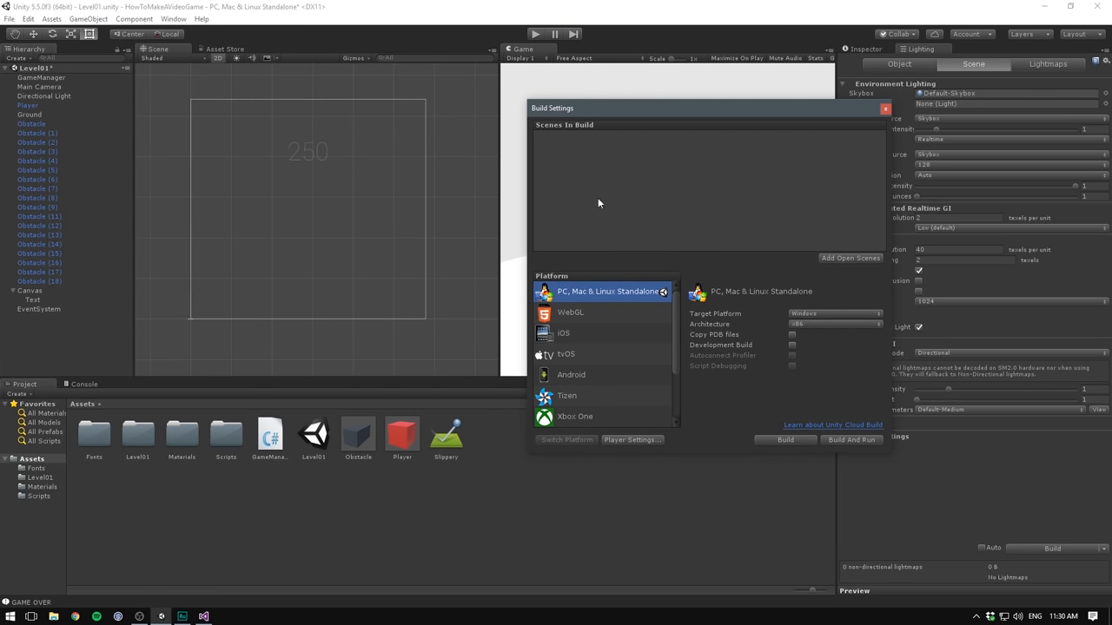
{"action": "left_click_drag", "start_coordinate": [552, 107], "coordinate": [584, 128]}
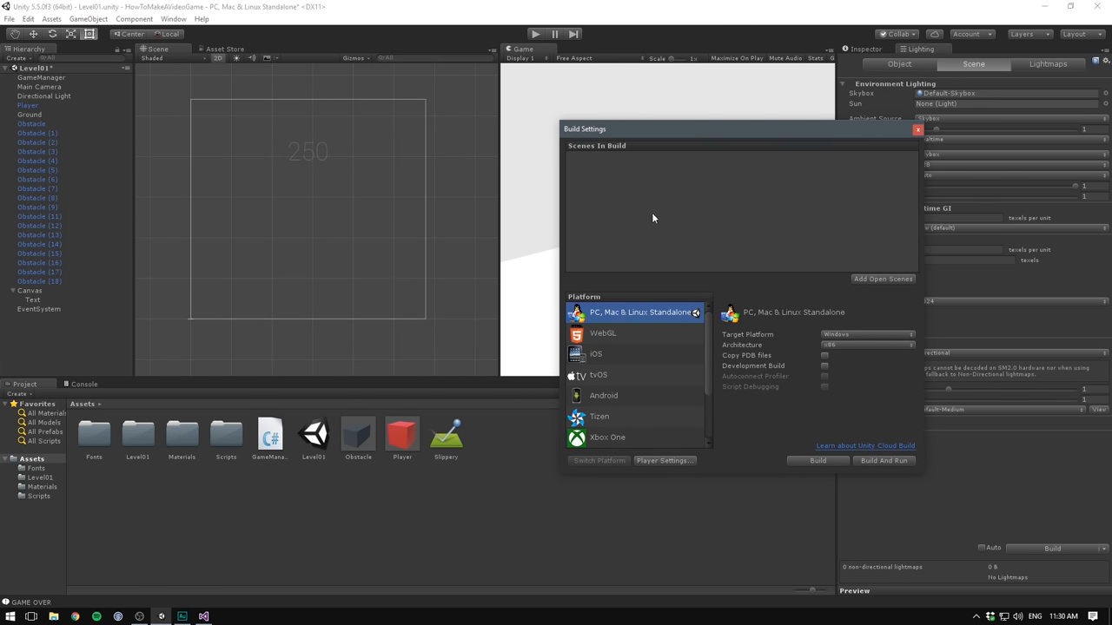
{"action": "mouse_move", "coordinate": [704, 224]}
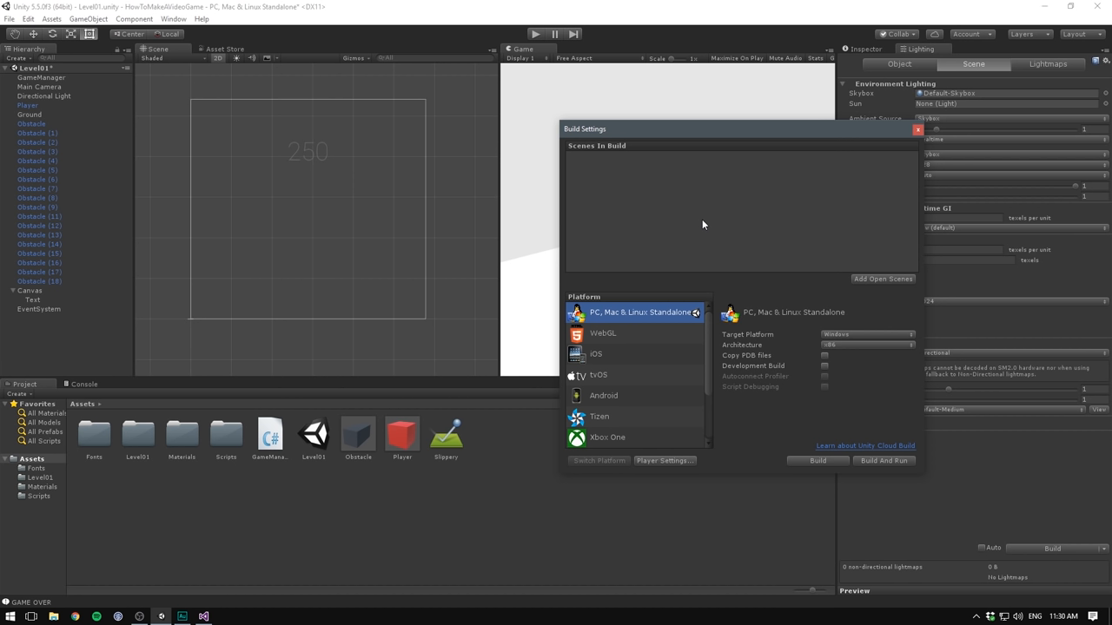
{"action": "mouse_move", "coordinate": [693, 208]}
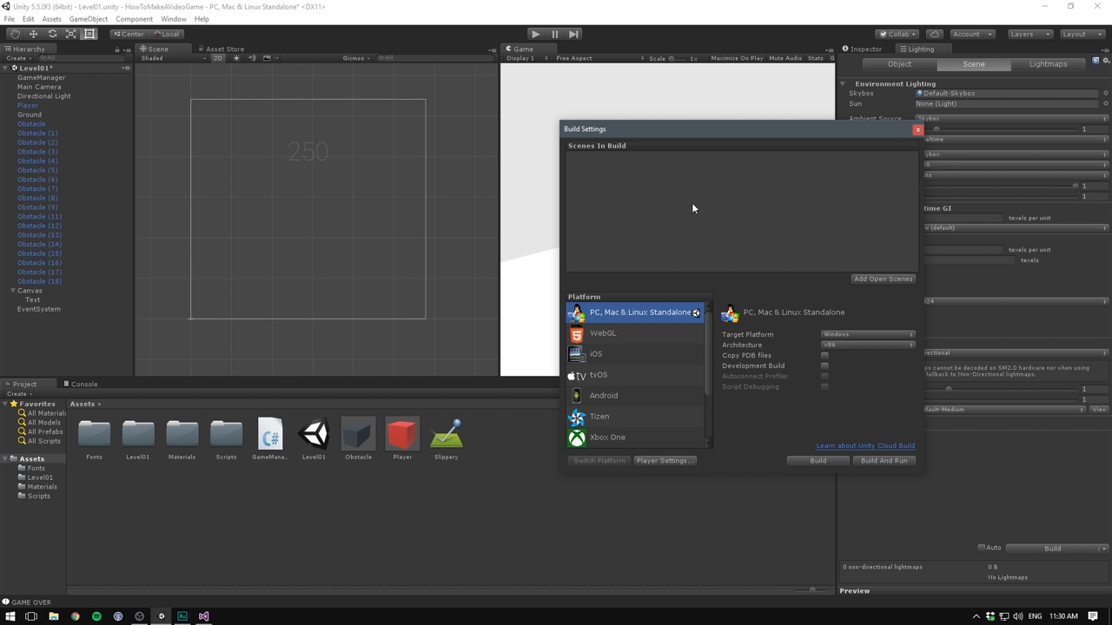
{"action": "mouse_move", "coordinate": [703, 156]}
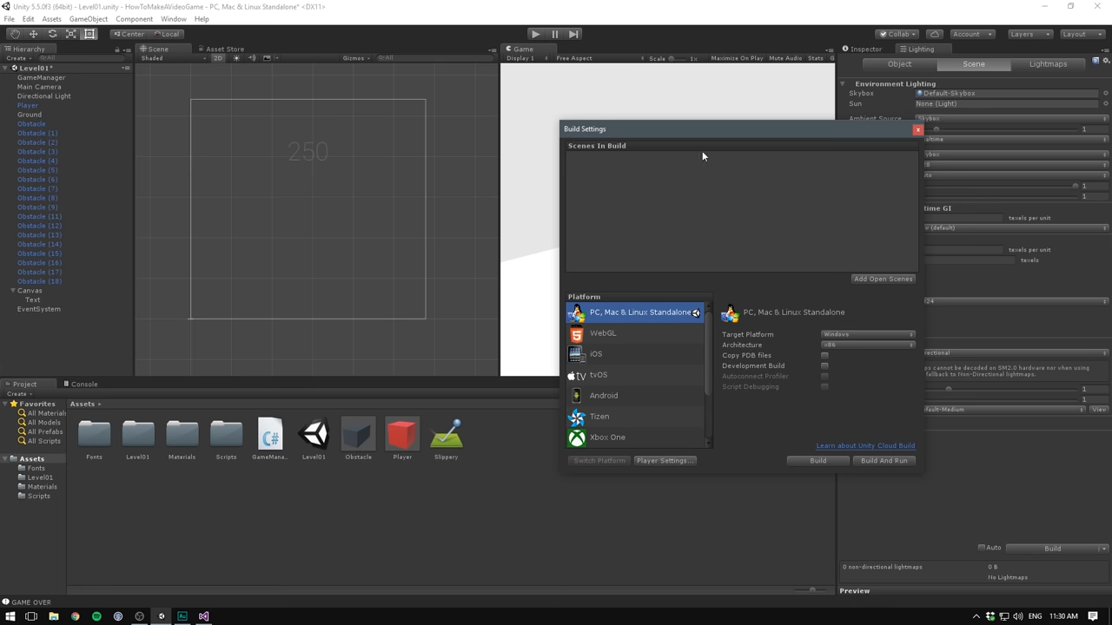
Add Level01 to Scenes In Build and leave its checkbox ticked
{"action": "left_click", "coordinate": [882, 278]}
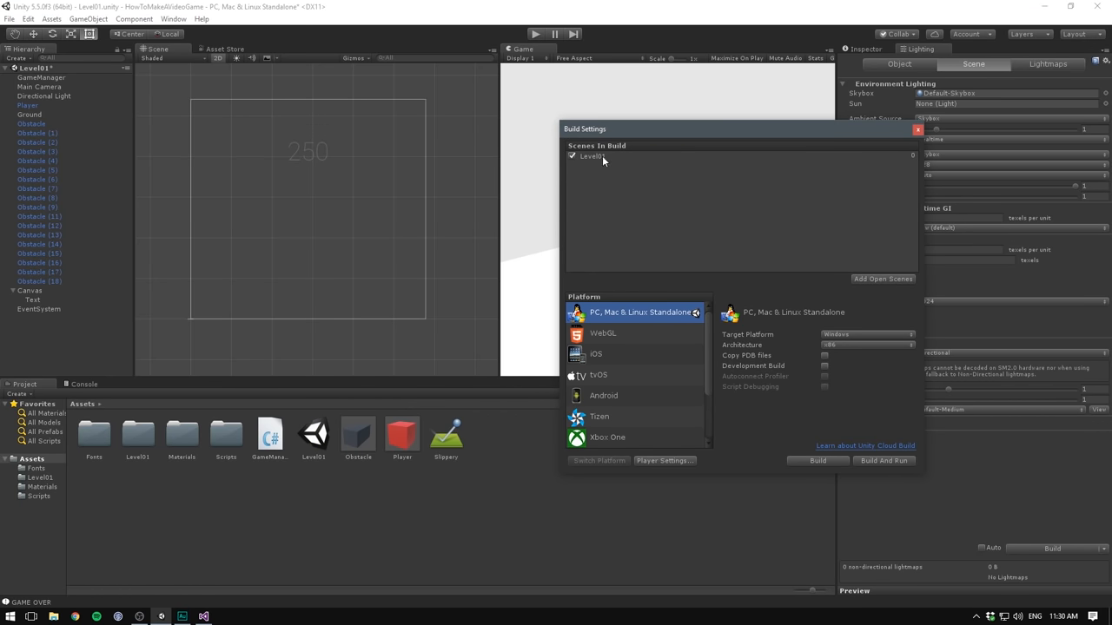
{"action": "left_click", "coordinate": [573, 156]}
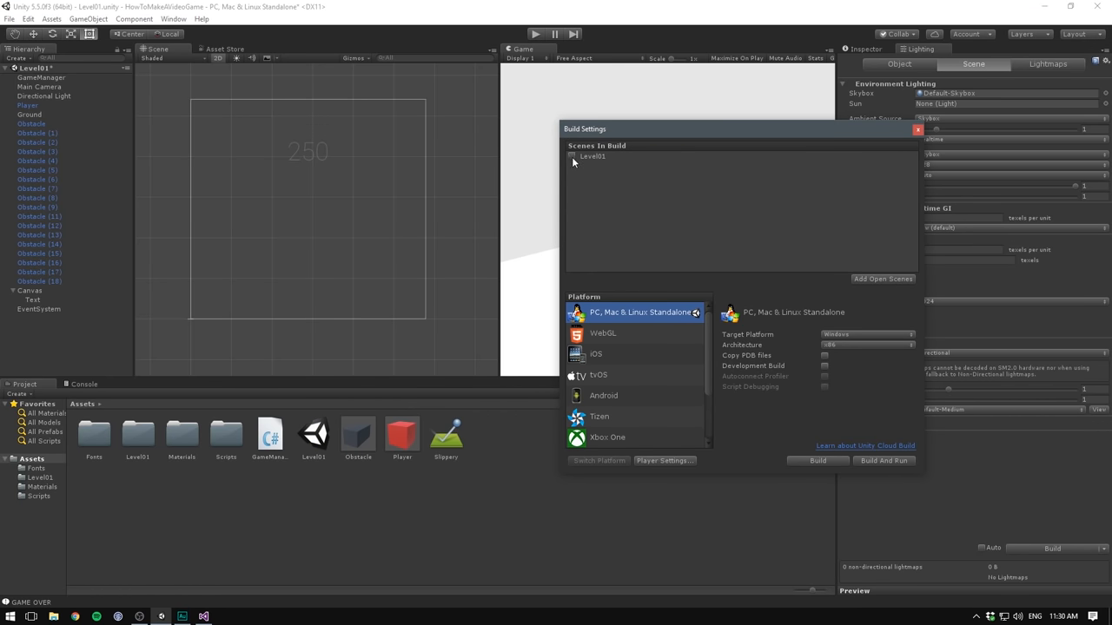
{"action": "left_click", "coordinate": [572, 156]}
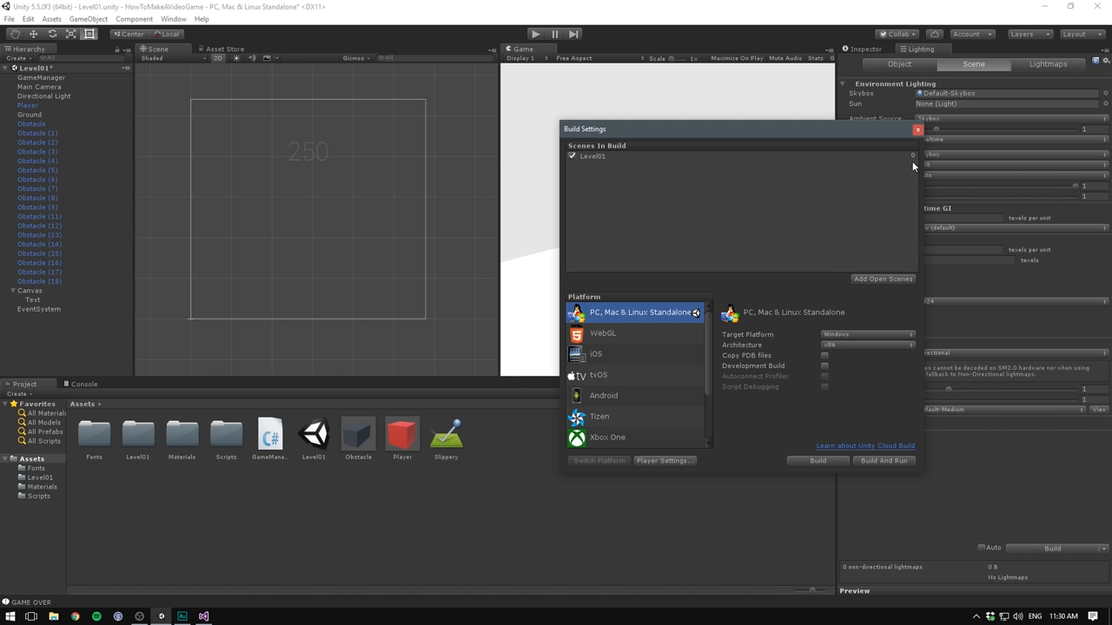
{"action": "mouse_move", "coordinate": [620, 170]}
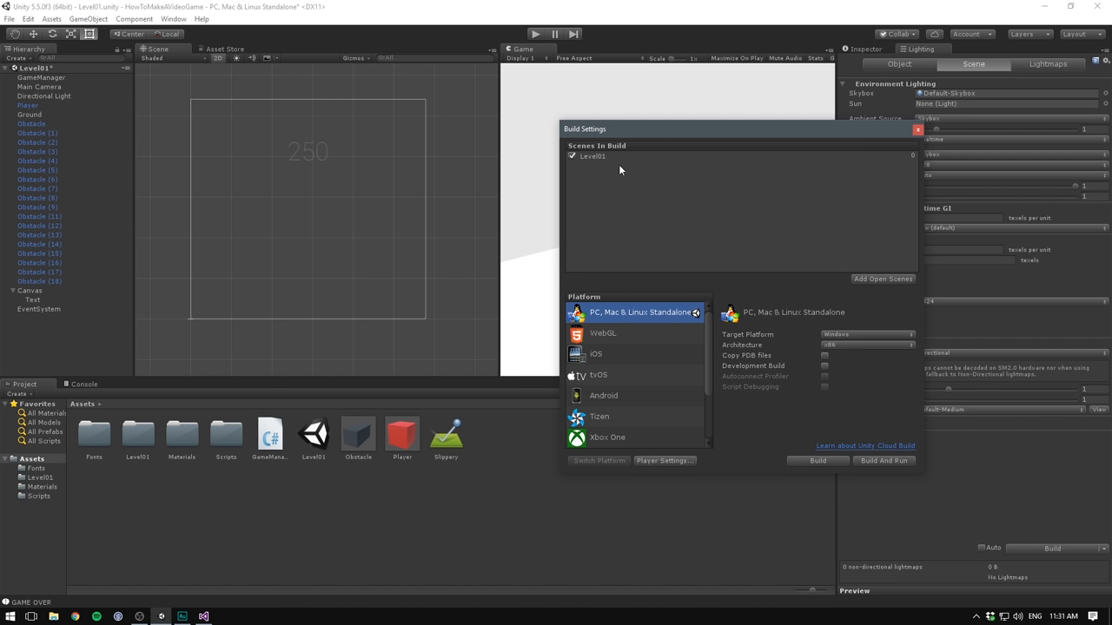
{"action": "mouse_move", "coordinate": [891, 174]}
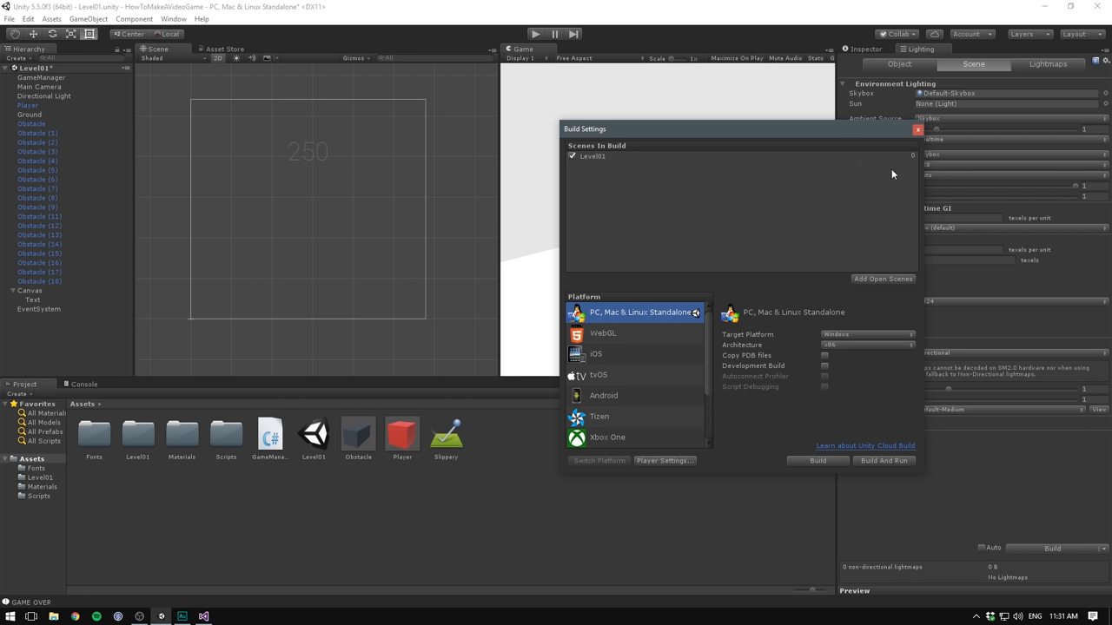
{"action": "mouse_move", "coordinate": [664, 202]}
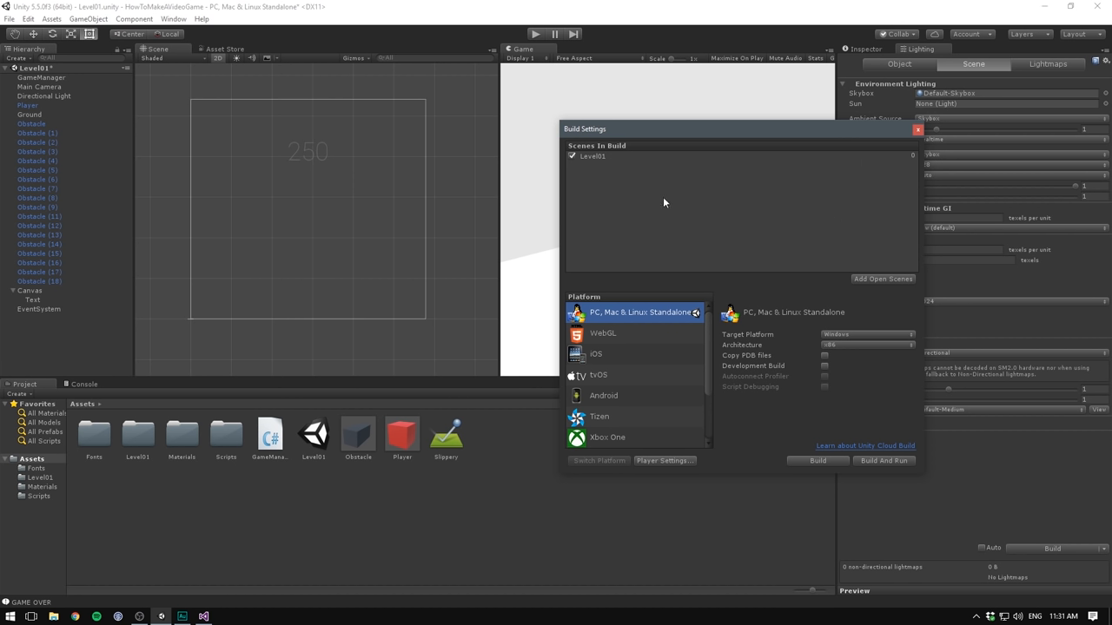
{"action": "mouse_move", "coordinate": [904, 132]}
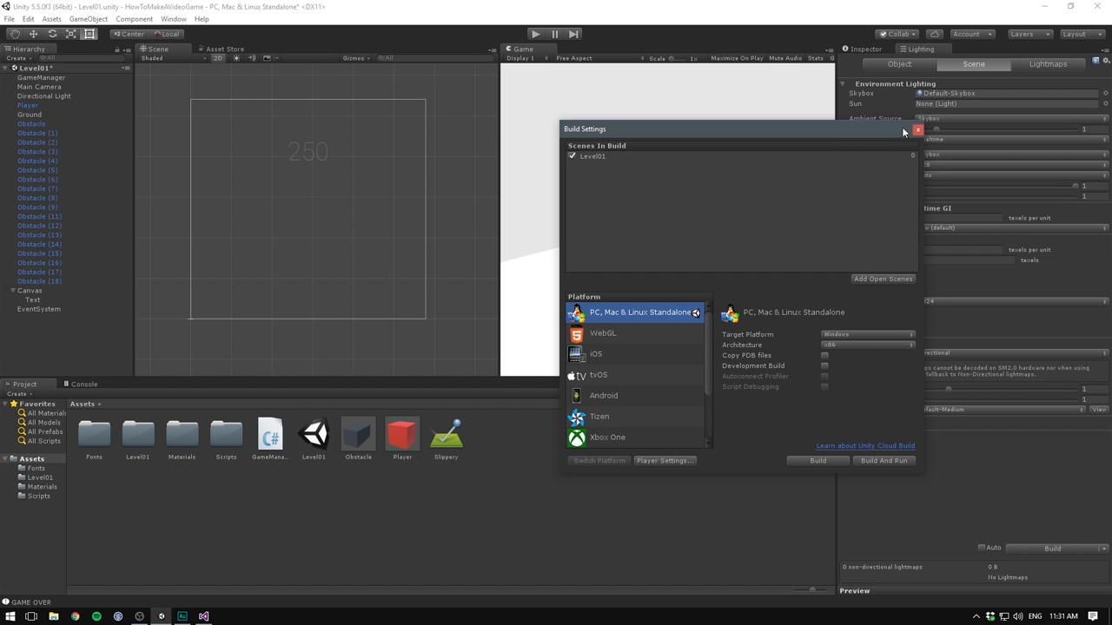
Dismiss Build Settings and launch a new playtest of Level01
{"action": "left_click", "coordinate": [917, 128]}
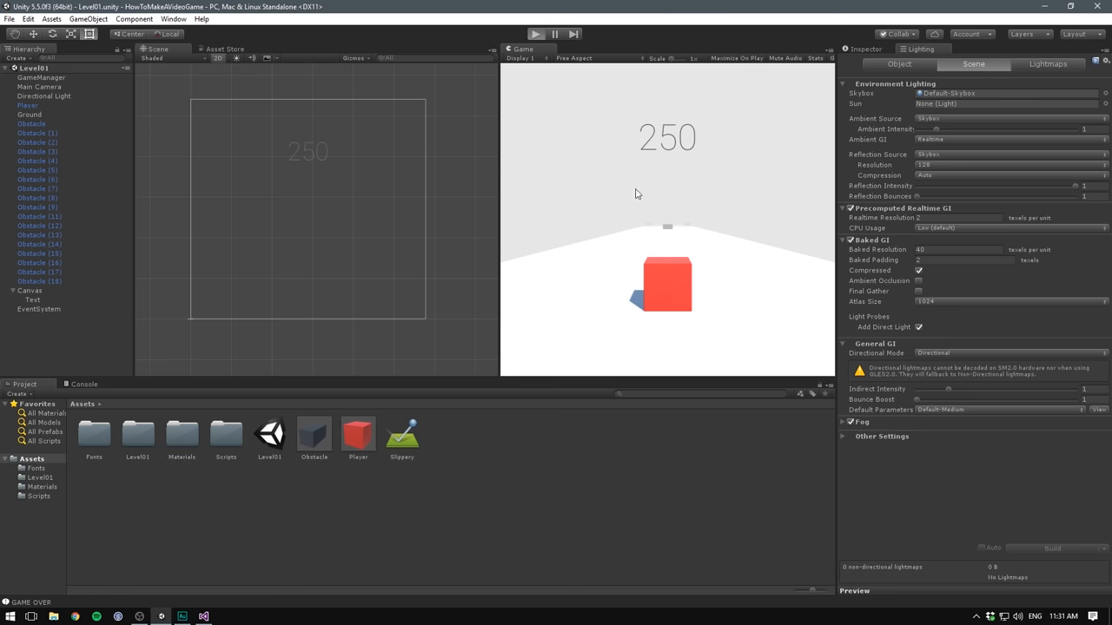
{"action": "left_click", "coordinate": [535, 34]}
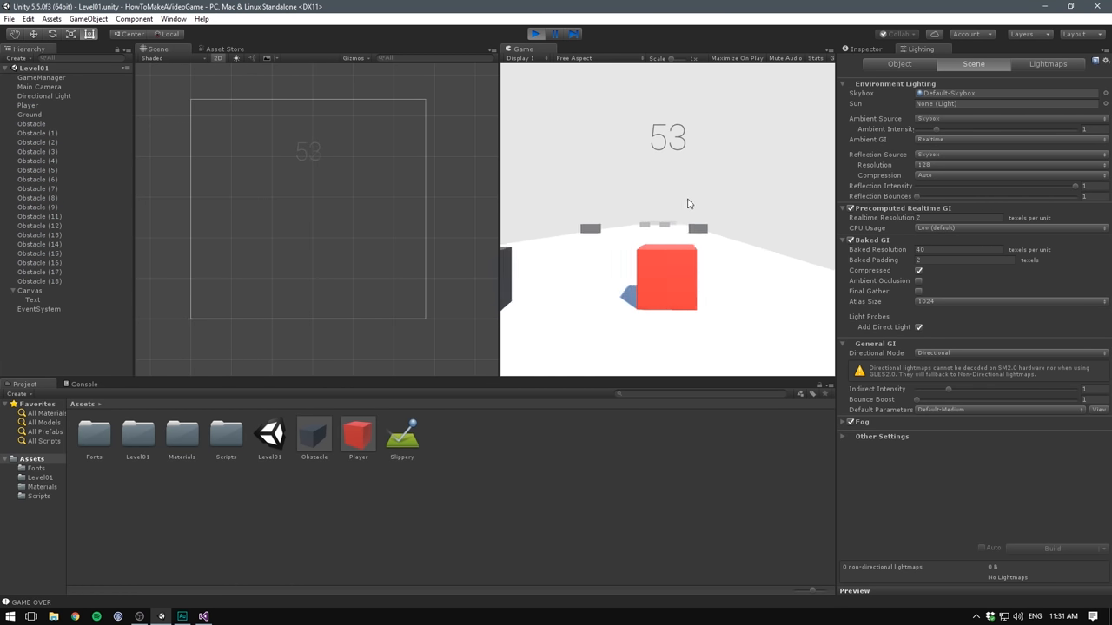